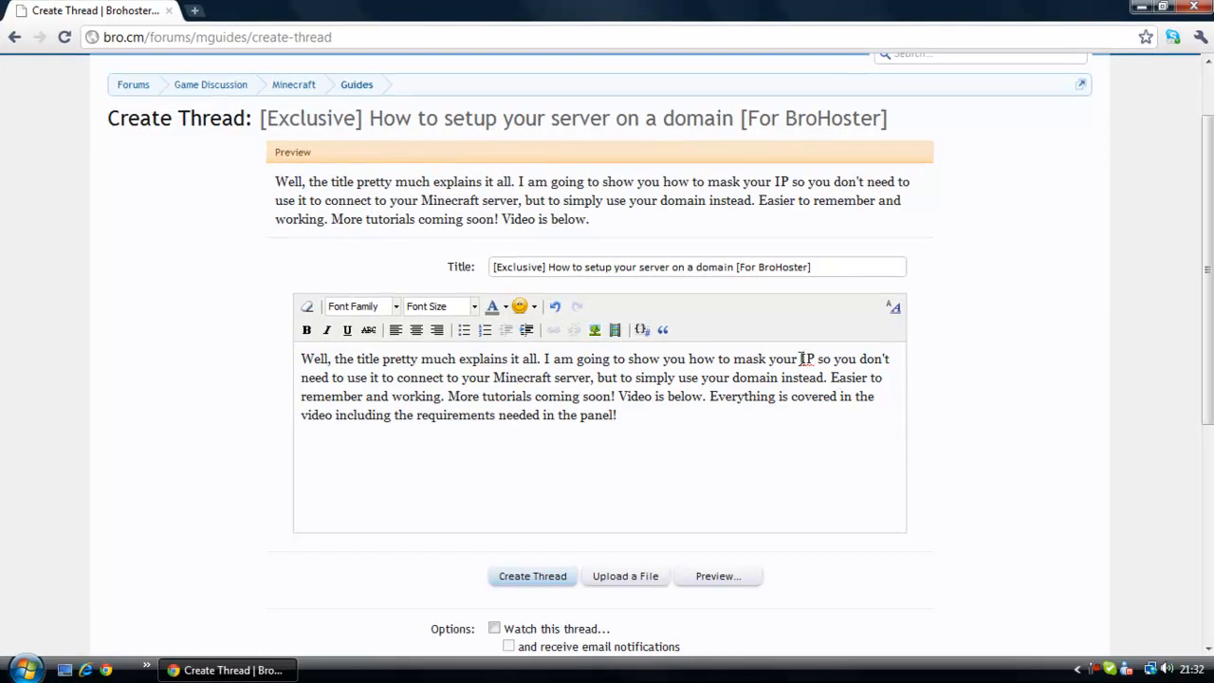
Step: Open the BroHoster Tutorial server's page from Game Servers in TCAdmin
right_click(805, 358)
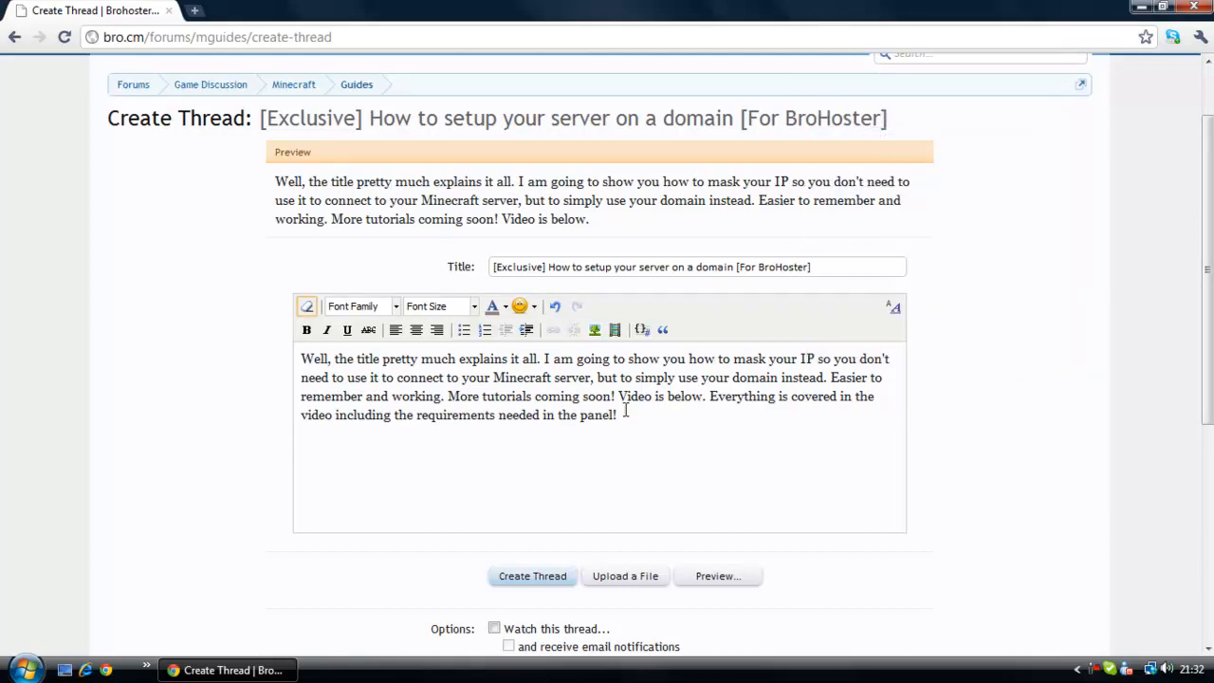
mouse_move(642, 446)
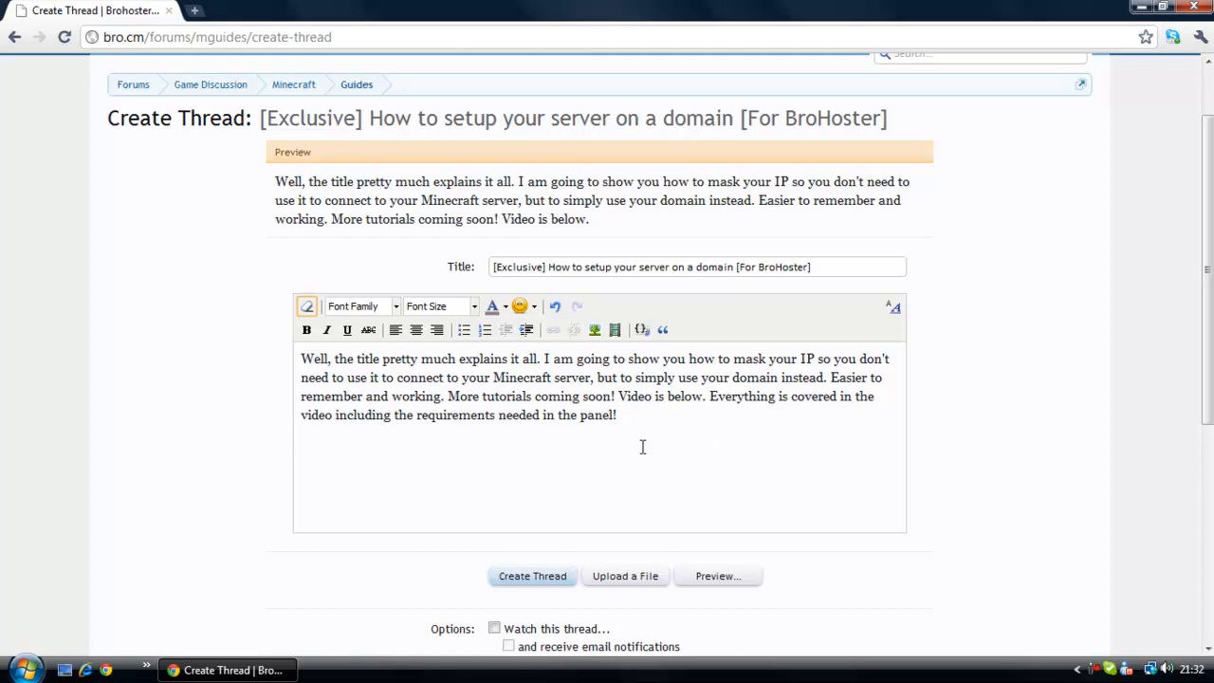
mouse_move(647, 450)
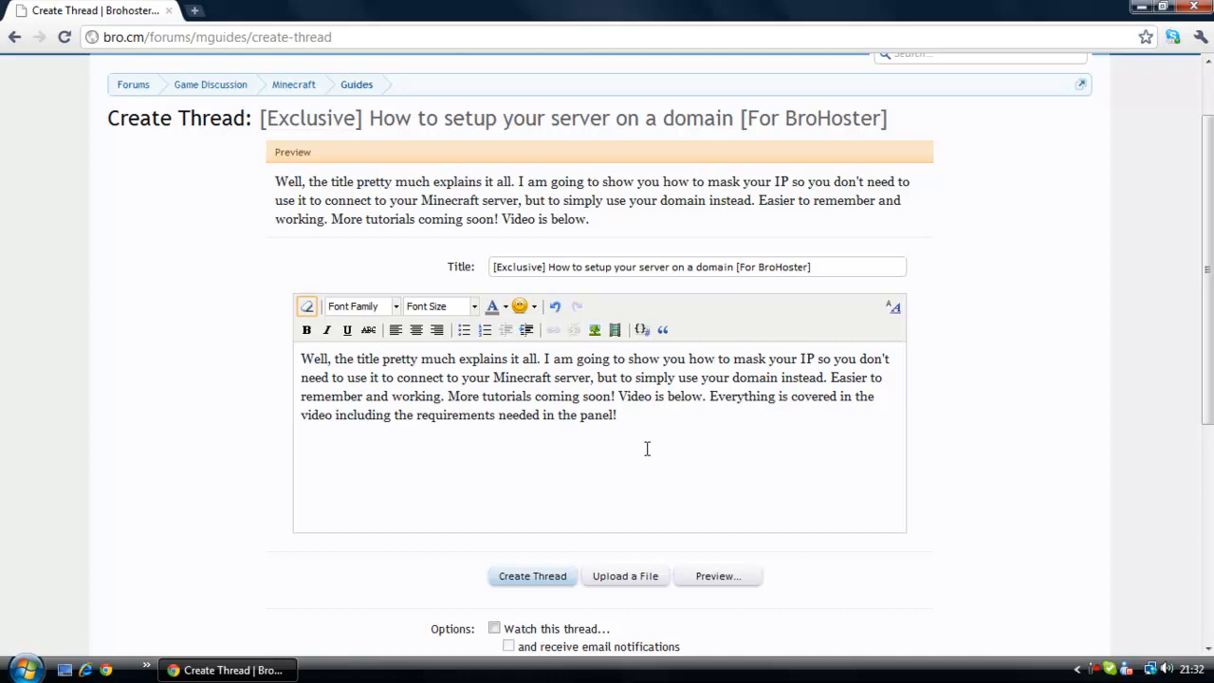
mouse_move(654, 426)
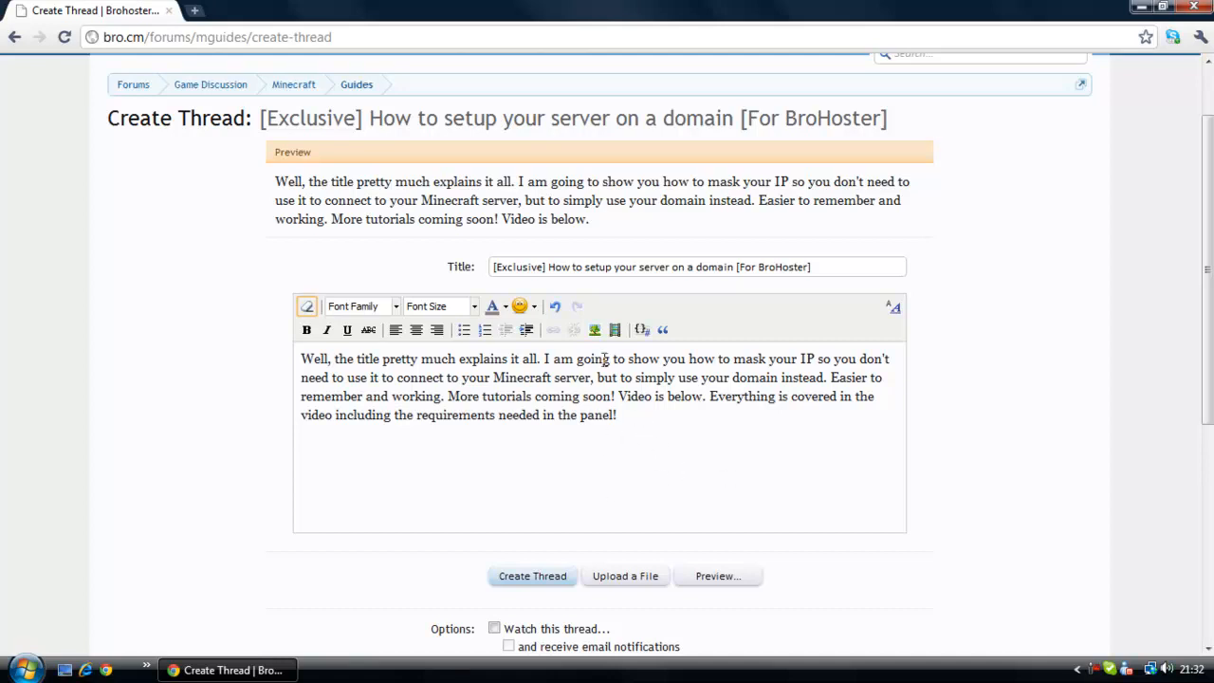
mouse_move(502, 396)
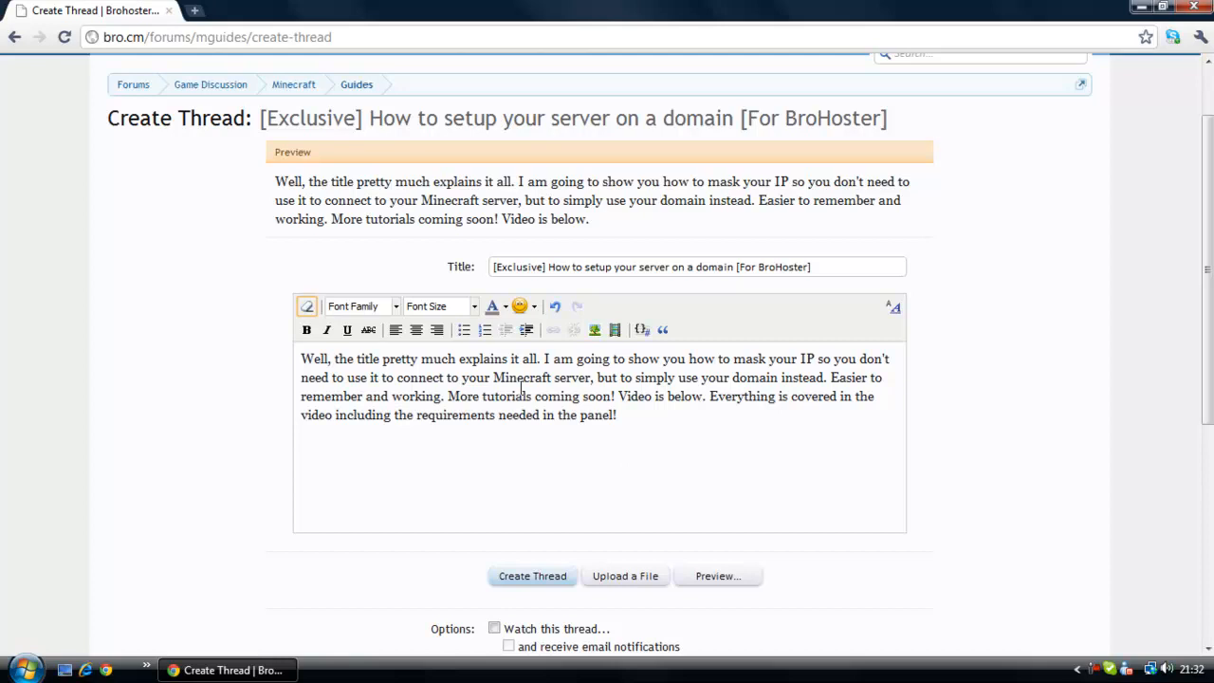
scroll("up", 3)
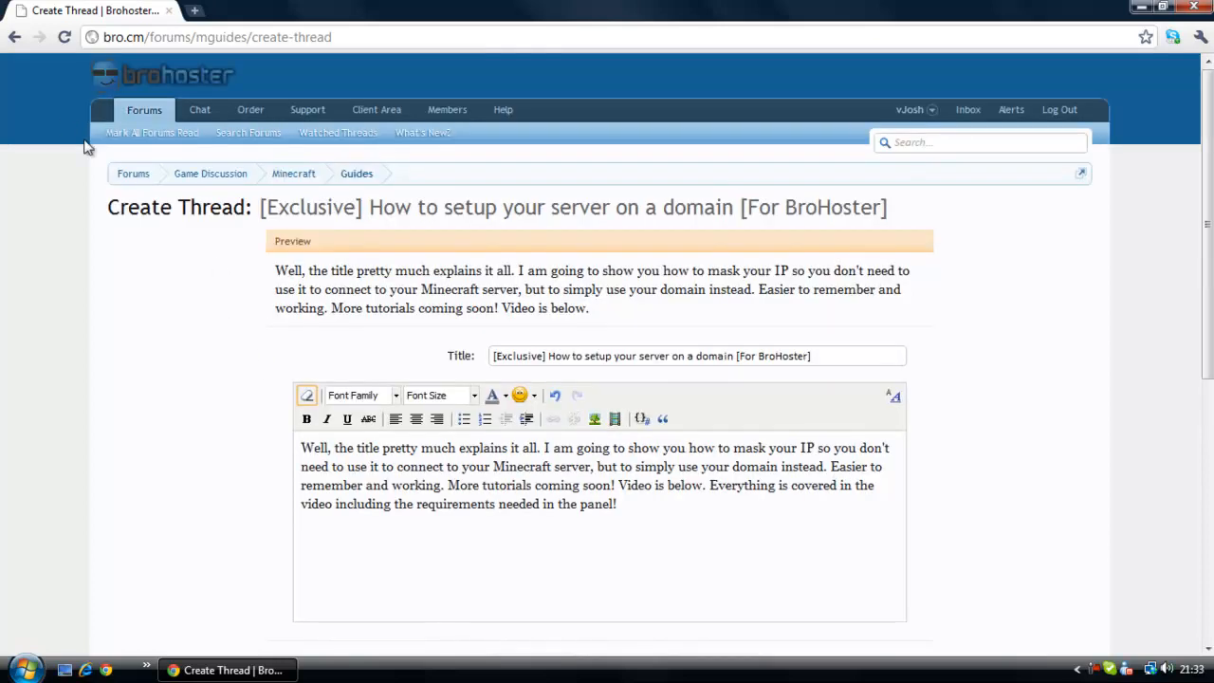
scroll("down", 3)
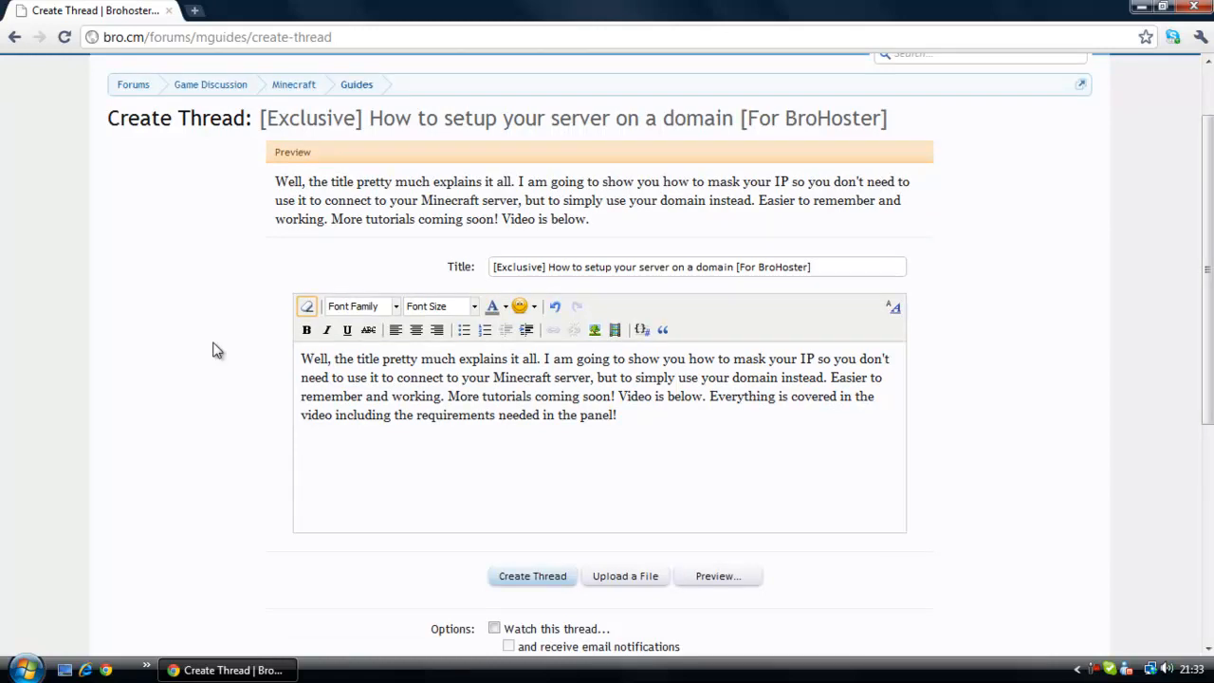
mouse_move(266, 246)
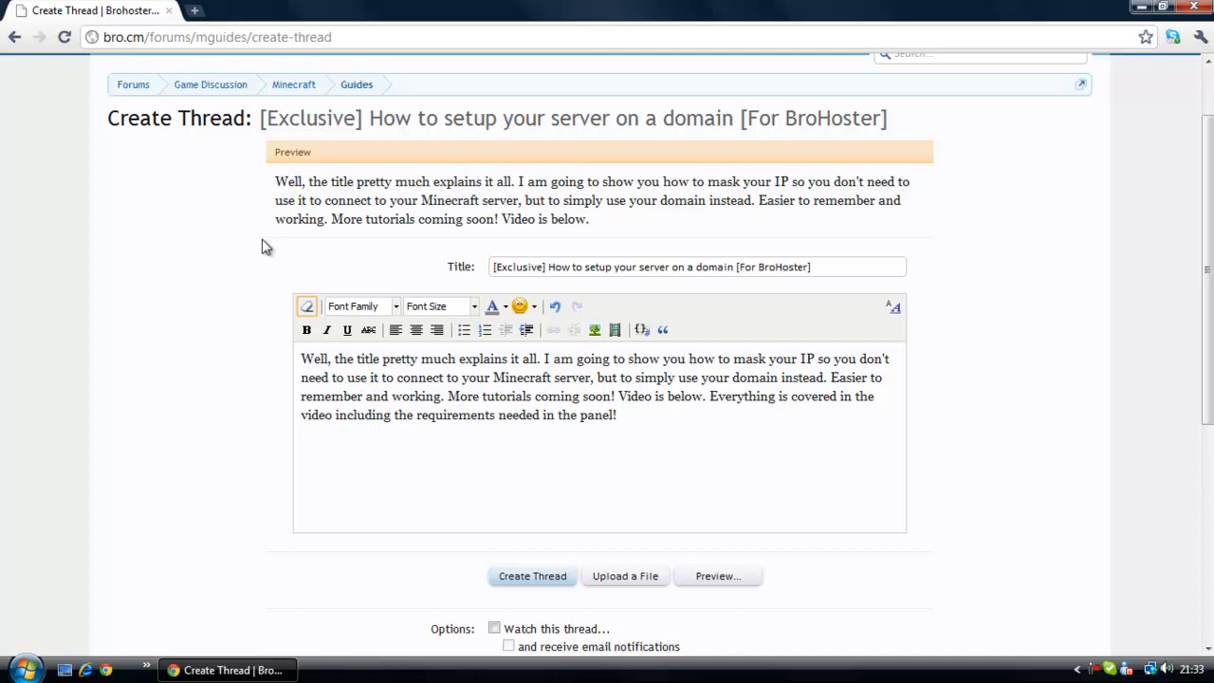
mouse_move(242, 209)
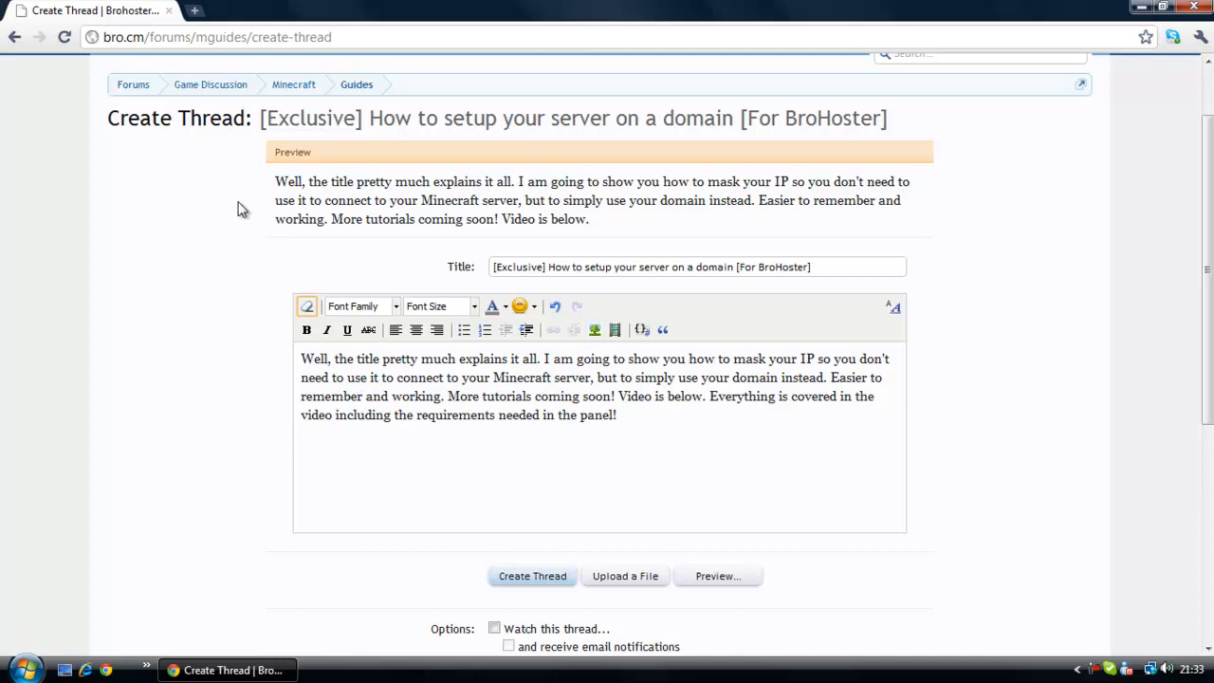
mouse_move(188, 363)
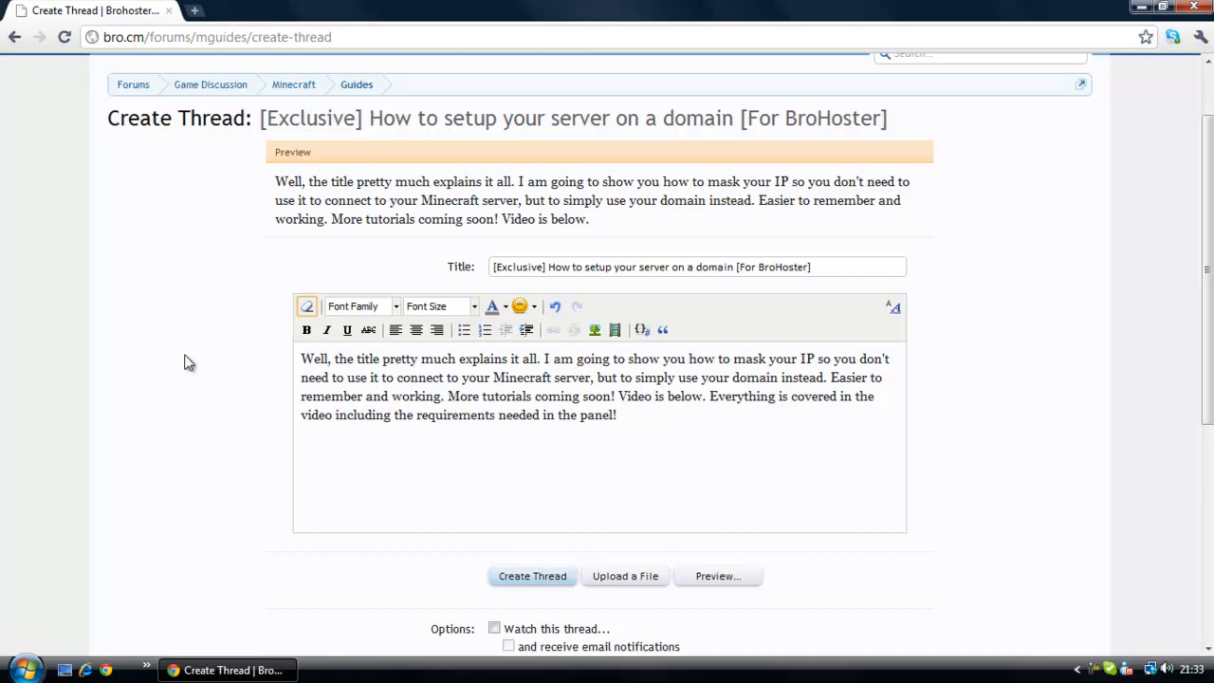
mouse_move(100, 207)
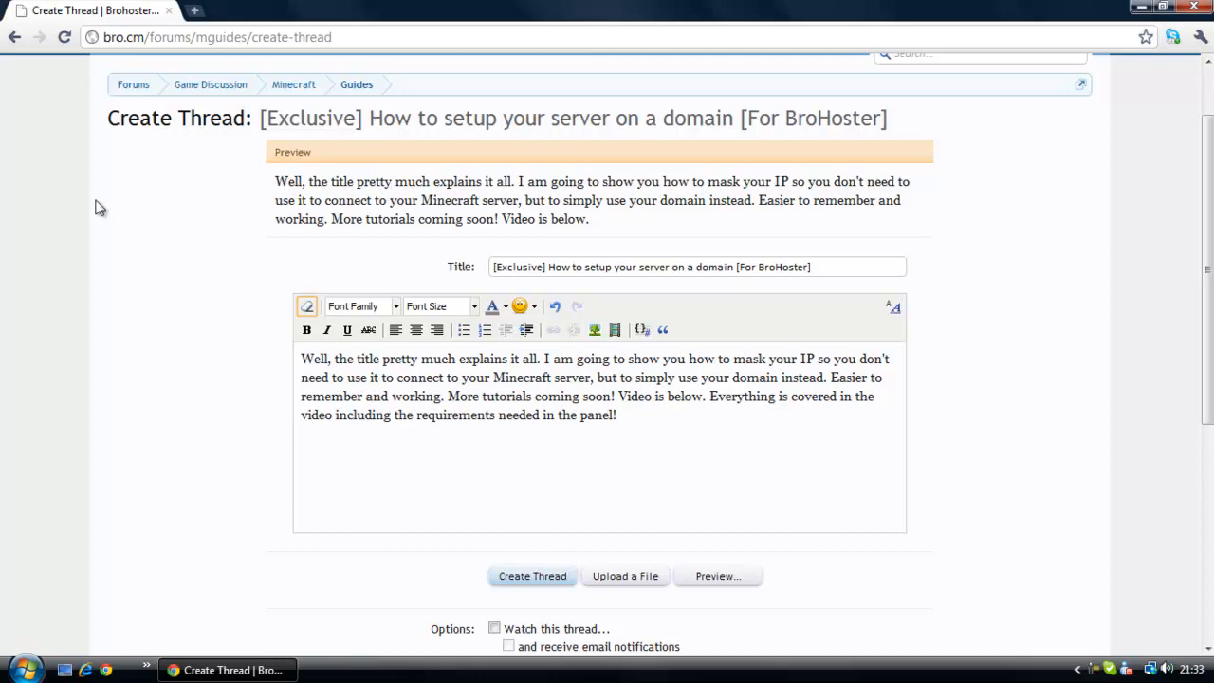
left_click(199, 10)
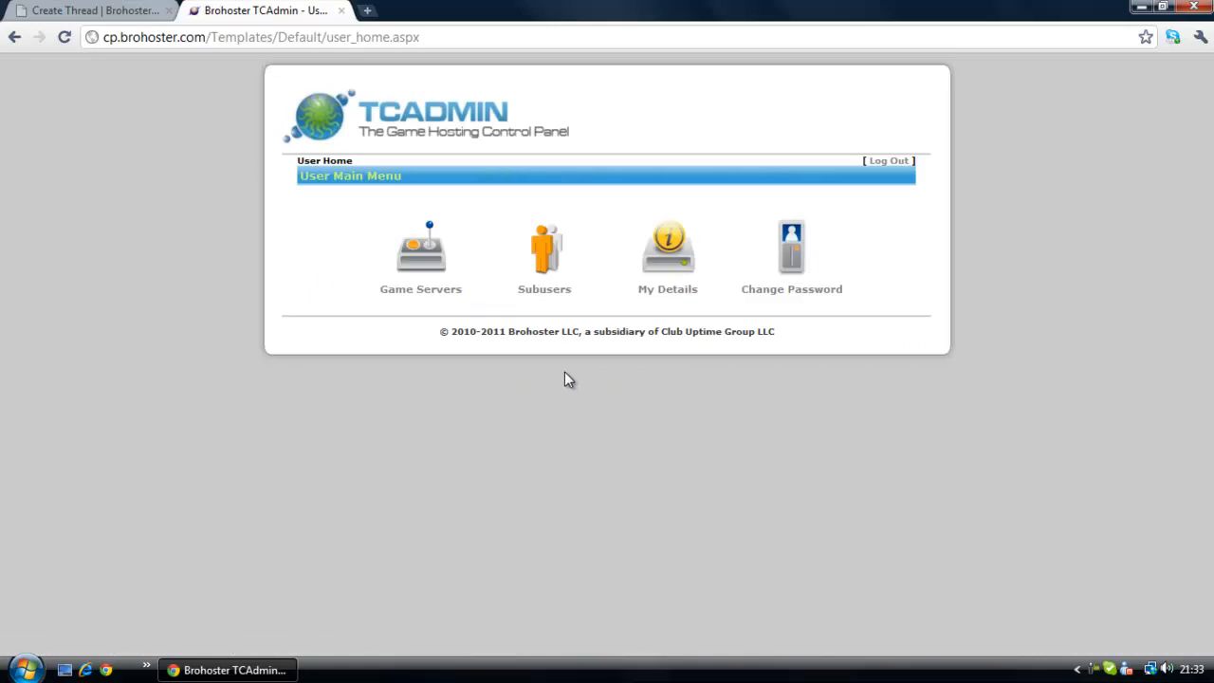
left_click(421, 249)
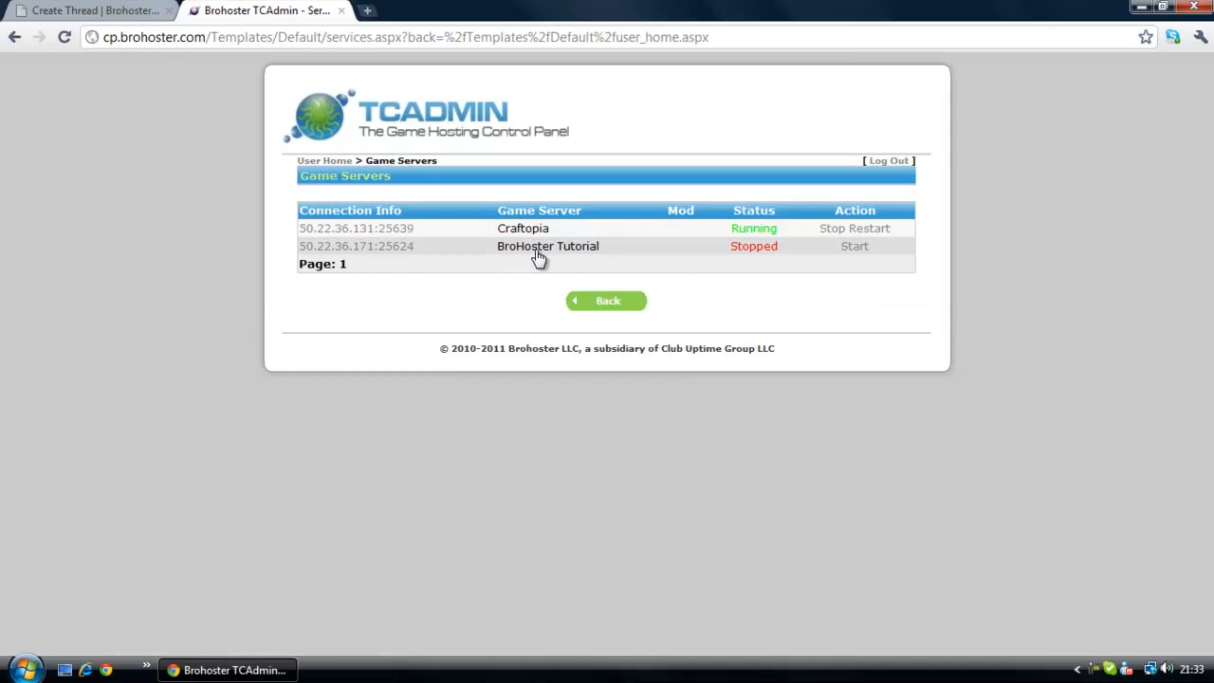
mouse_move(551, 262)
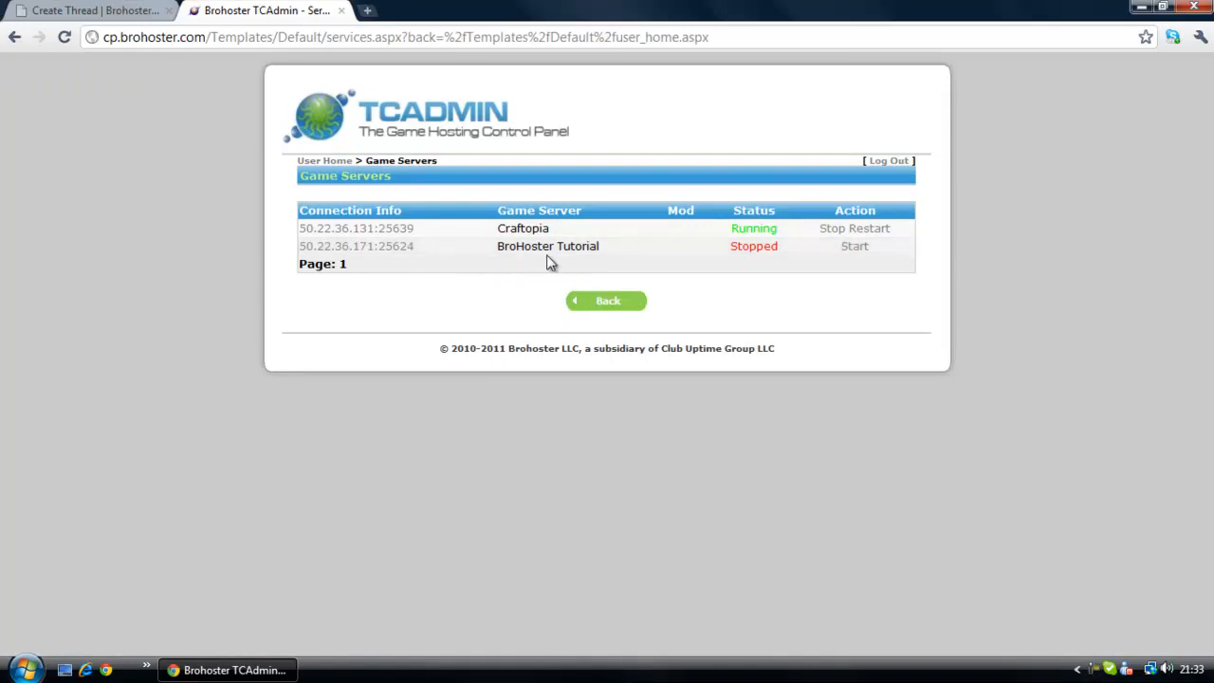
left_click(547, 246)
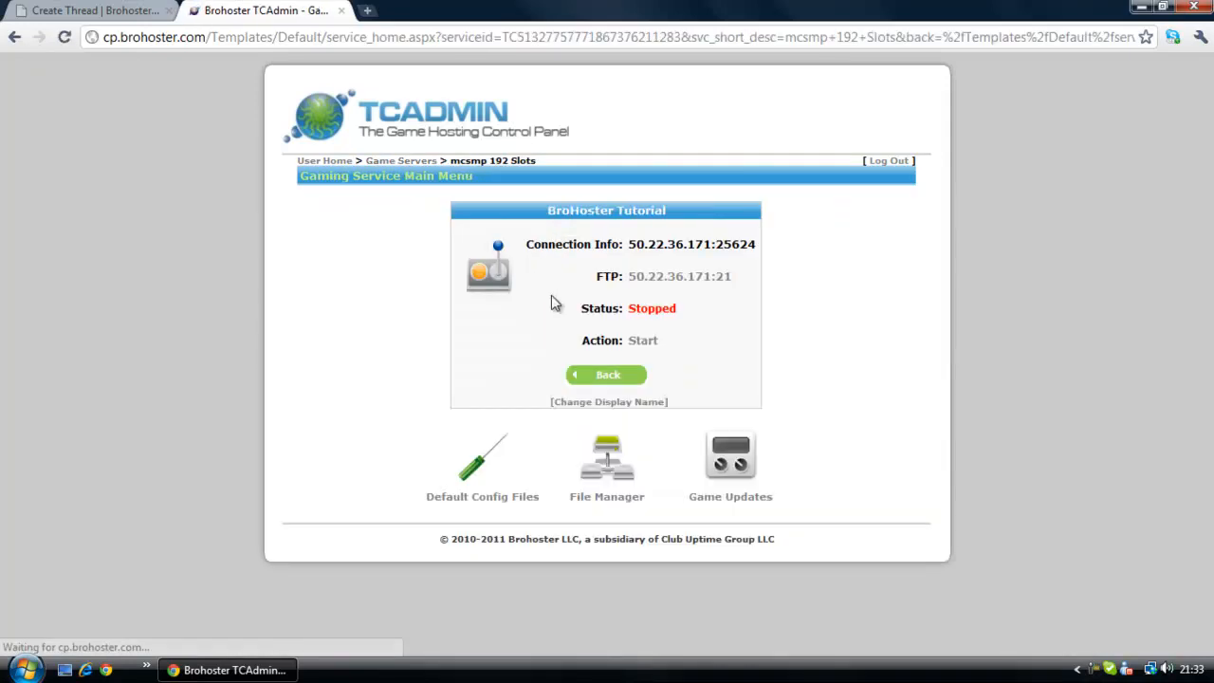
mouse_move(601, 305)
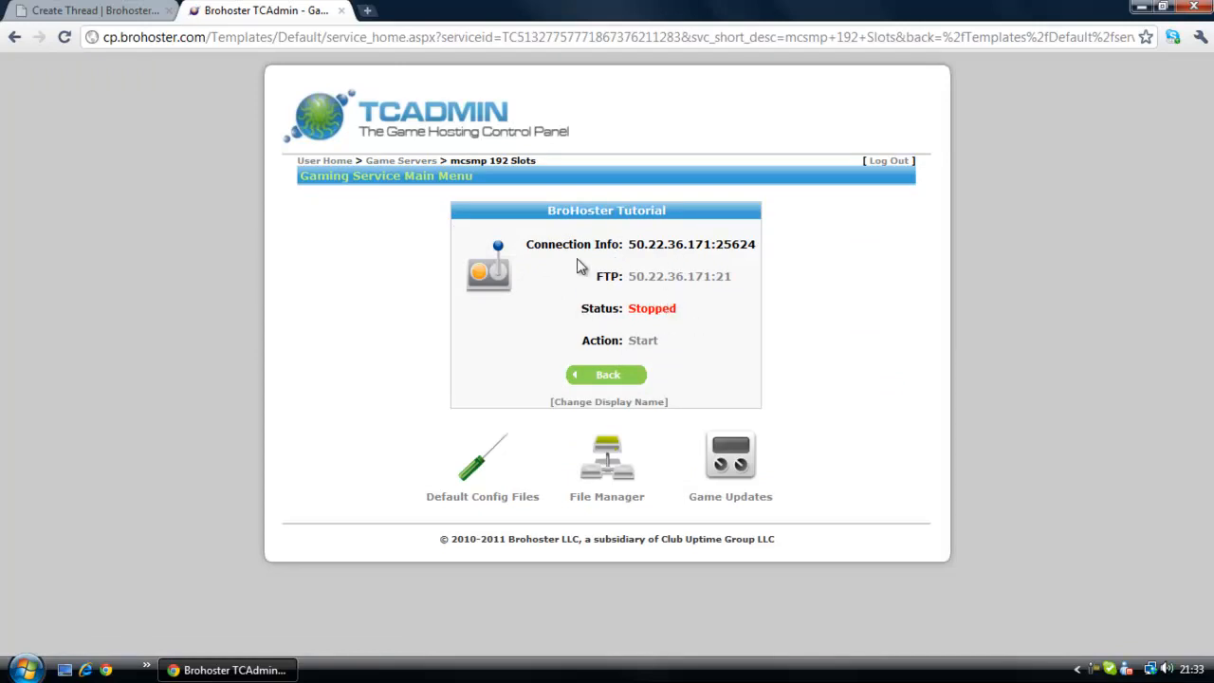
mouse_move(575, 297)
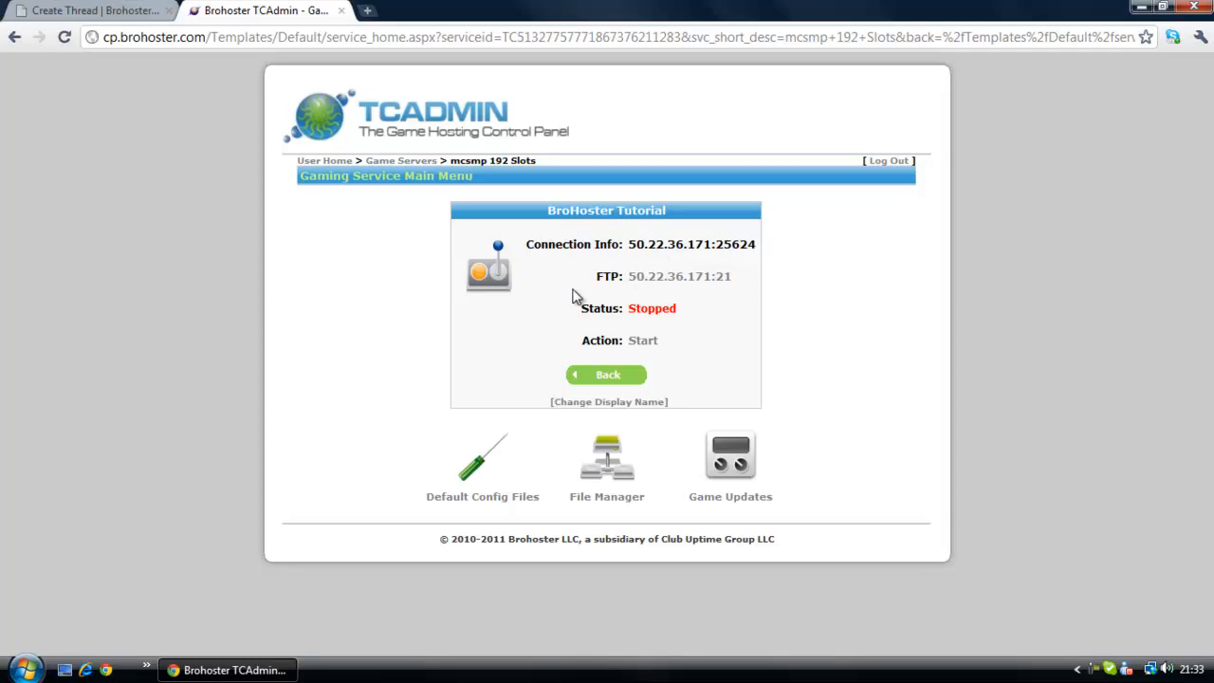
mouse_move(625, 292)
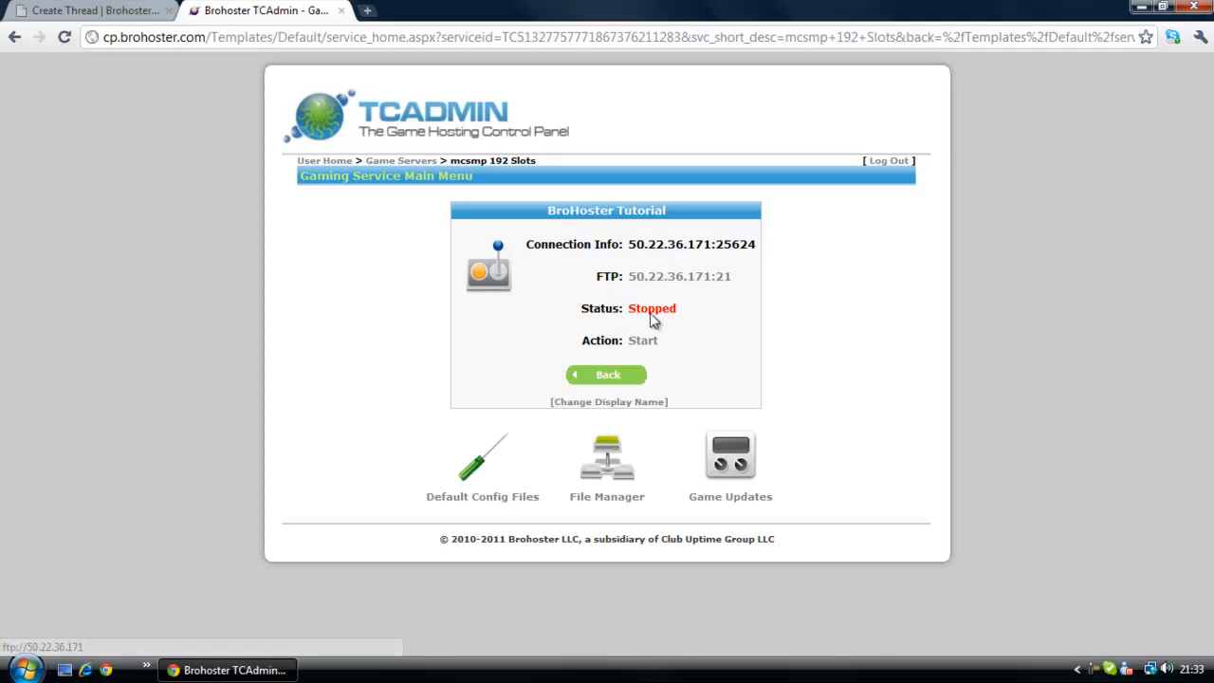
mouse_move(692, 248)
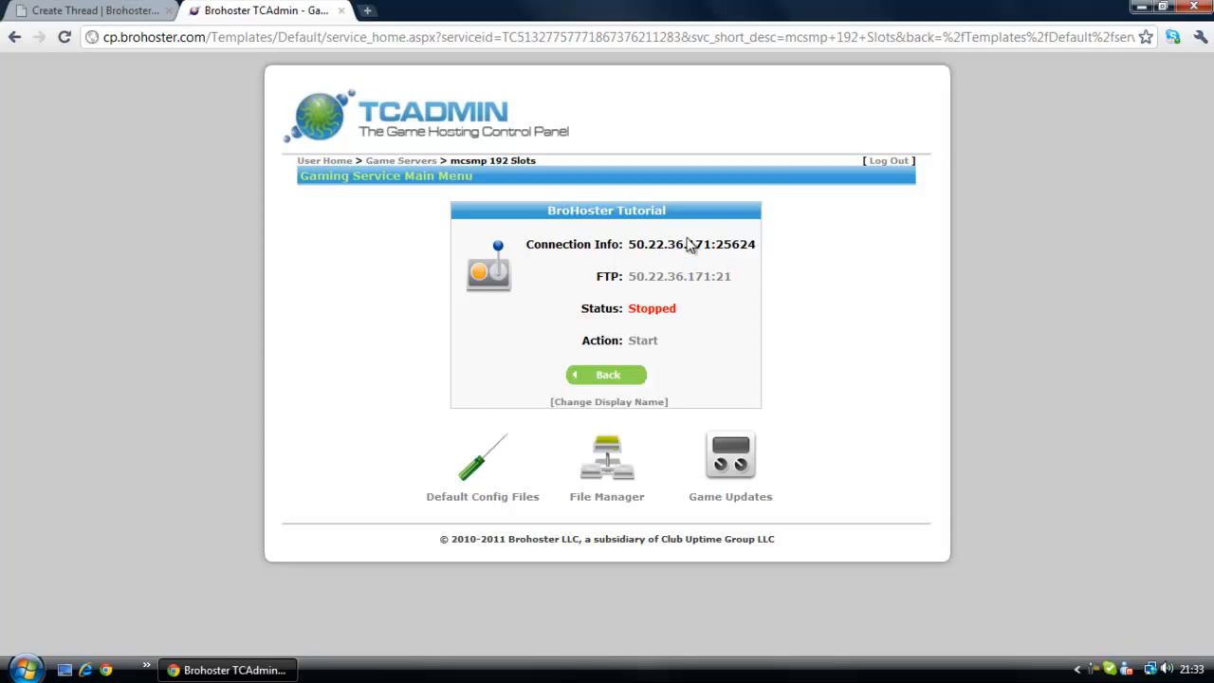
mouse_move(326, 220)
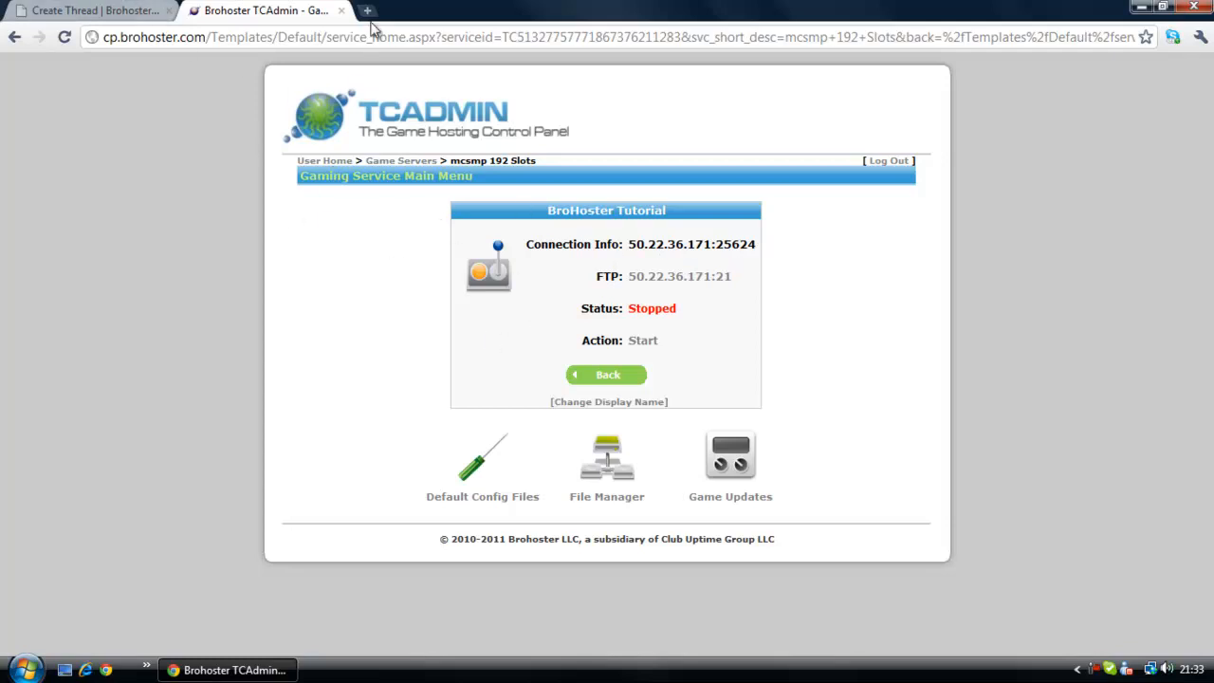
Step: In a new Chrome tab, enter the sorasfantasy.com cPanel address on port 2082
left_click(365, 10)
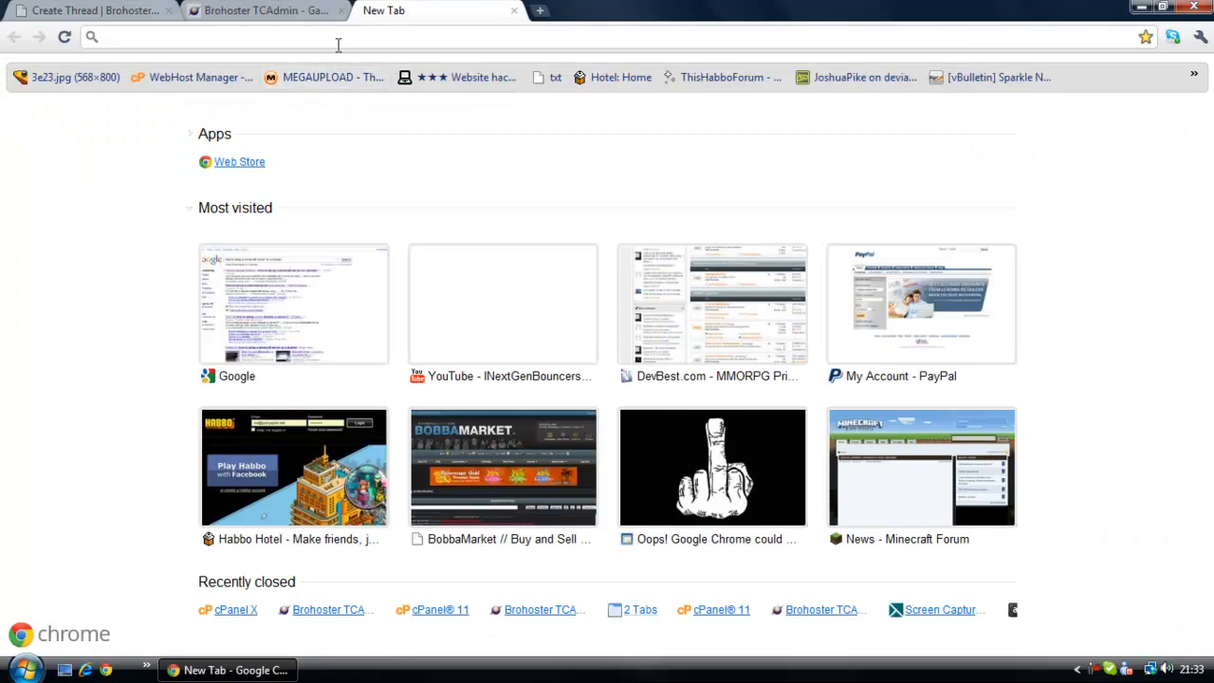
left_click(337, 36)
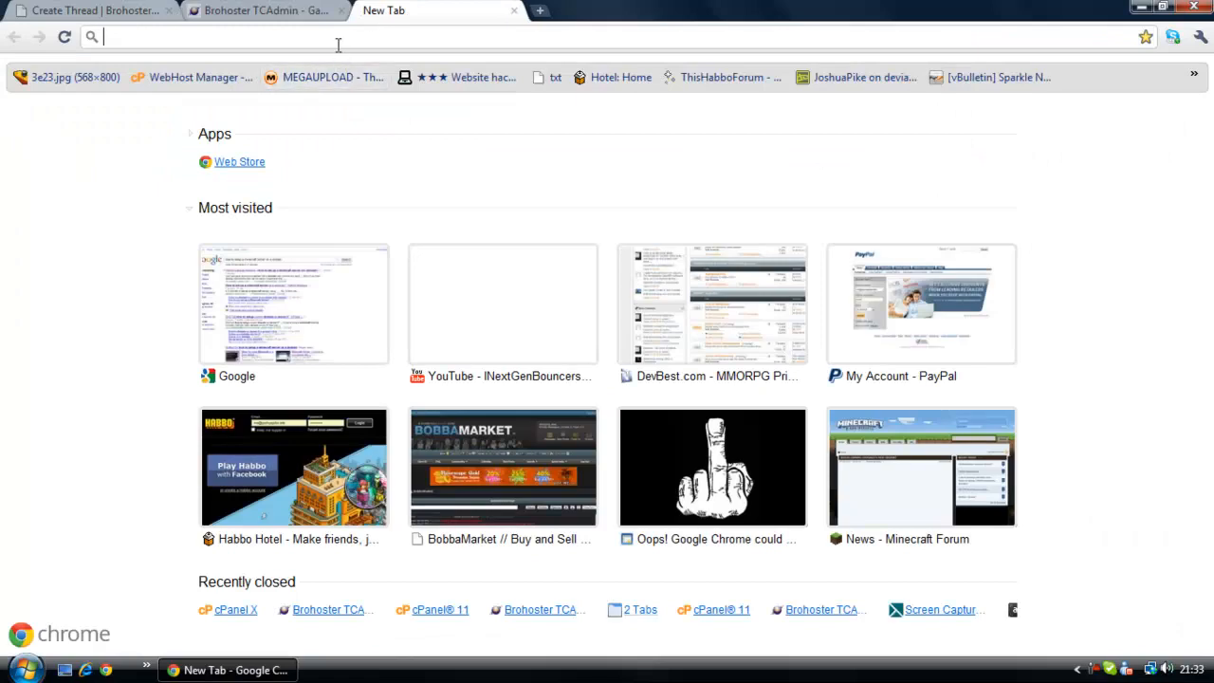
type("sorasfantasy.com:2082")
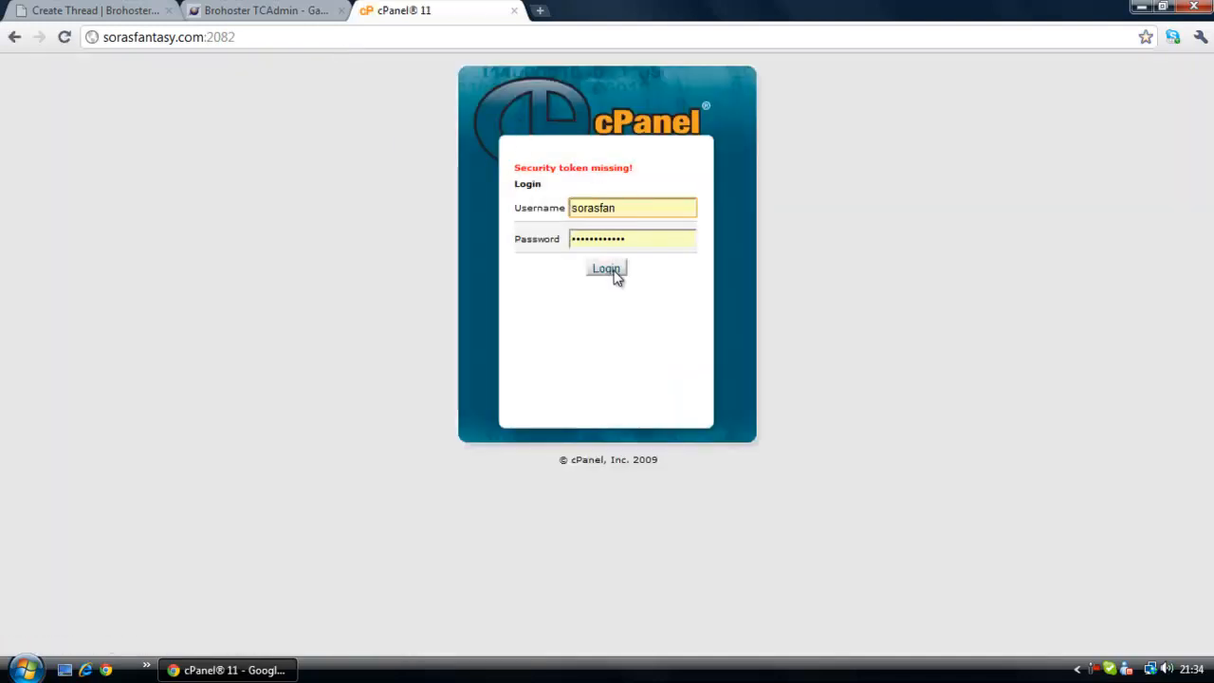
Step: Log in to cPanel and scroll to the Domains section with Simple and Advanced DNS Zone Editor
left_click(606, 268)
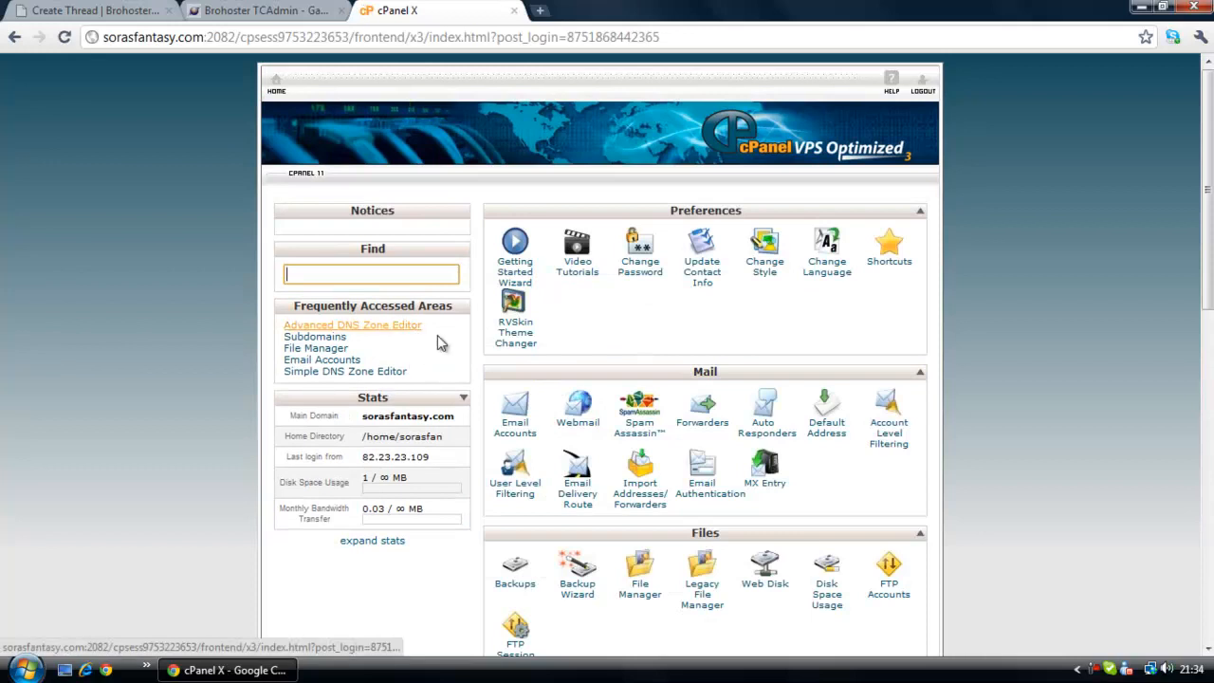
scroll("down", 3)
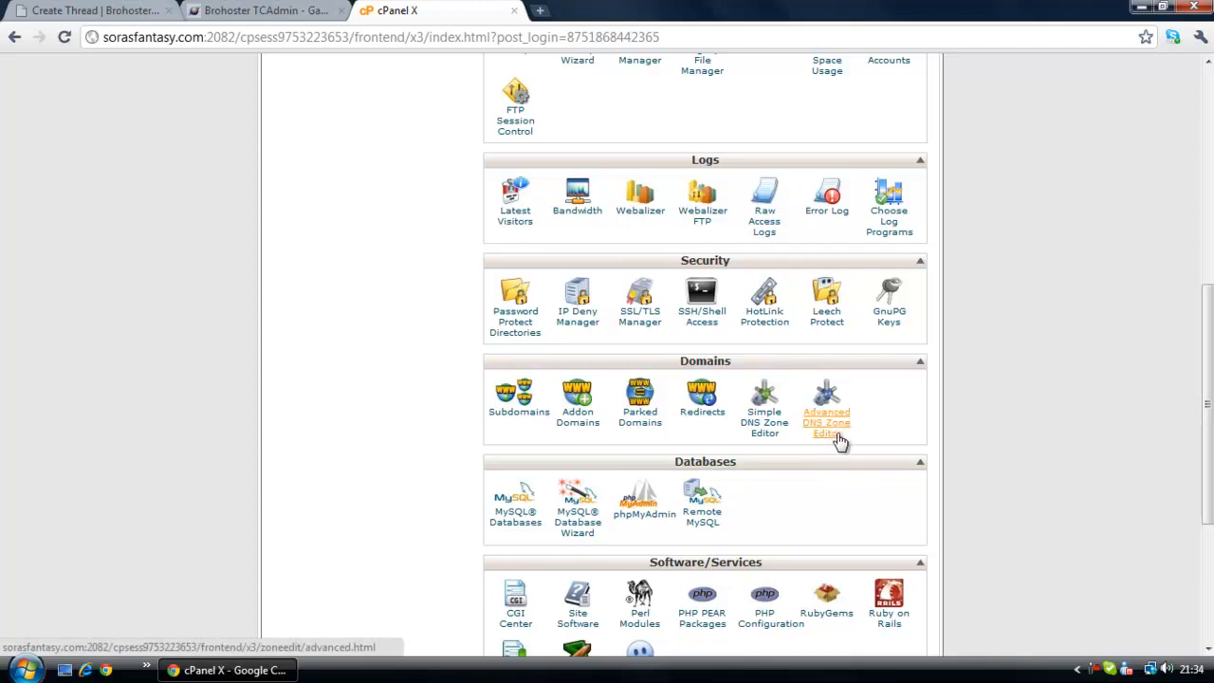
mouse_move(786, 435)
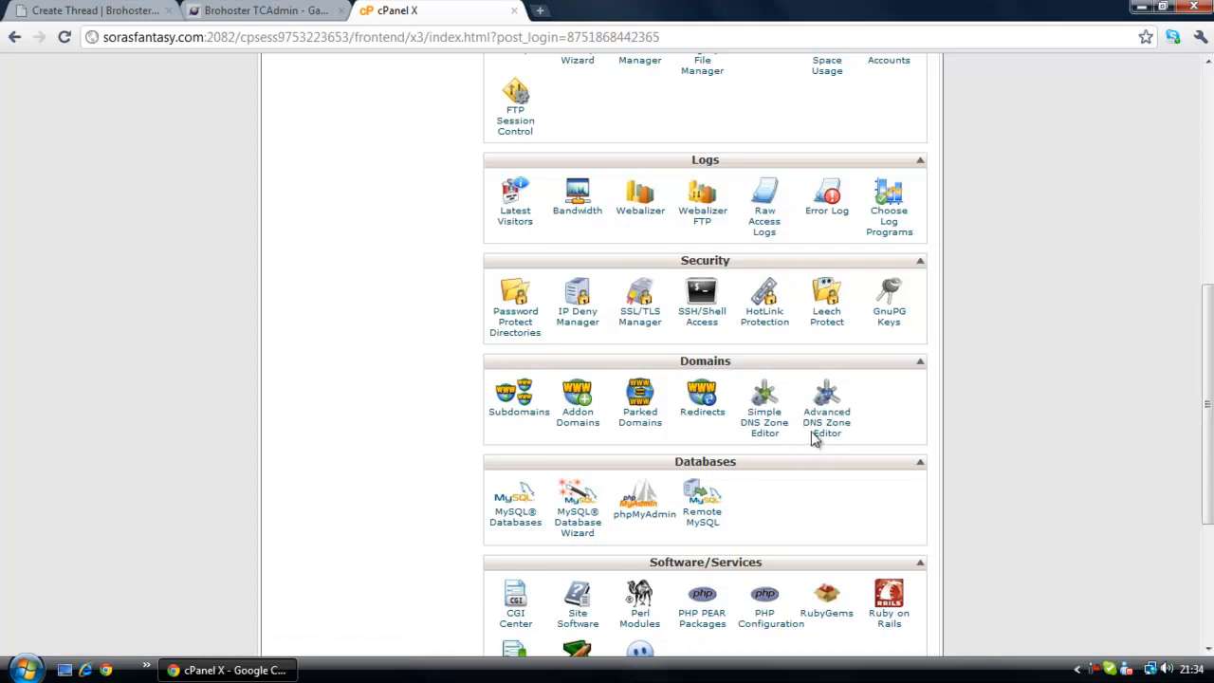
mouse_move(822, 417)
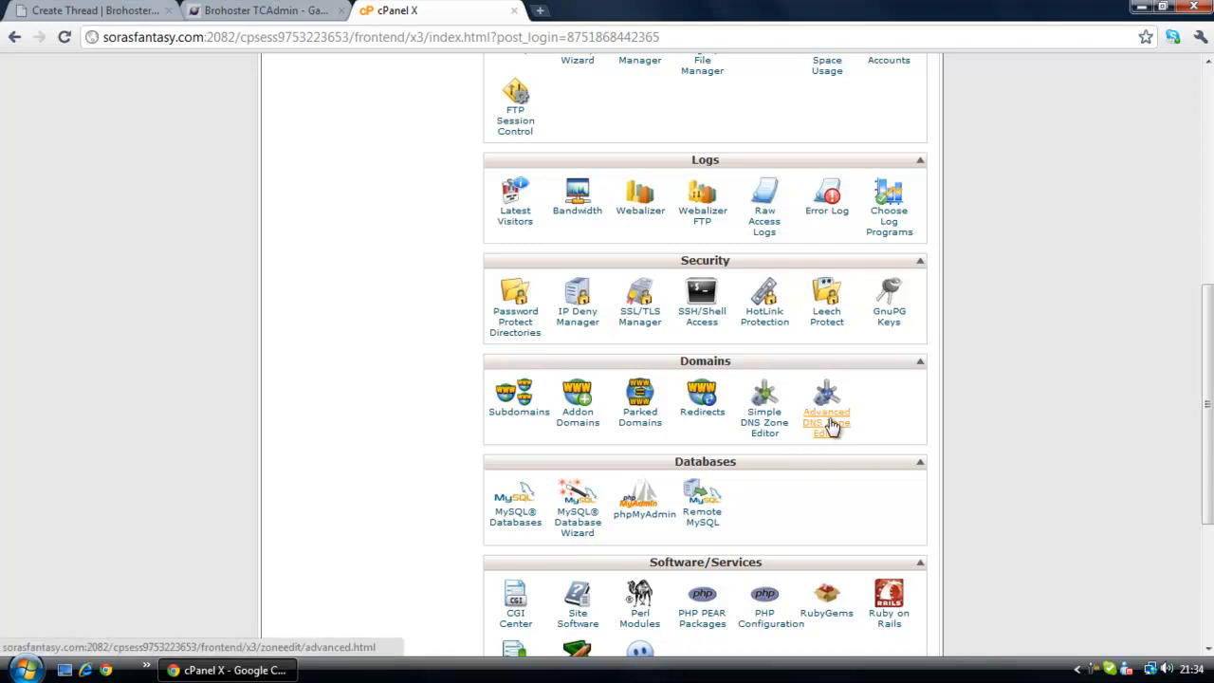
mouse_move(804, 406)
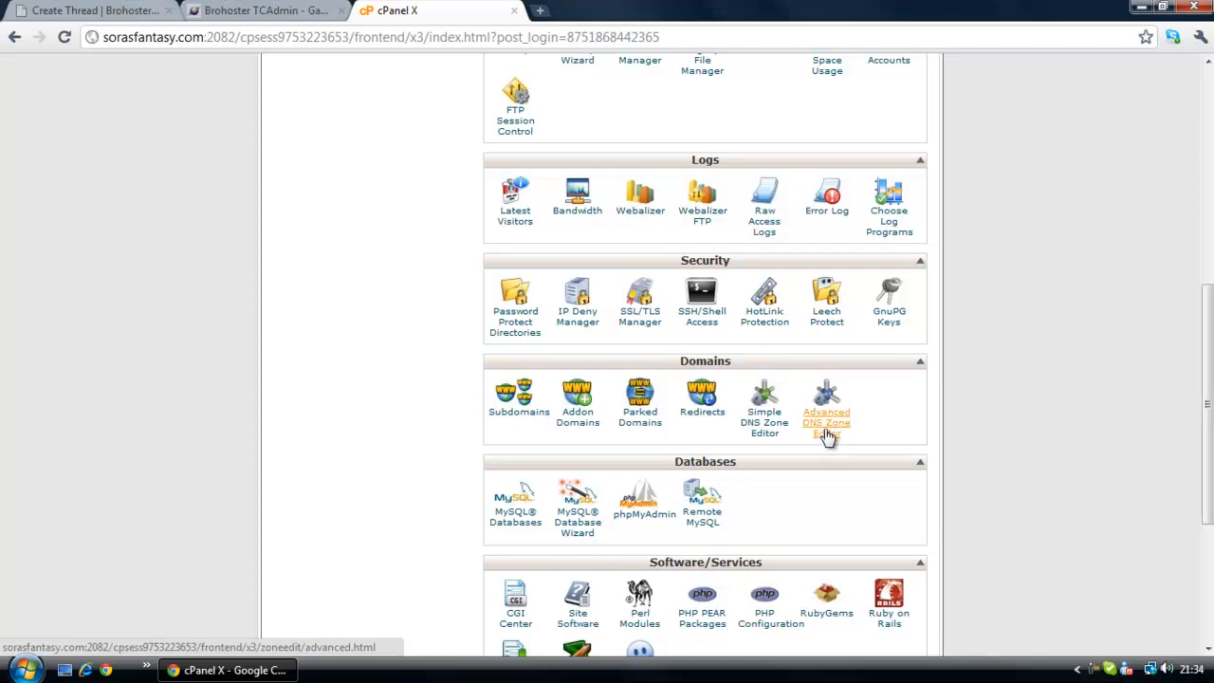
mouse_move(853, 451)
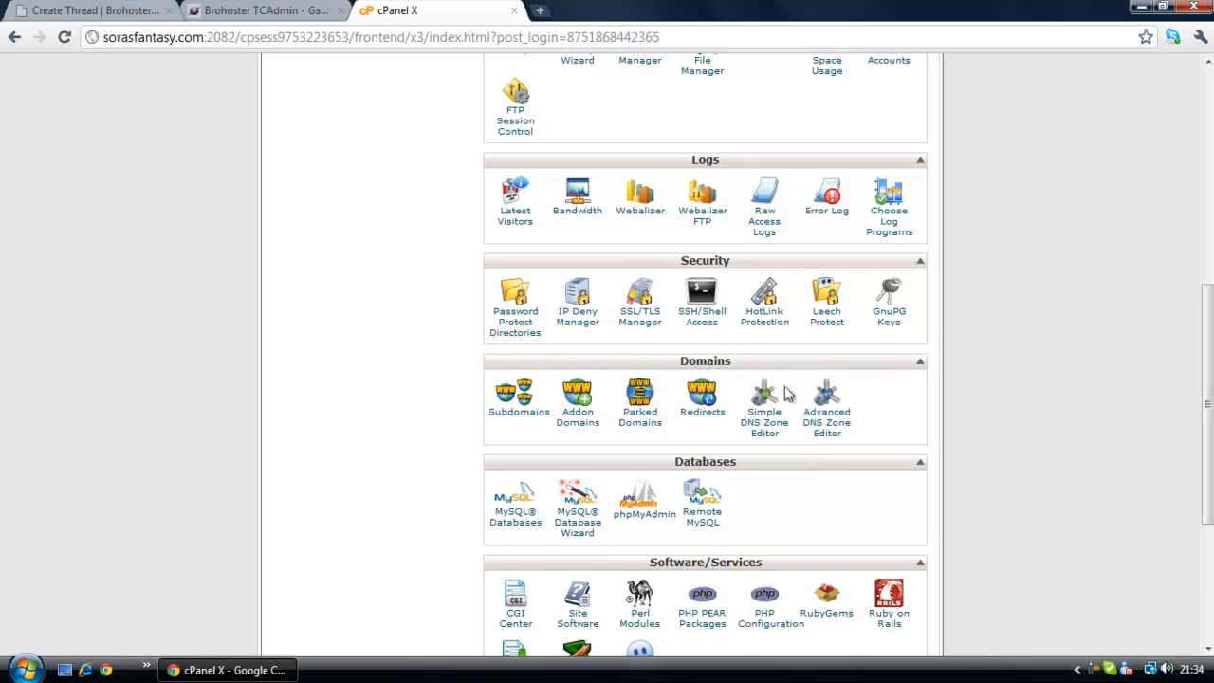
Step: In Advanced DNS Zone Editor, enter an A record named mc with TTL 14400
left_click(826, 394)
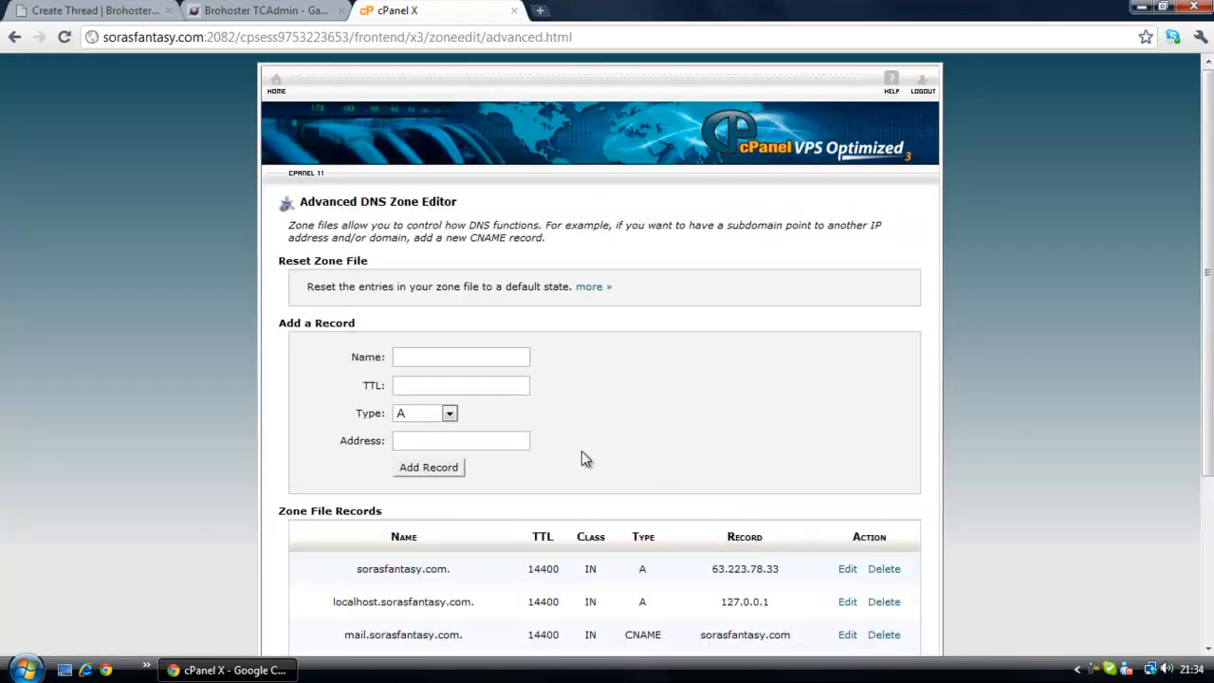
left_click(461, 356)
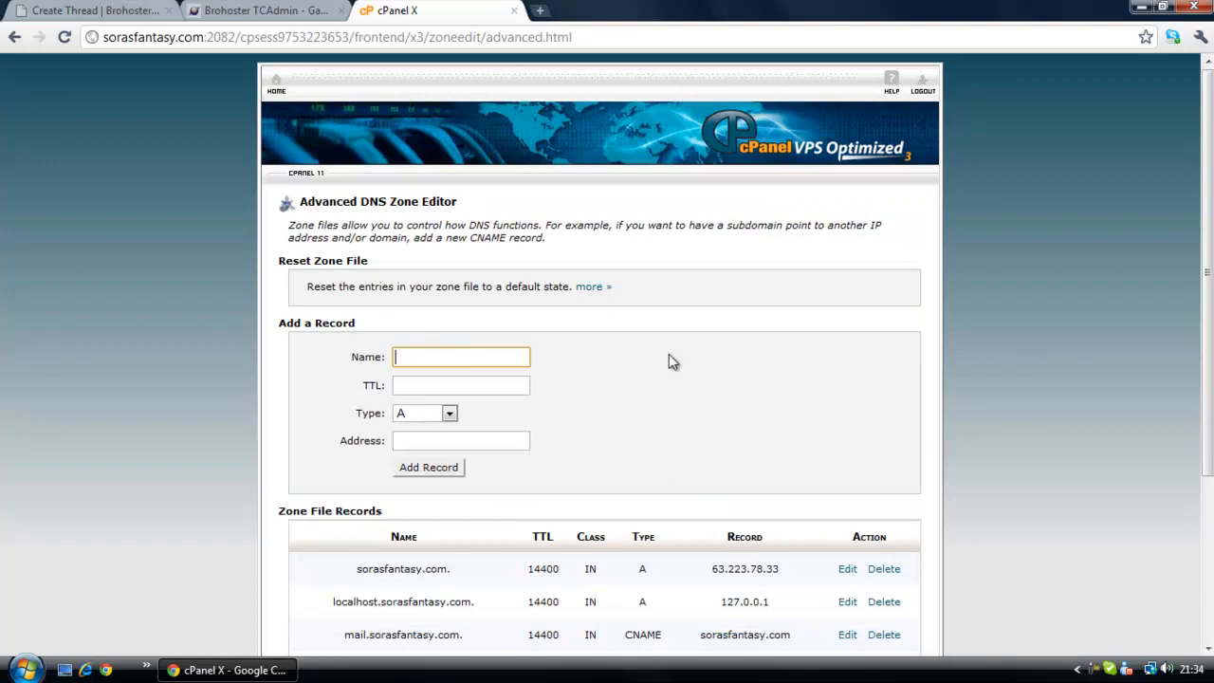
scroll("down", 3)
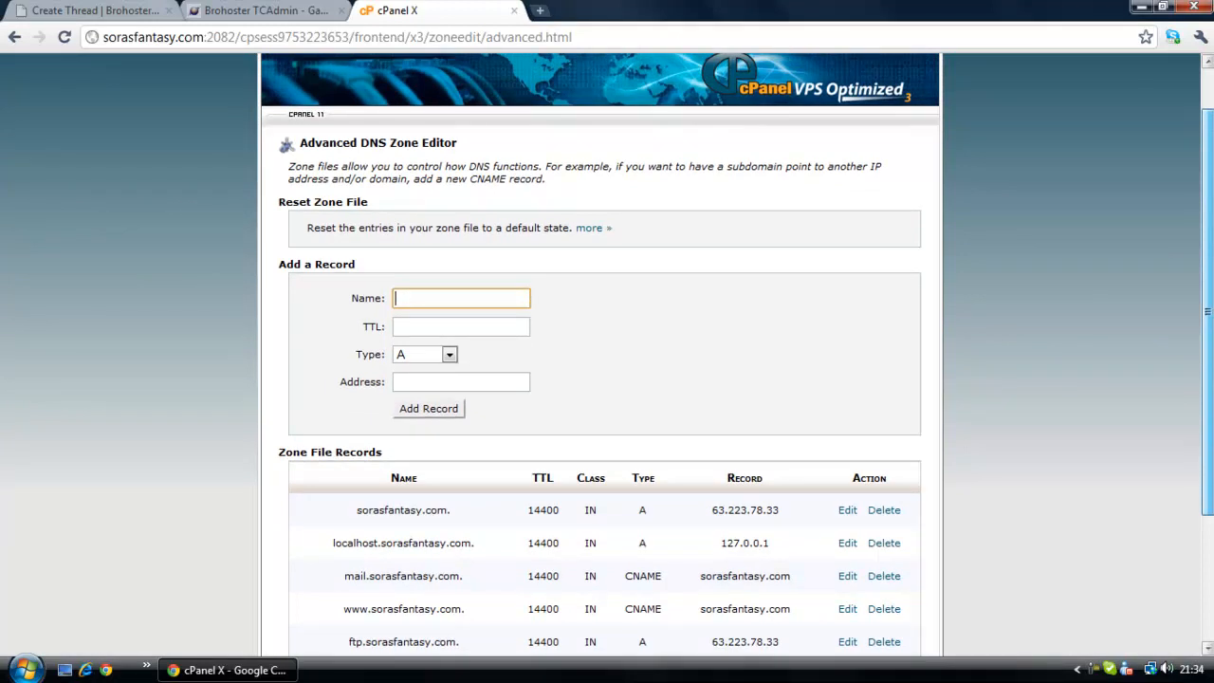
scroll("down", 3)
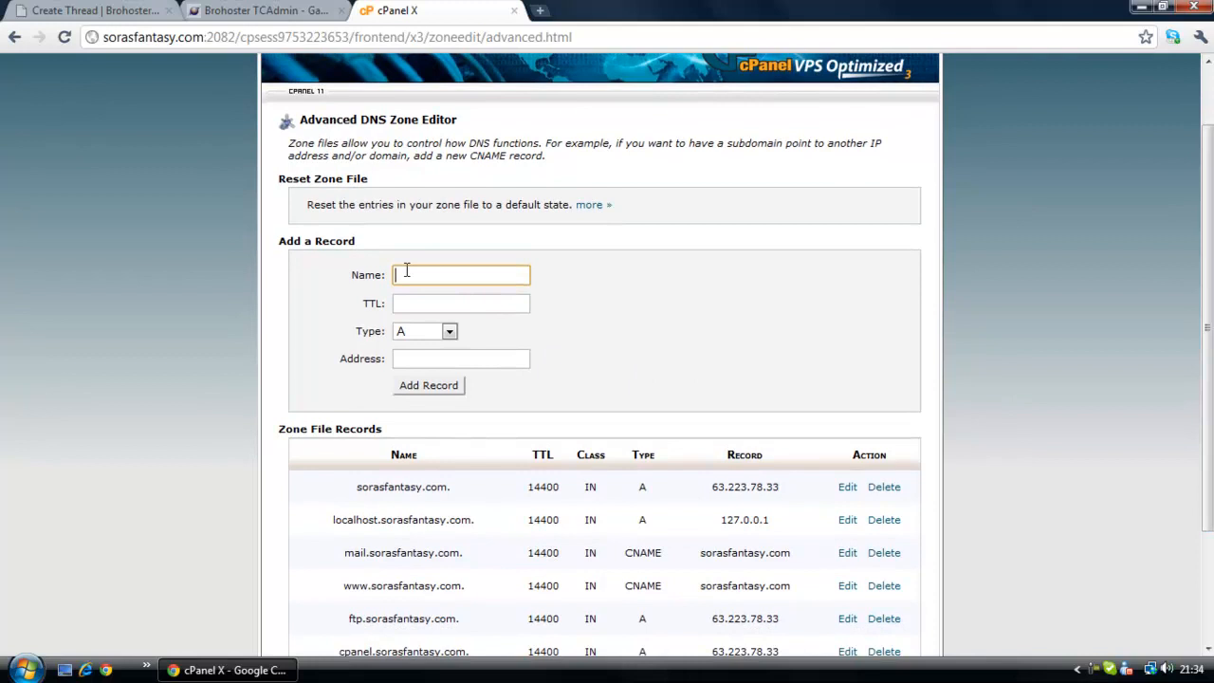
mouse_move(400, 269)
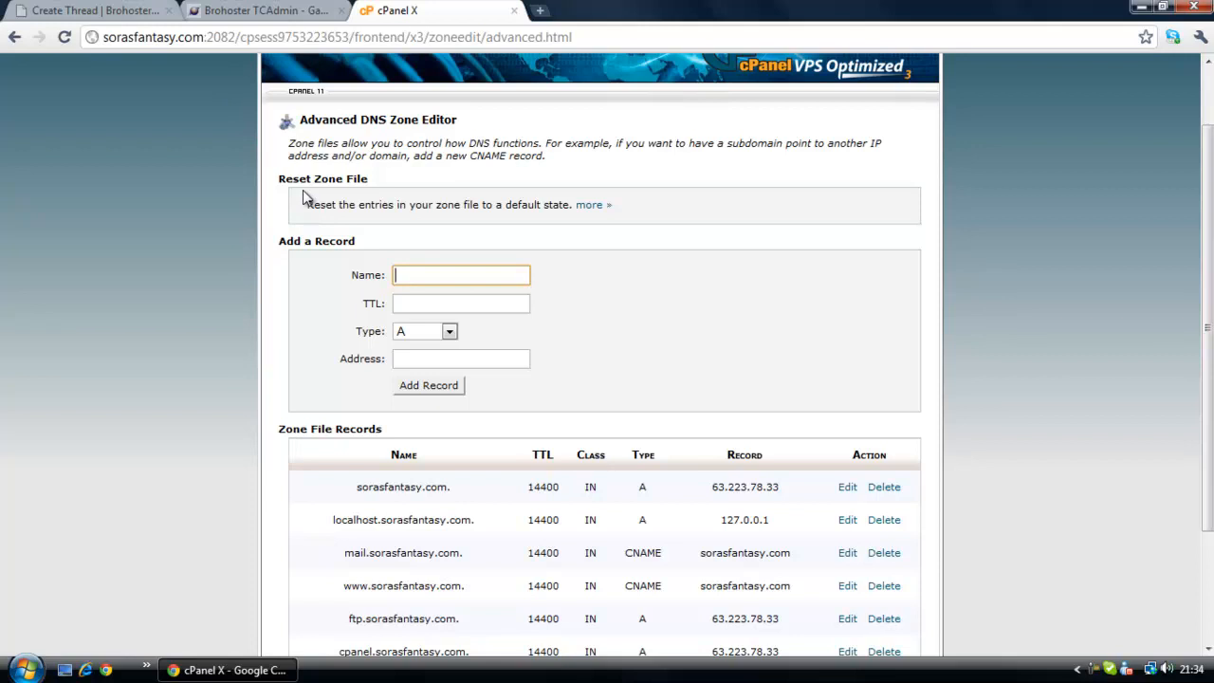
type("mc")
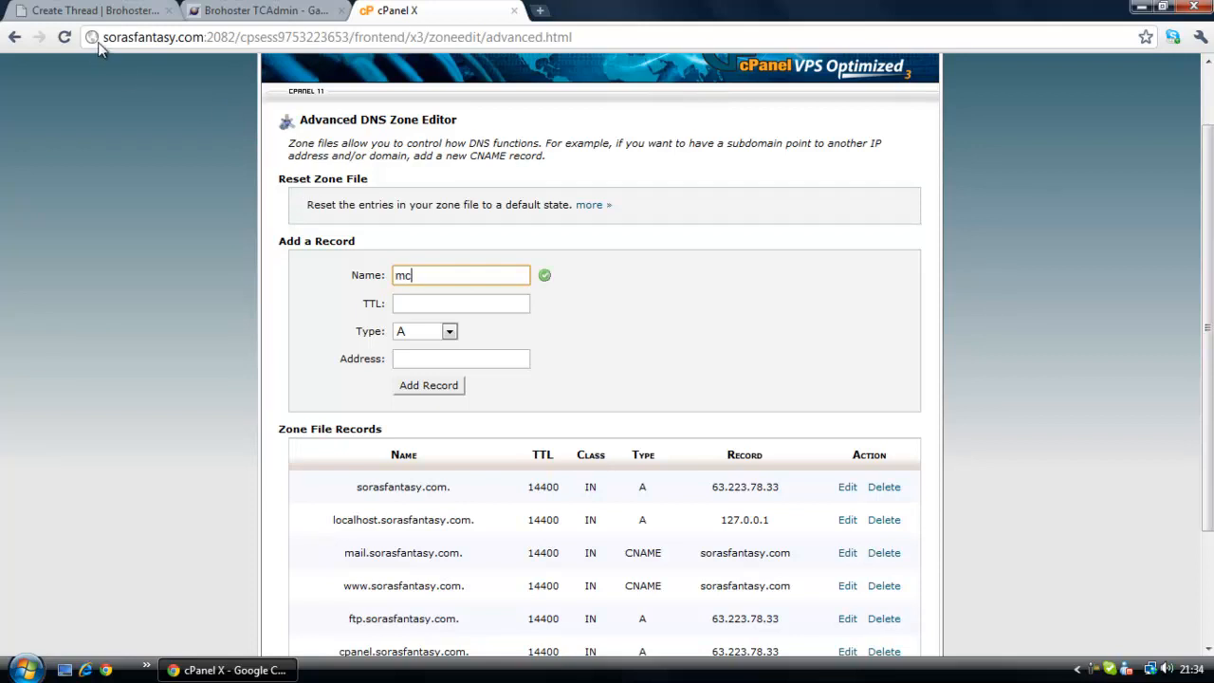
mouse_move(422, 335)
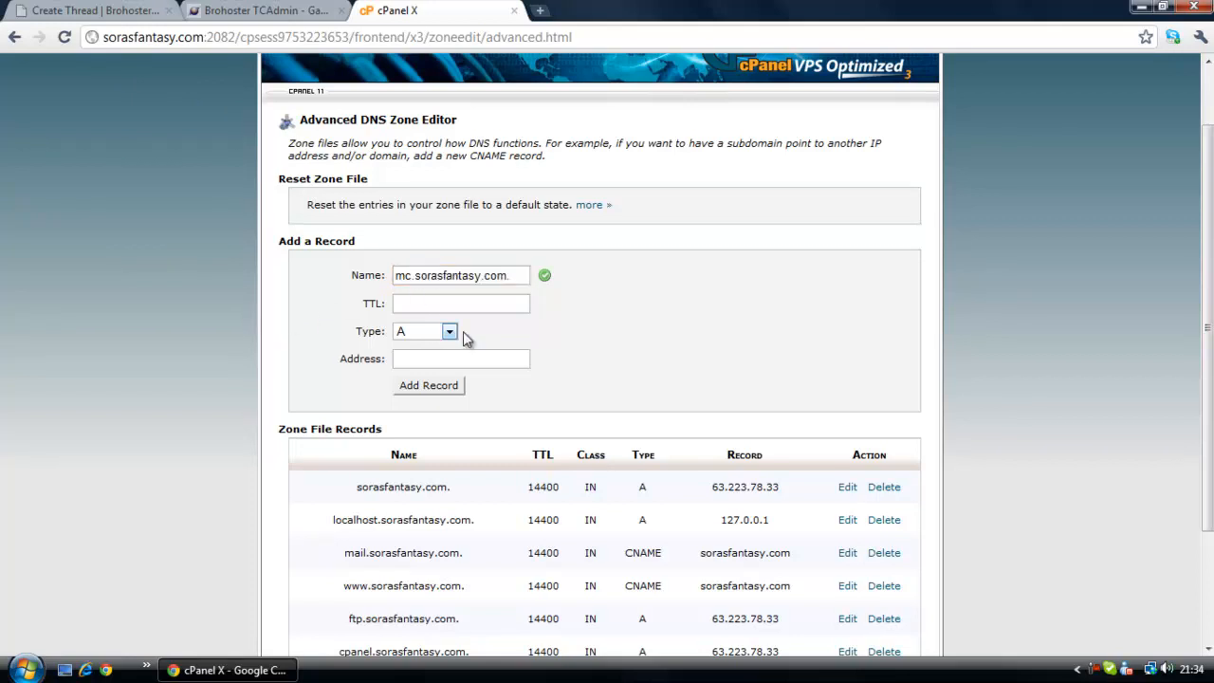
mouse_move(515, 298)
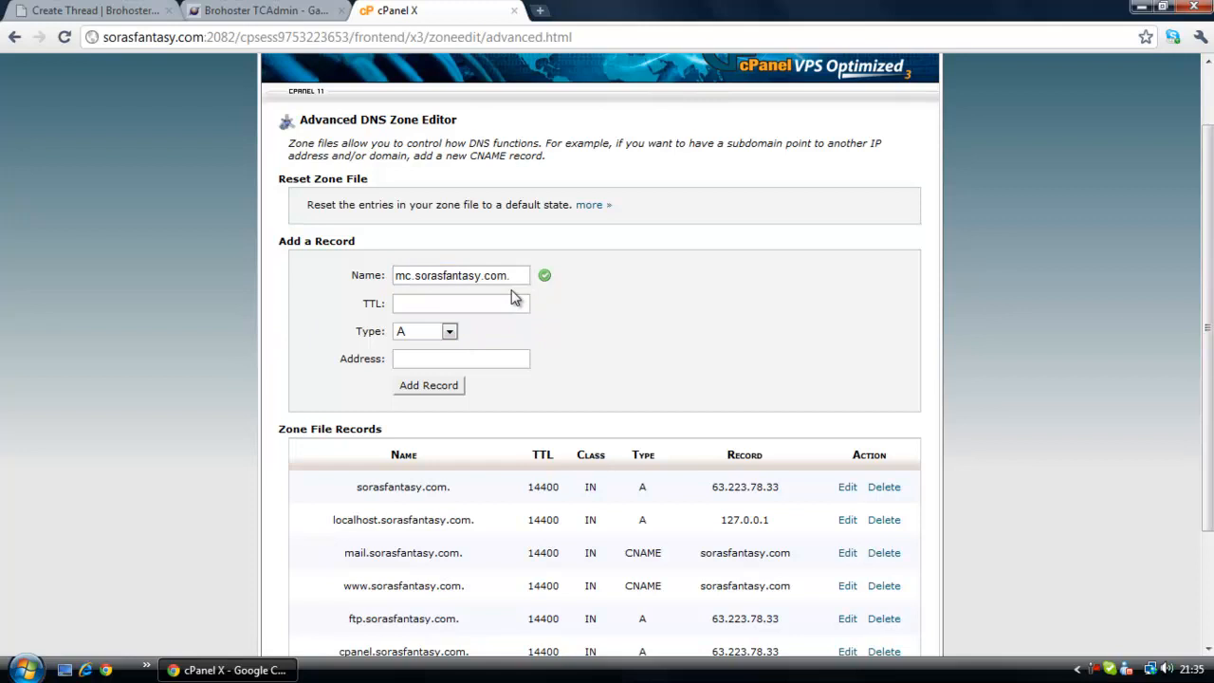
mouse_move(570, 287)
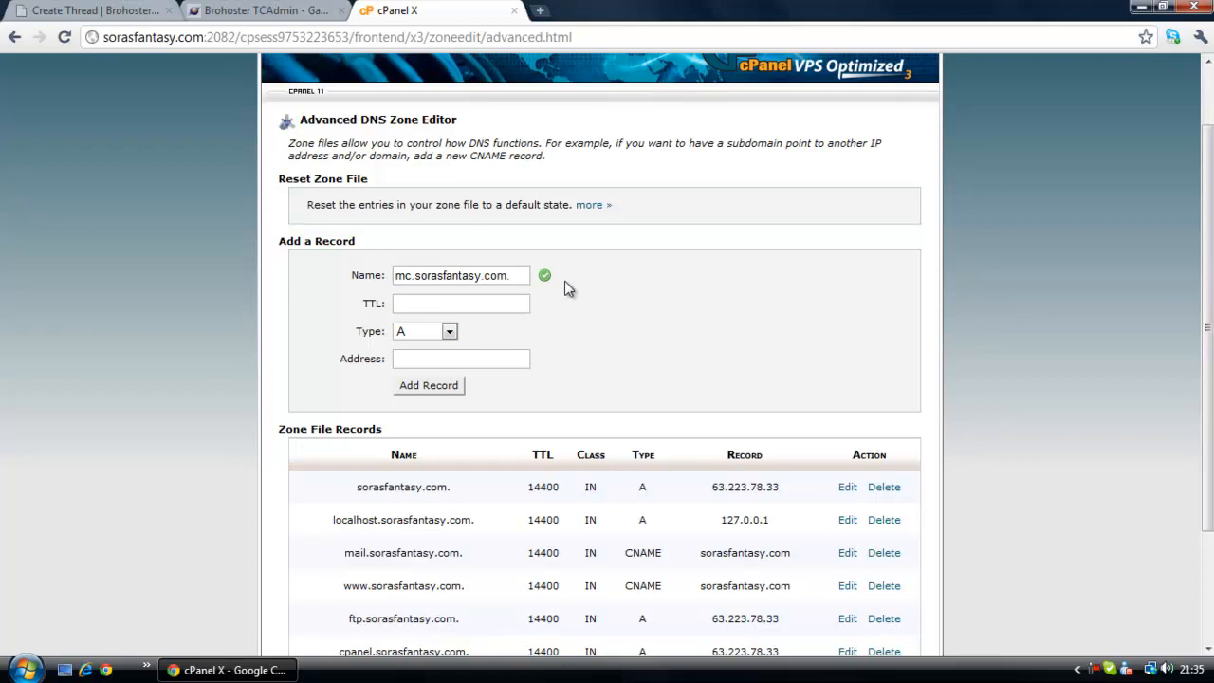
left_click(460, 304)
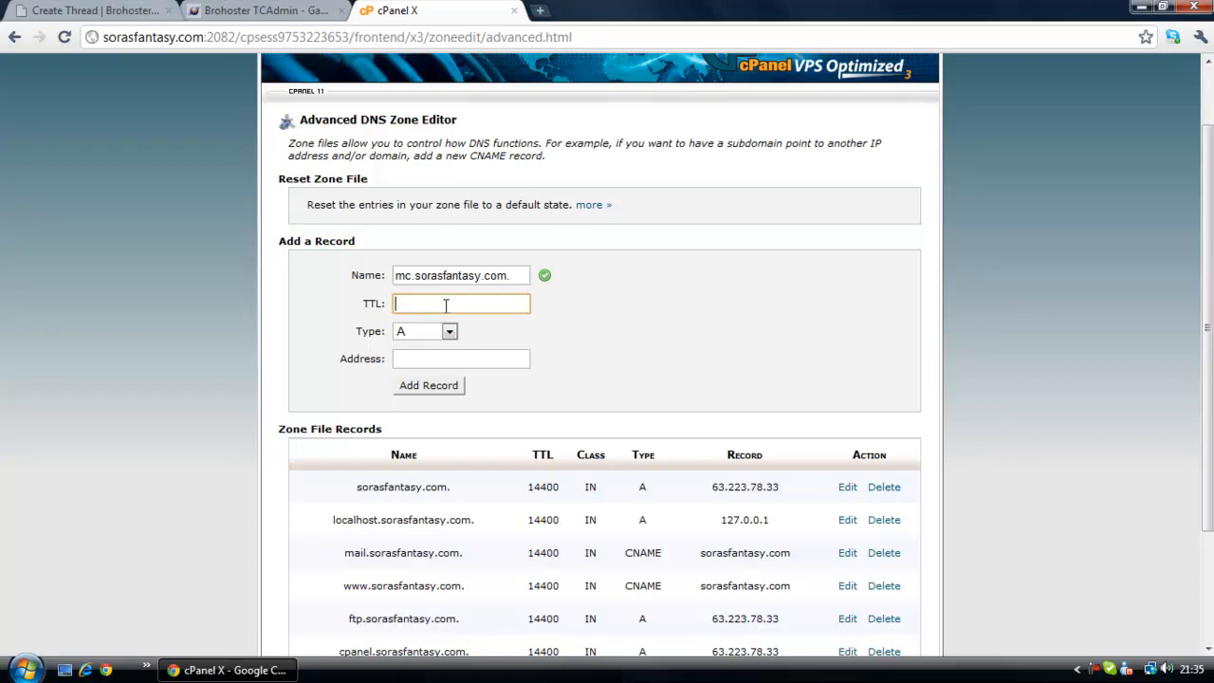
type("14400")
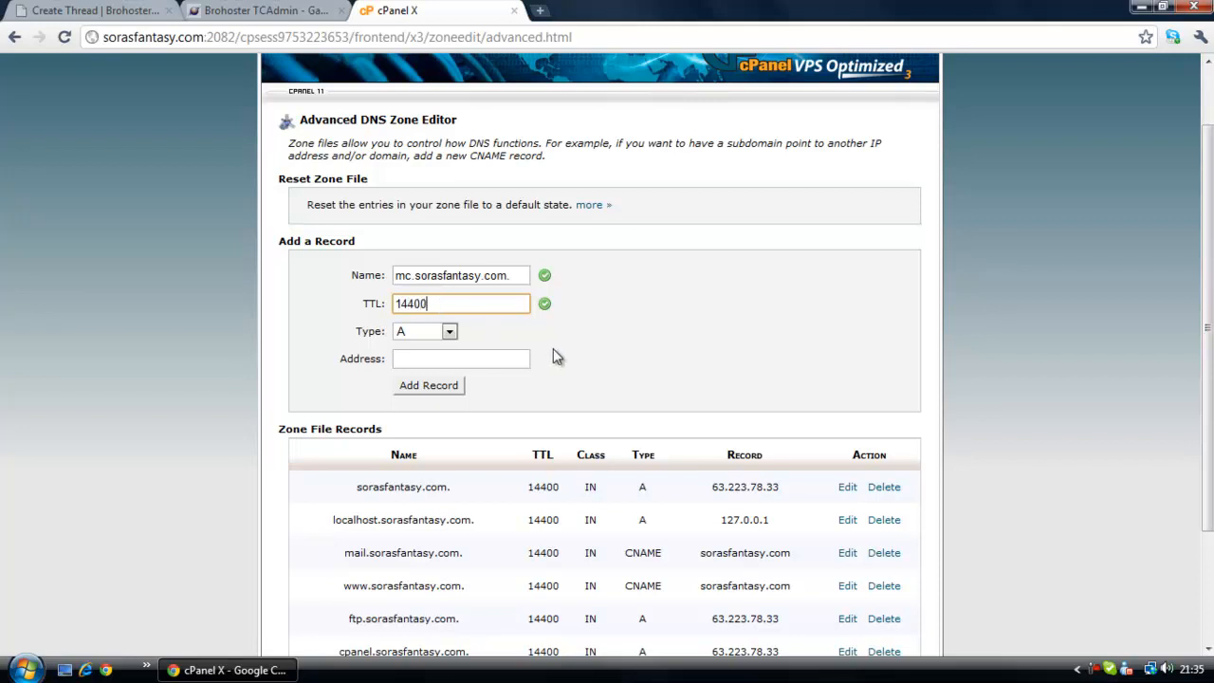
left_click(460, 358)
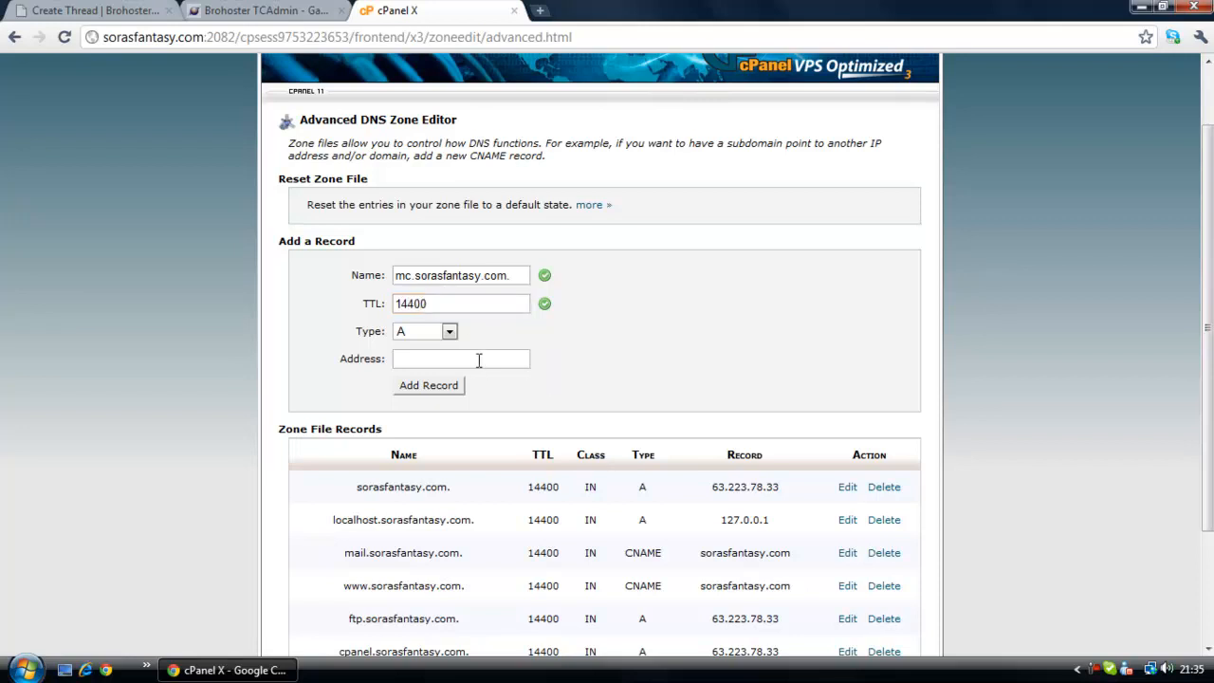
left_click(461, 359)
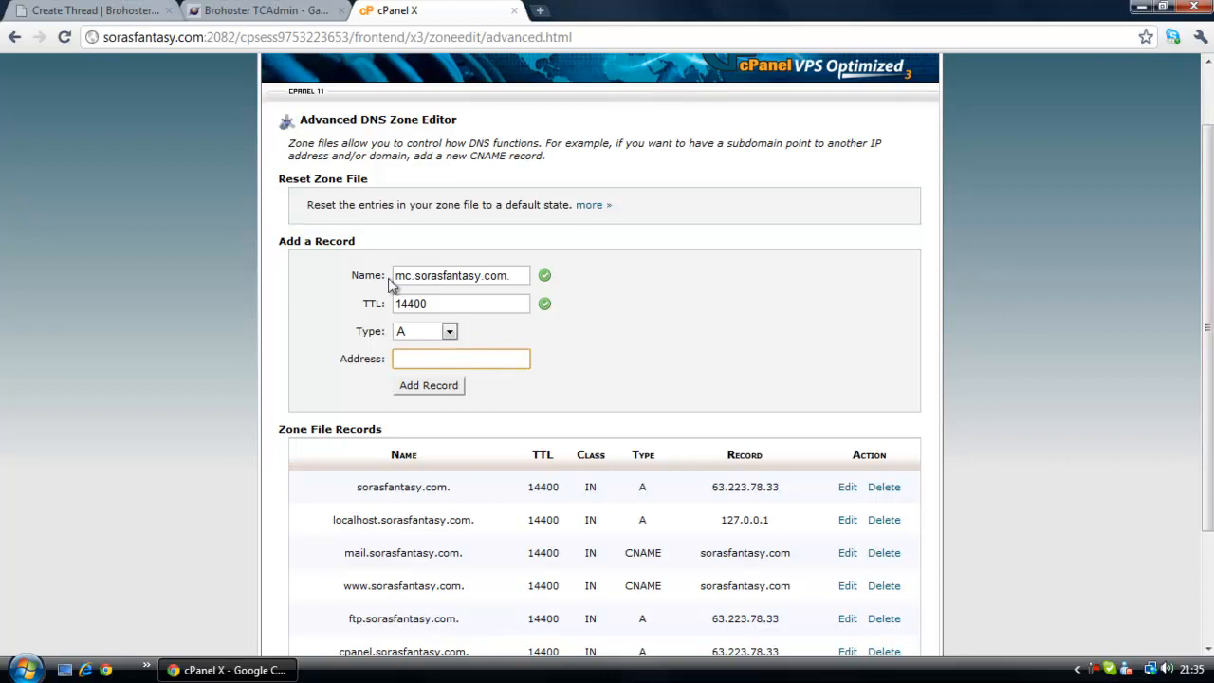
left_click(261, 10)
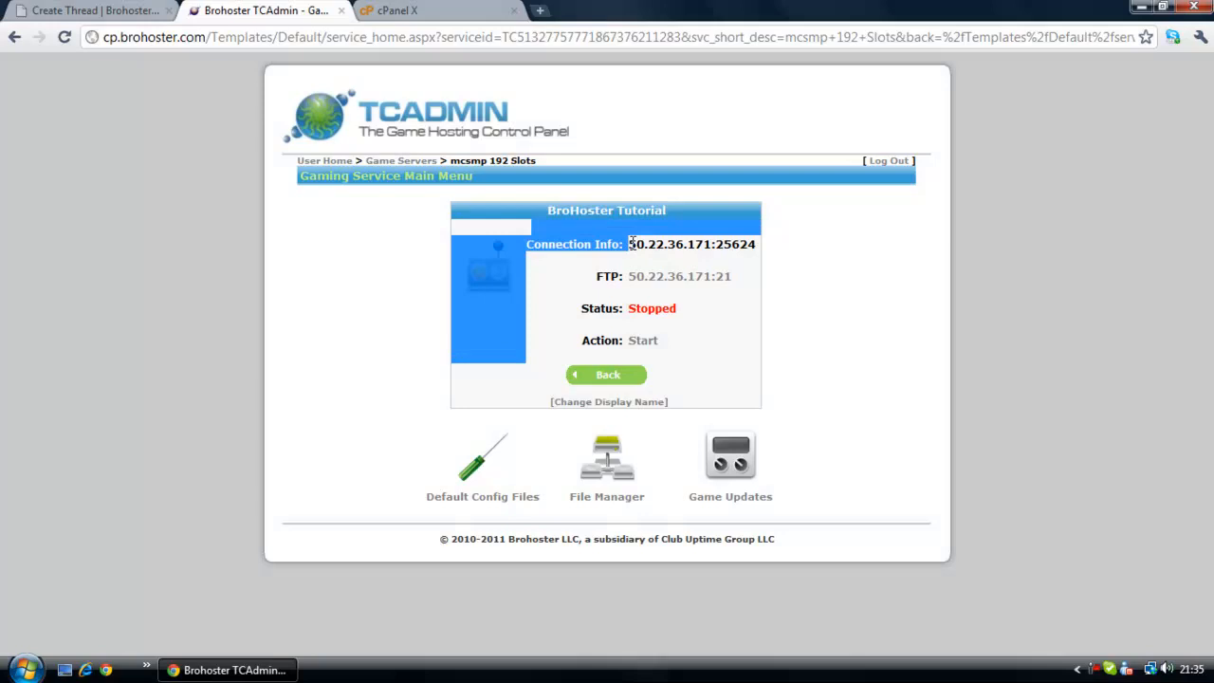
Step: Select the IP 50.22.36.171 in TCAdmin's Connection Info and return to cPanel
double_click(670, 244)
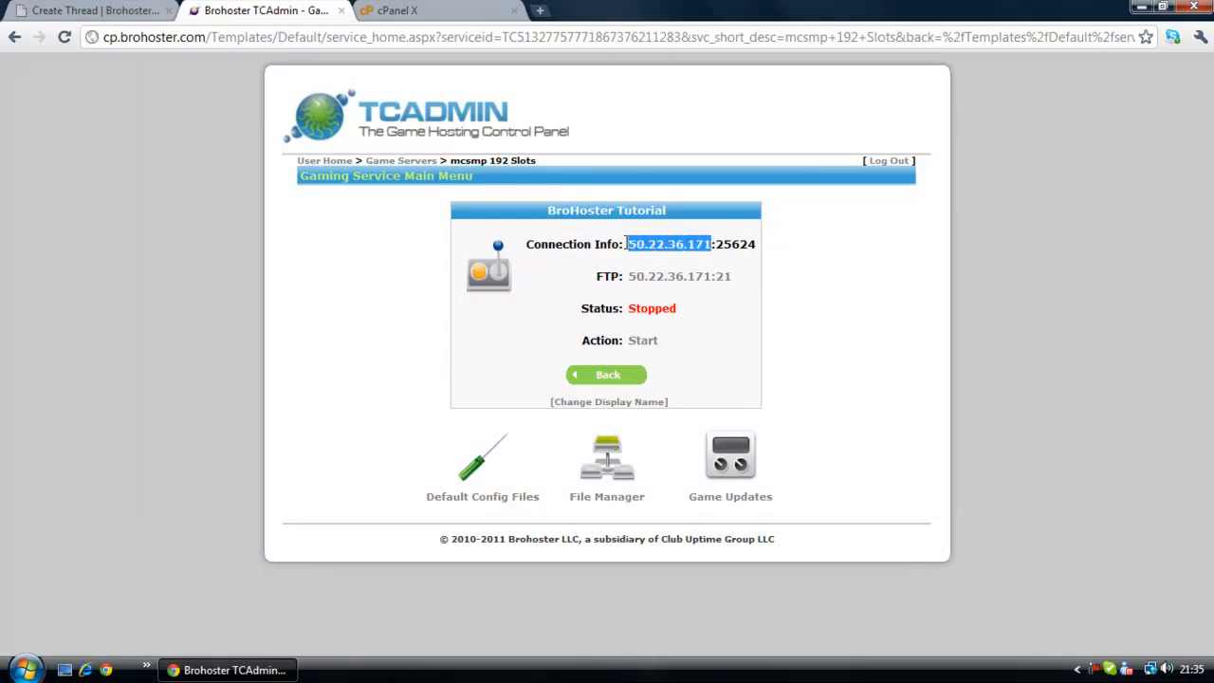
mouse_move(740, 261)
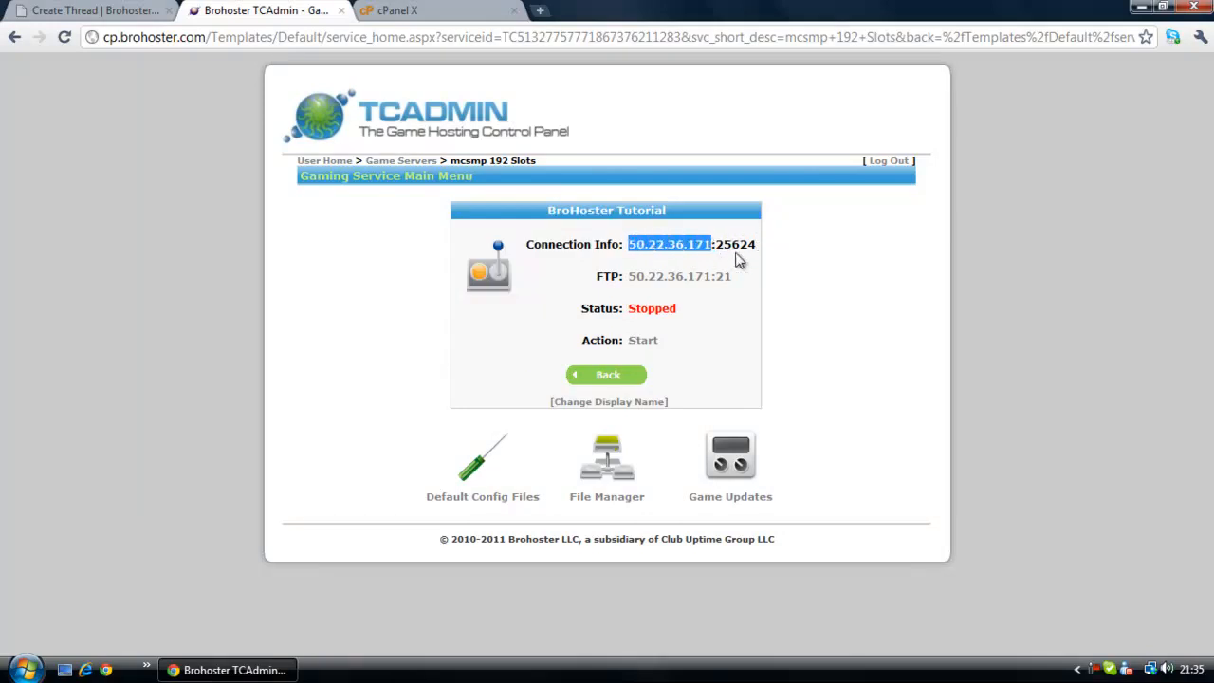
left_click(417, 10)
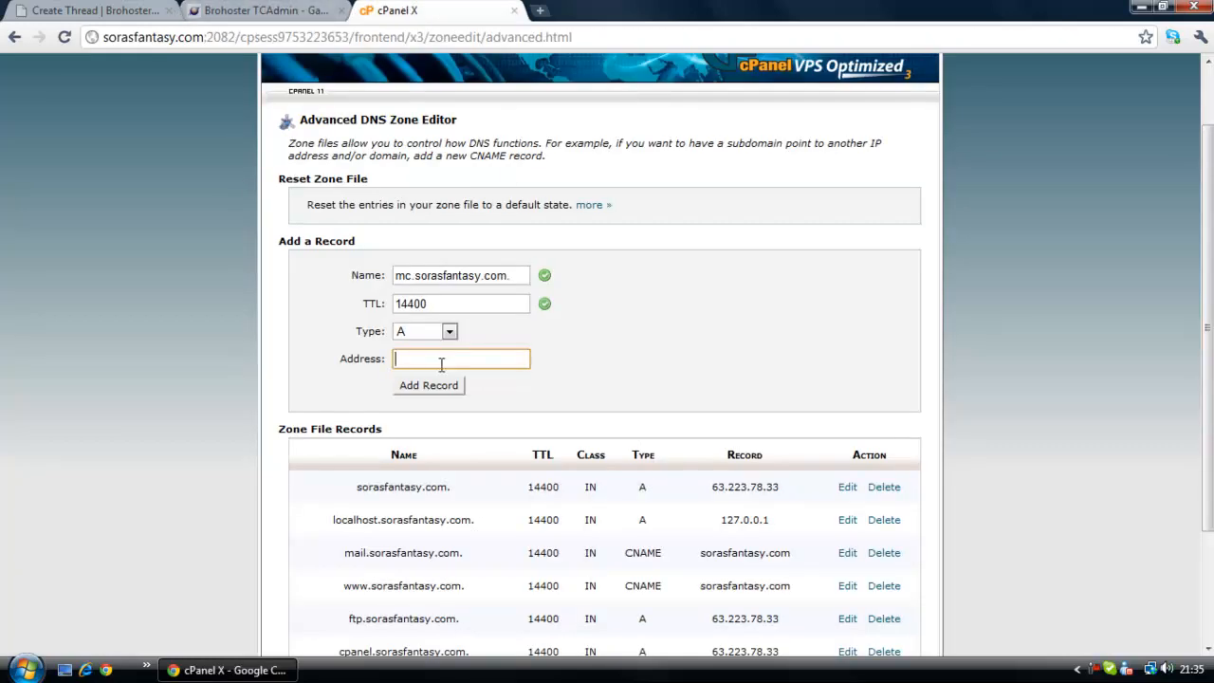
Step: Set the address to 50.22.36.171 and add the mc.sorasfantasy.com A record
type("50.22.36.171")
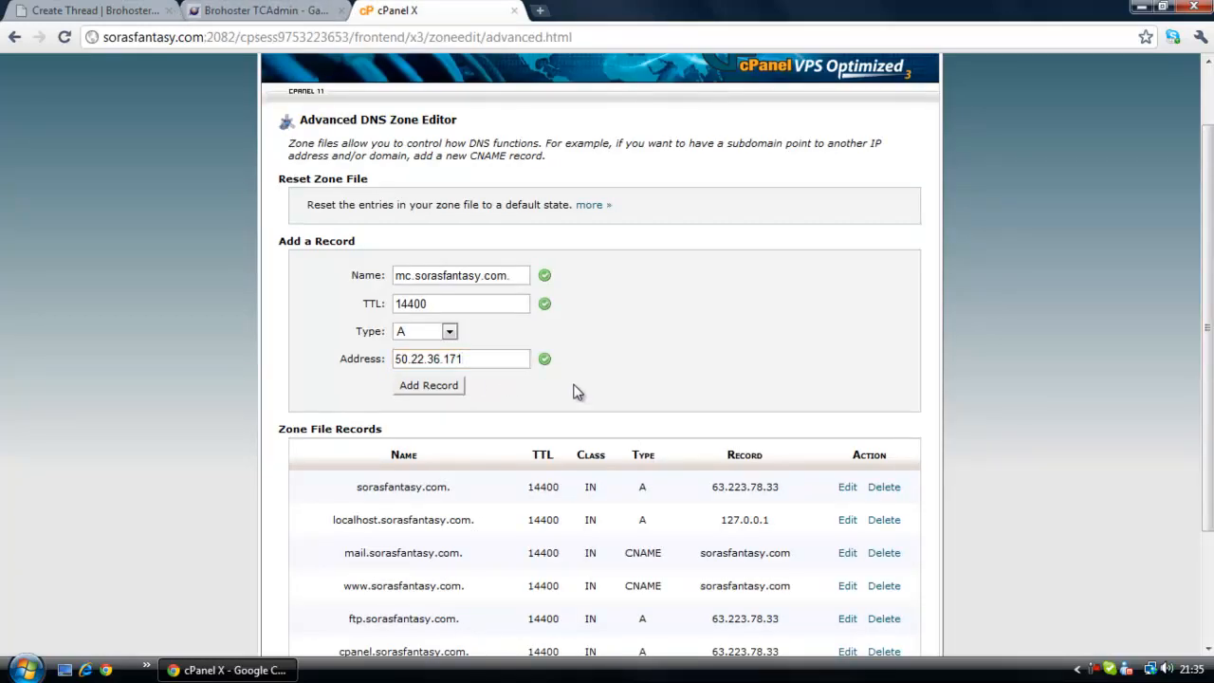
left_click(449, 331)
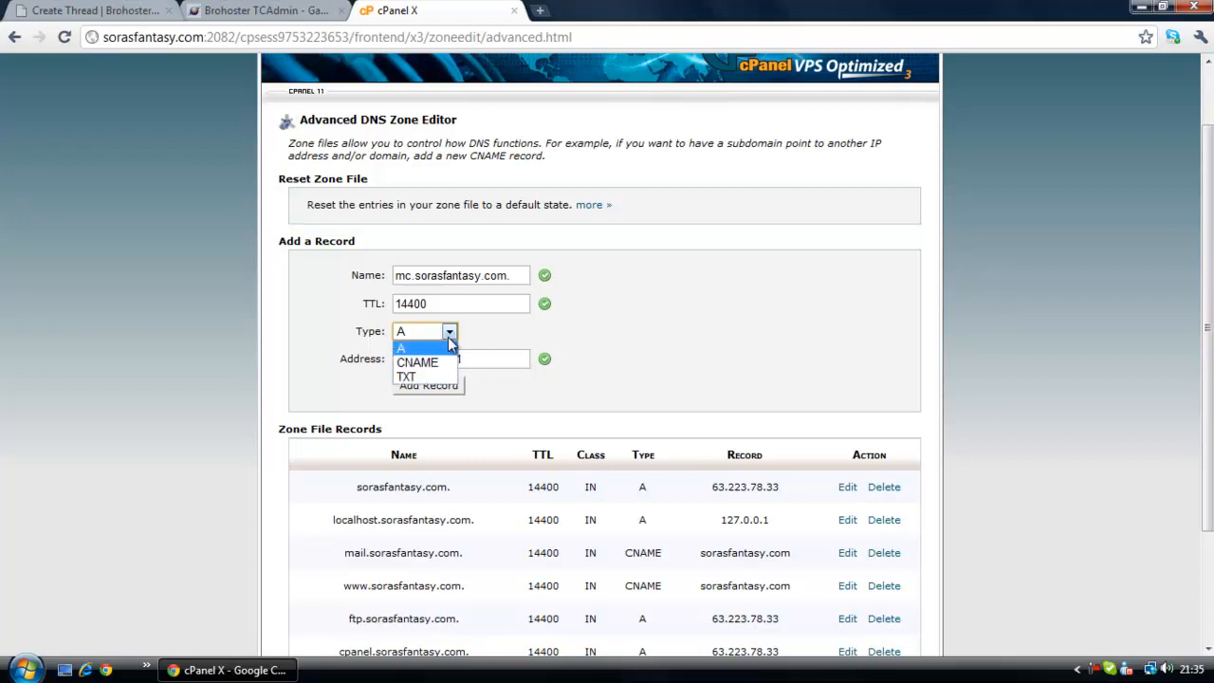
left_click(427, 385)
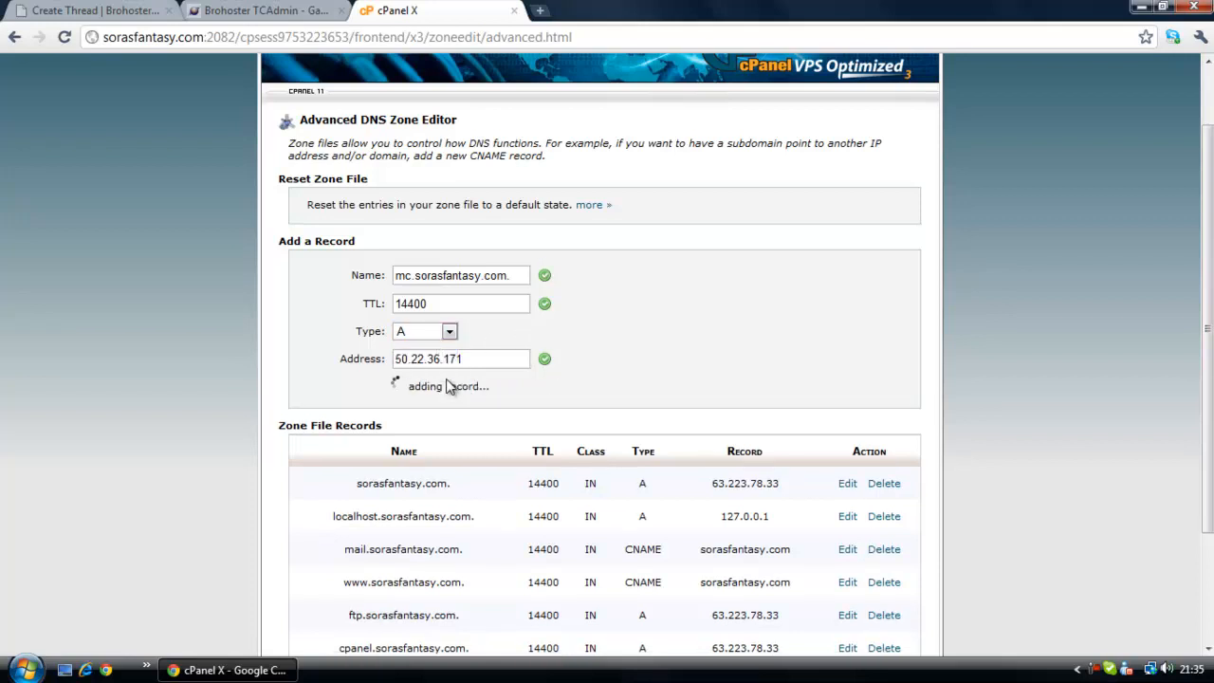
left_click(256, 10)
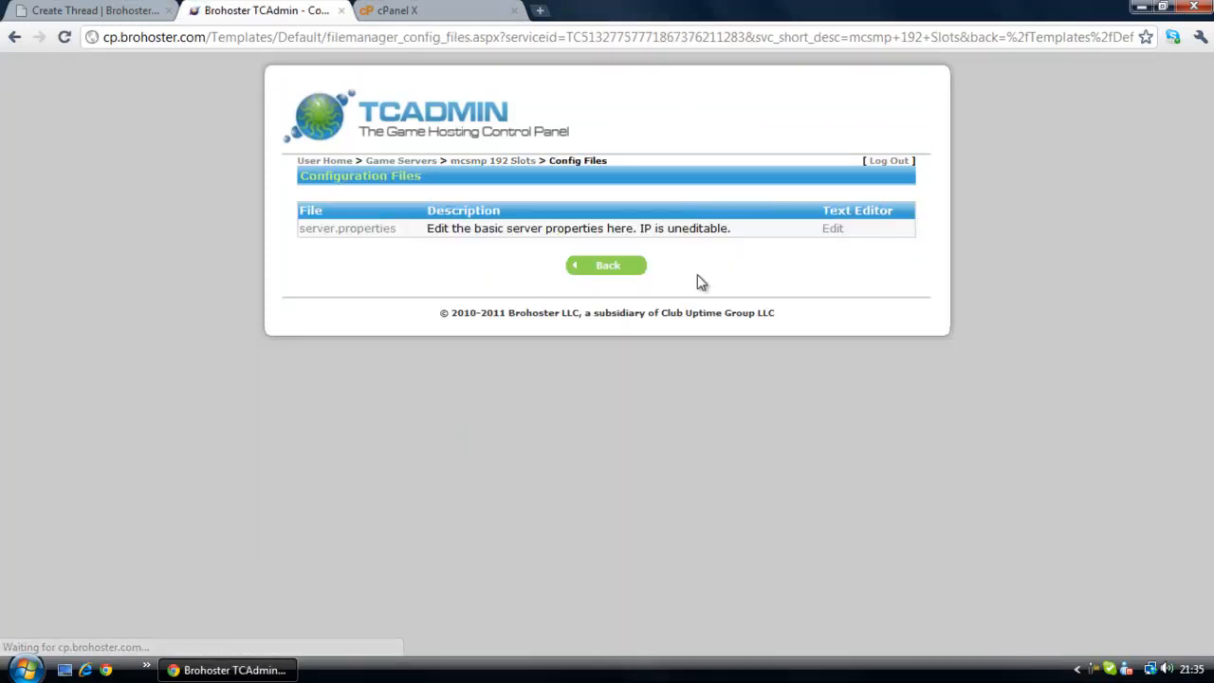
Step: Open server.properties, clear the server-ip value, and save the file
left_click(831, 228)
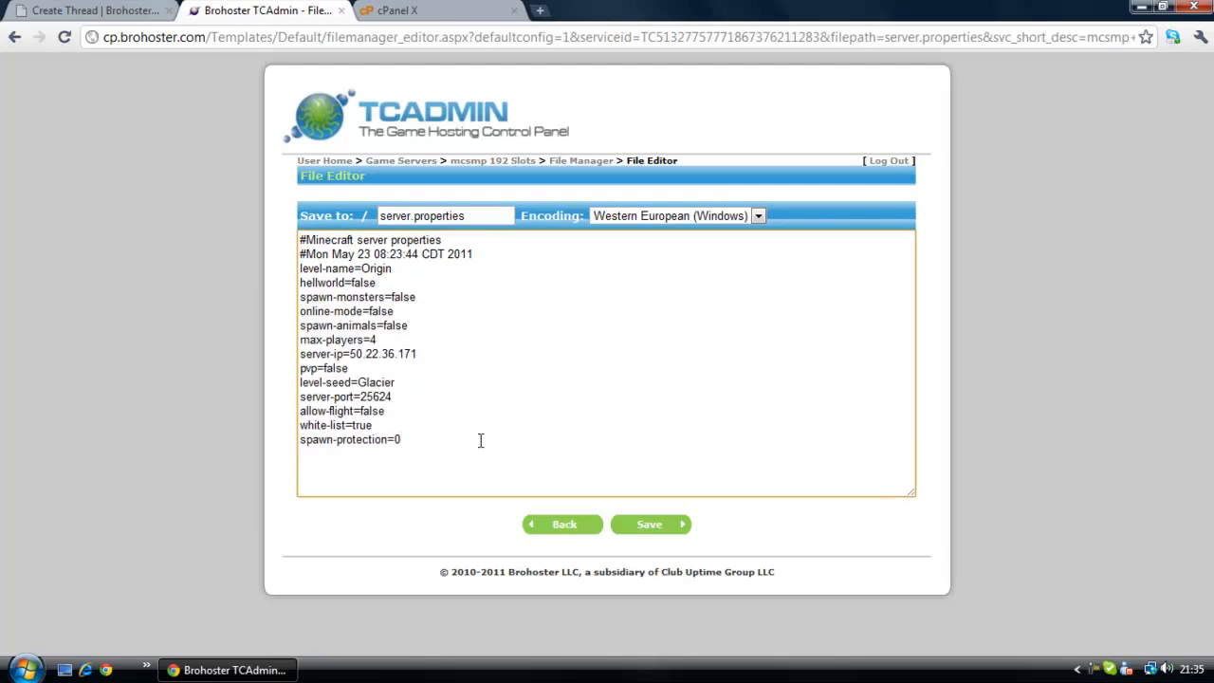
mouse_move(429, 421)
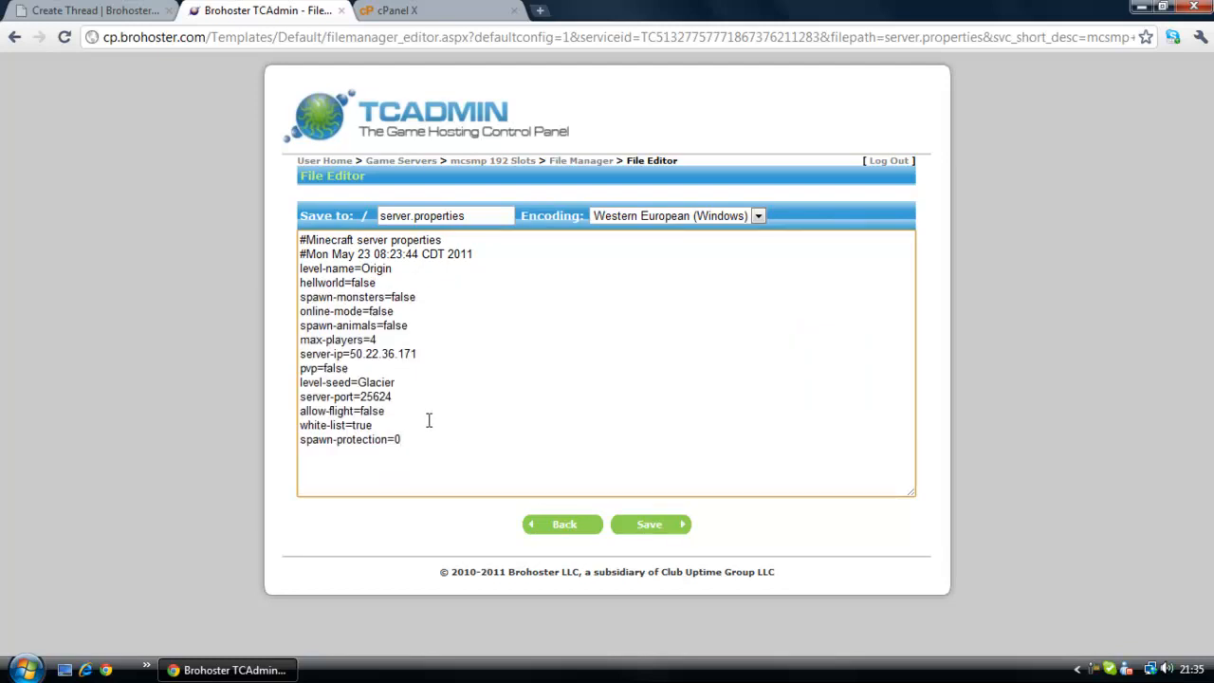
left_click_drag(380, 353, 348, 368)
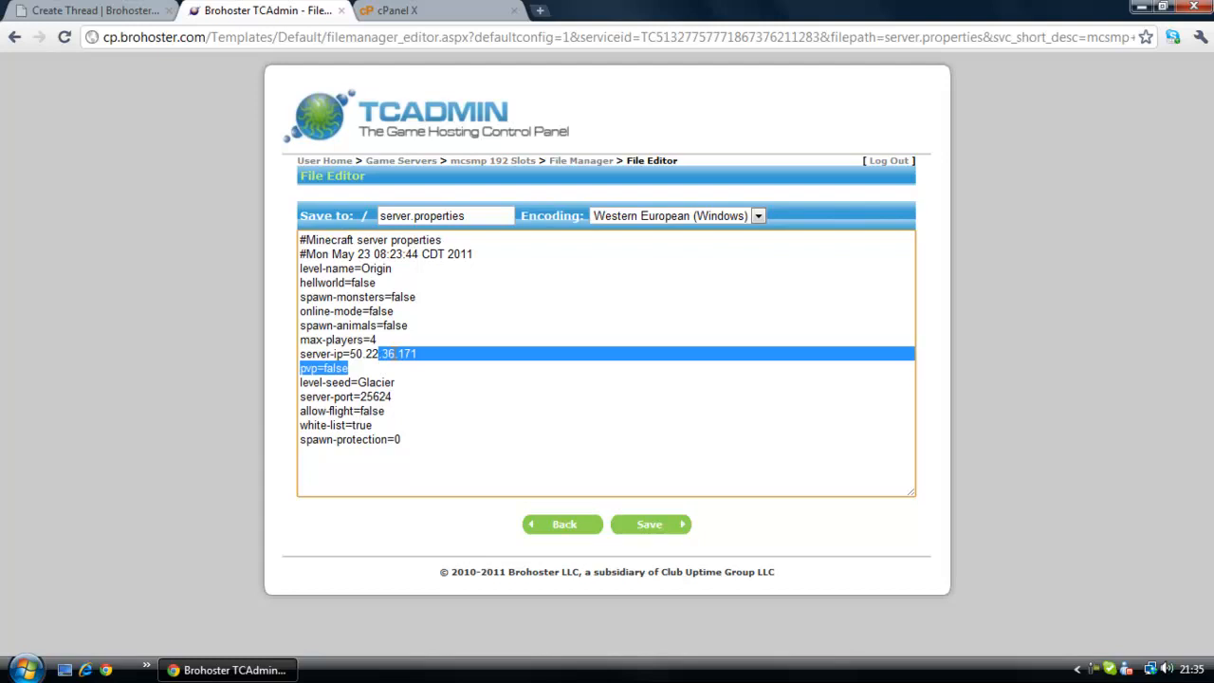
left_click(449, 307)
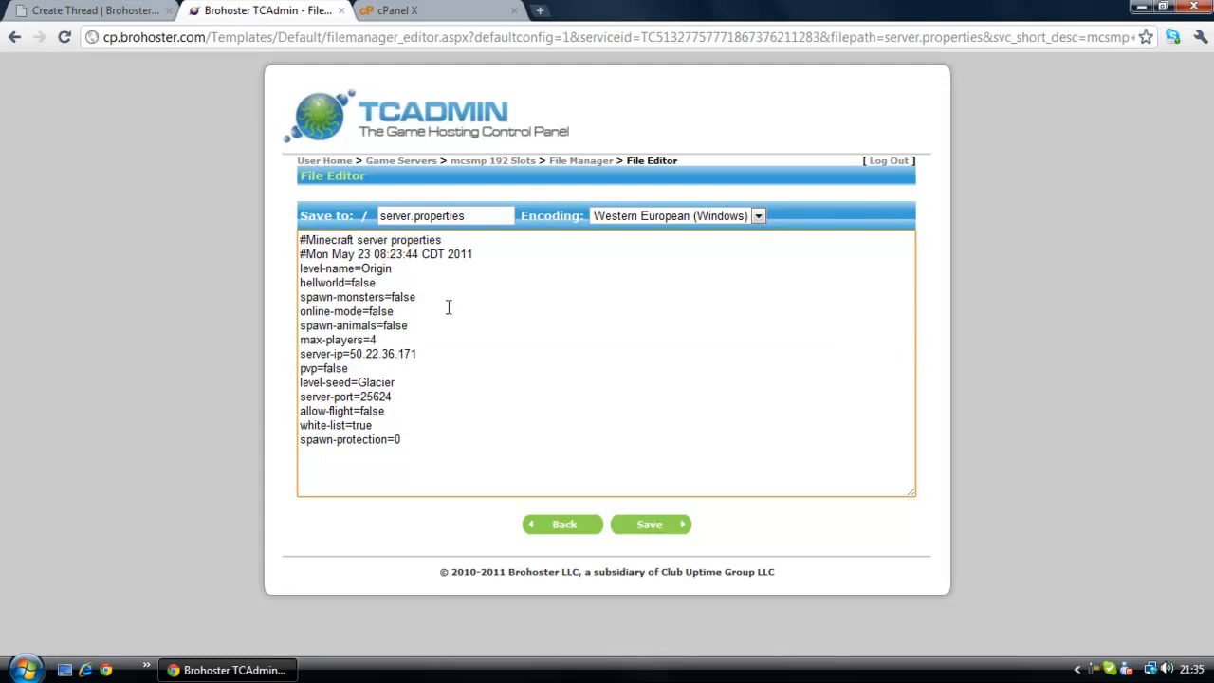
mouse_move(436, 353)
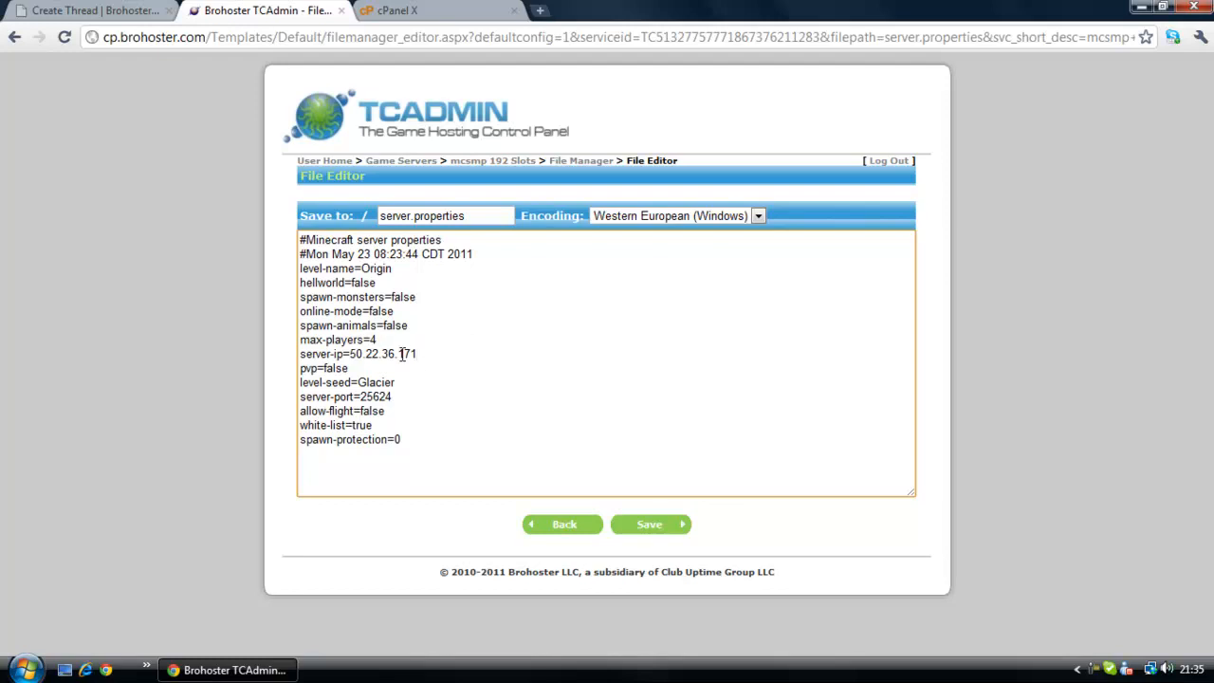
left_click(420, 354)
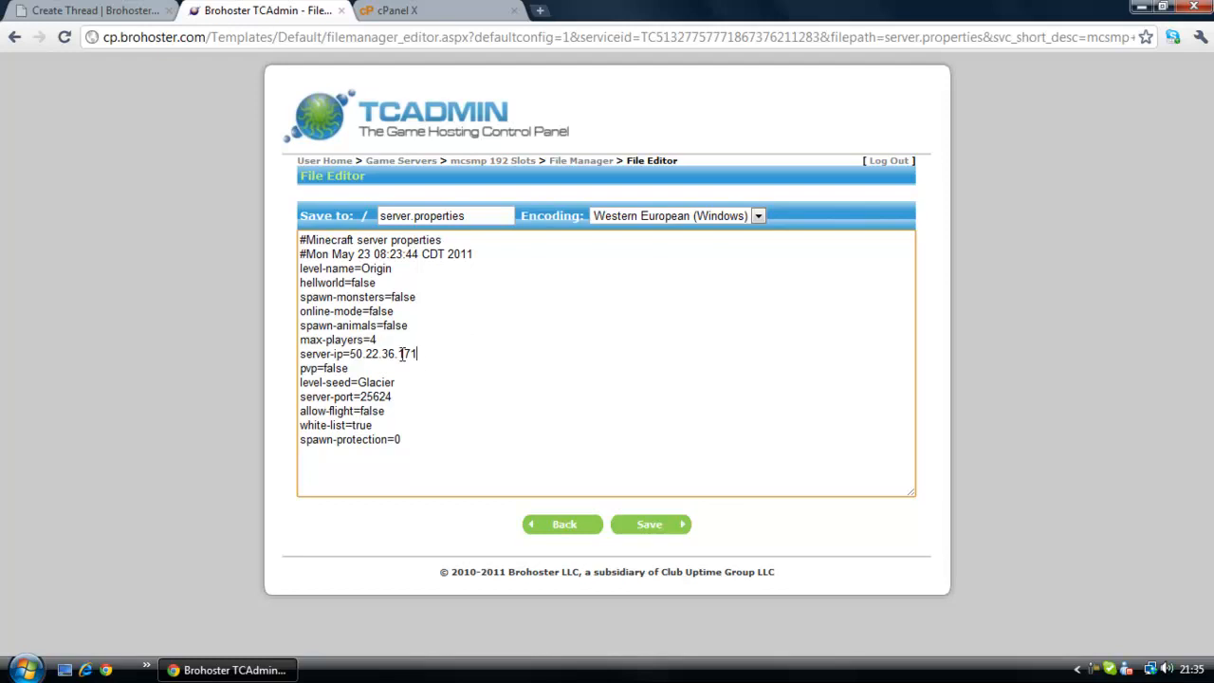
mouse_move(532, 504)
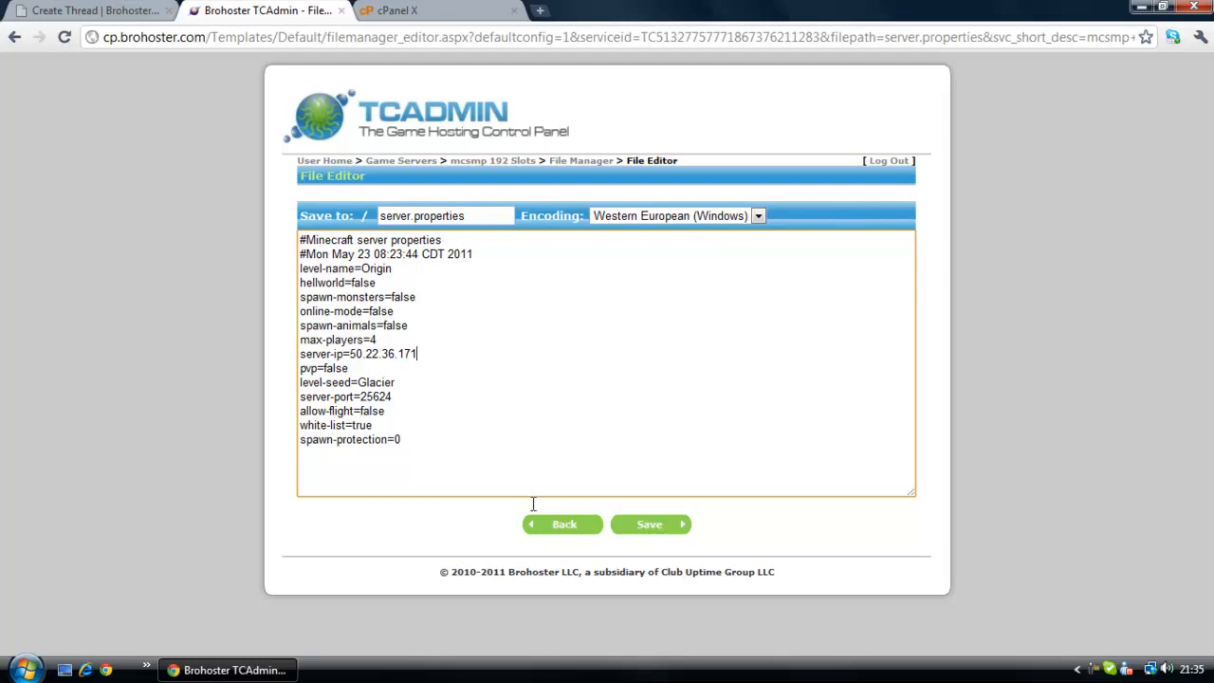
left_click(561, 524)
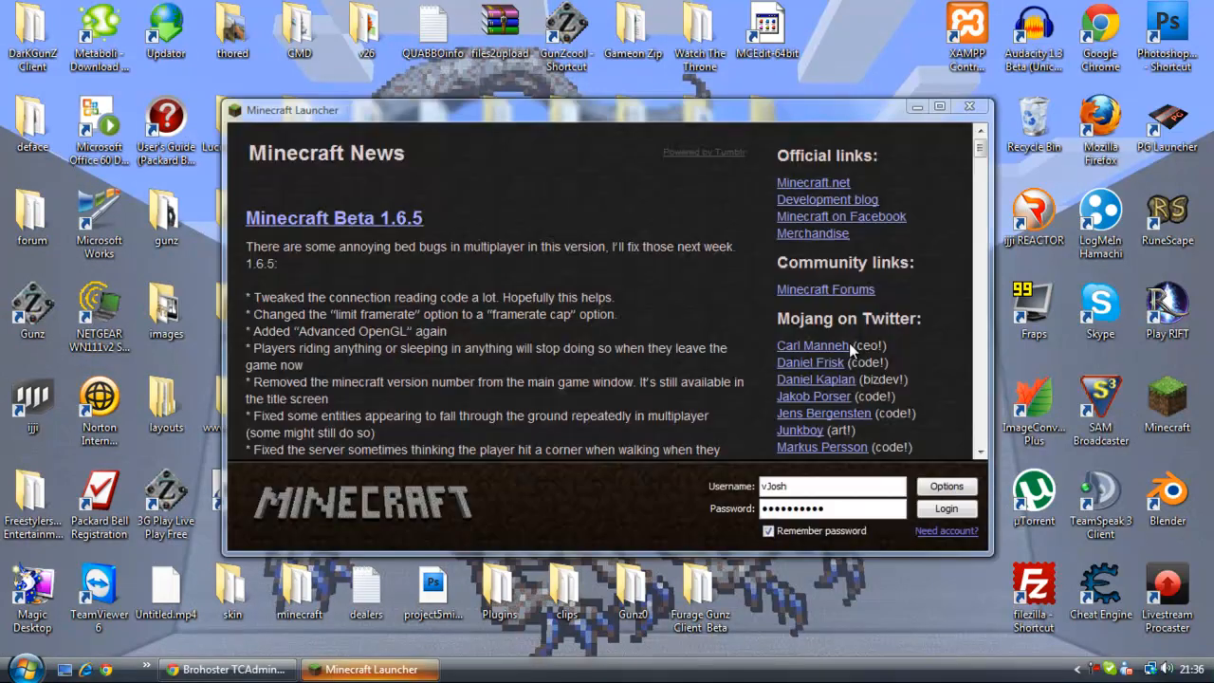
Step: Log in to Minecraft and try connecting to mc.sorasfantasy.com via Multiplayer
left_click(947, 509)
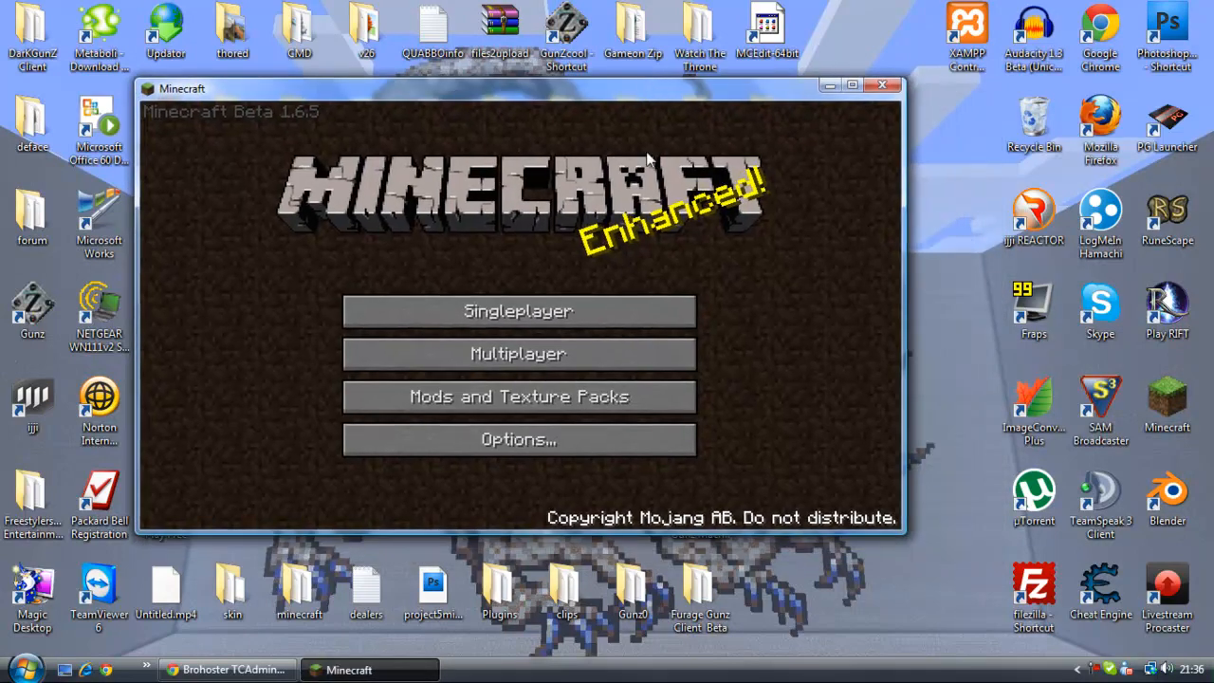
left_click(517, 354)
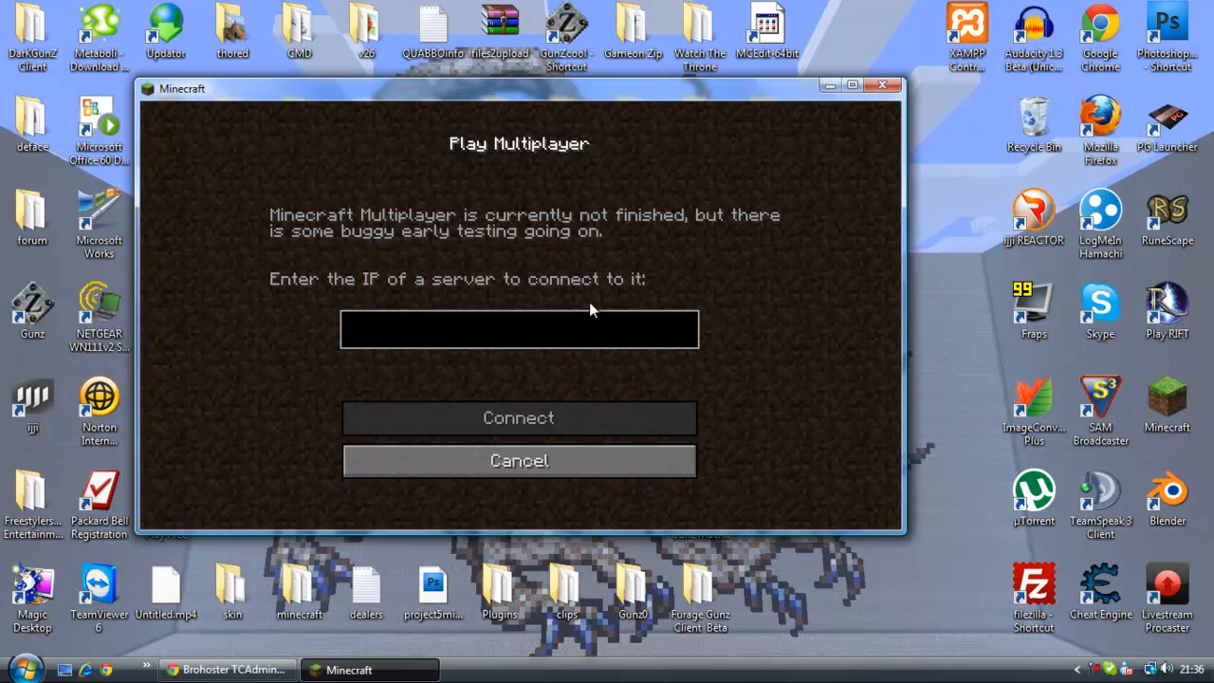
type("mc.sorasfant")
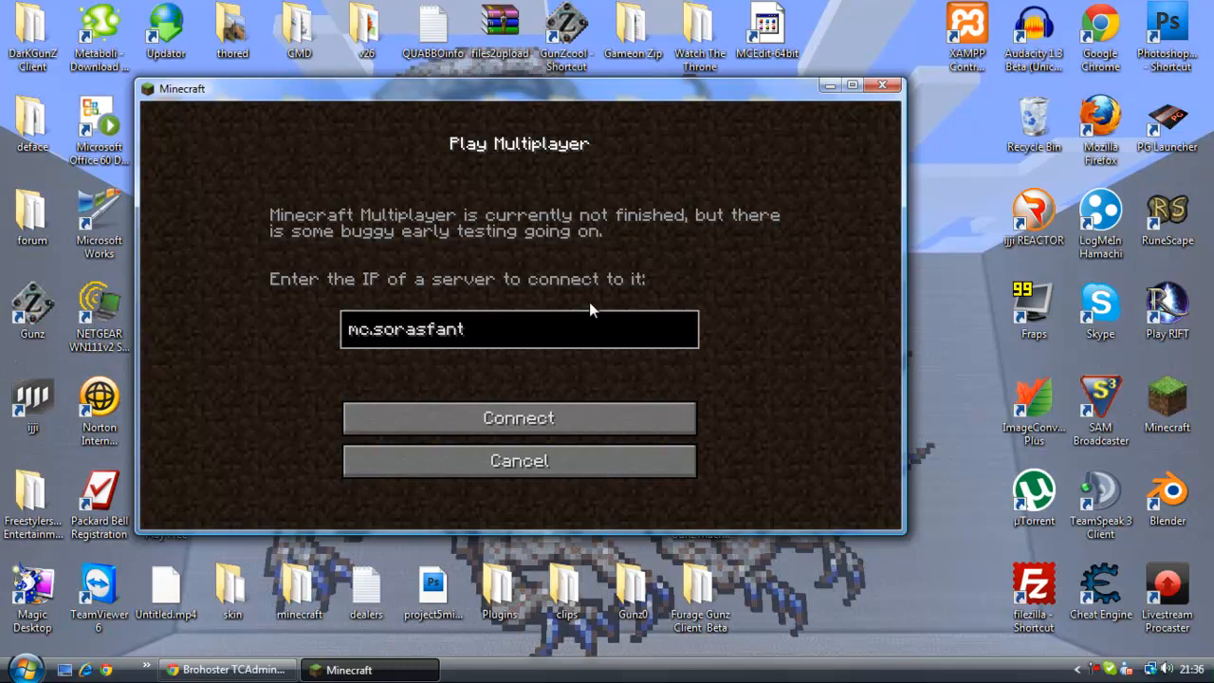
type("asy.com")
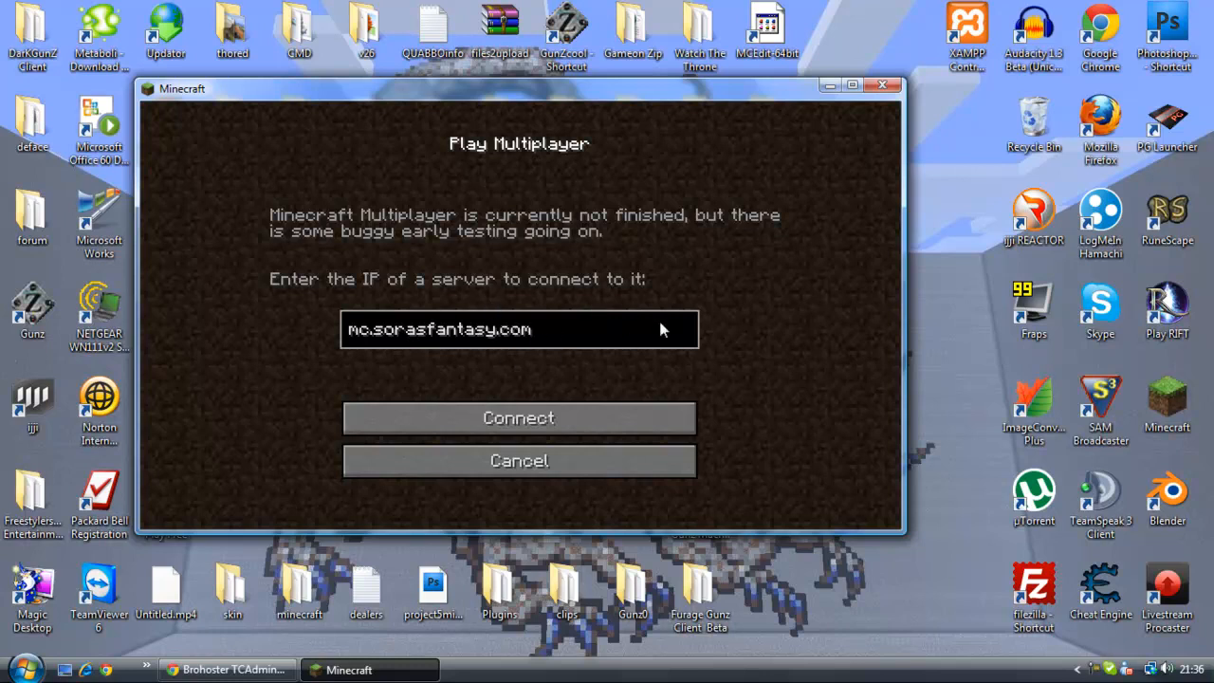
left_click(519, 418)
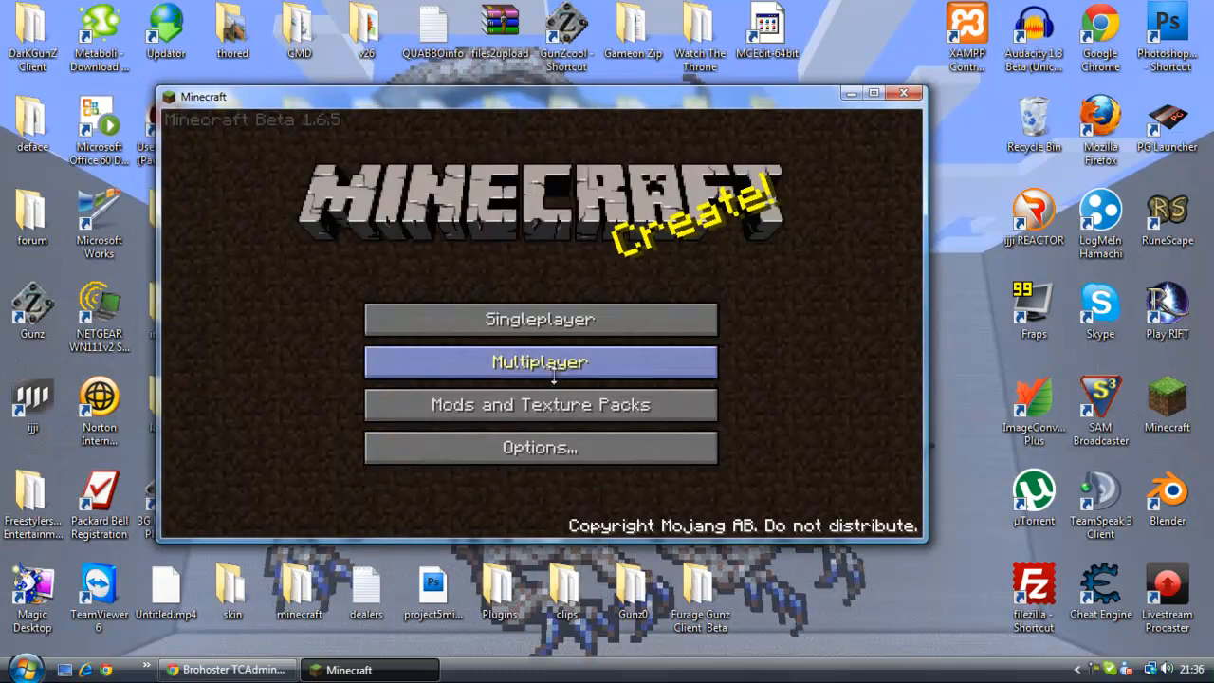
left_click(539, 363)
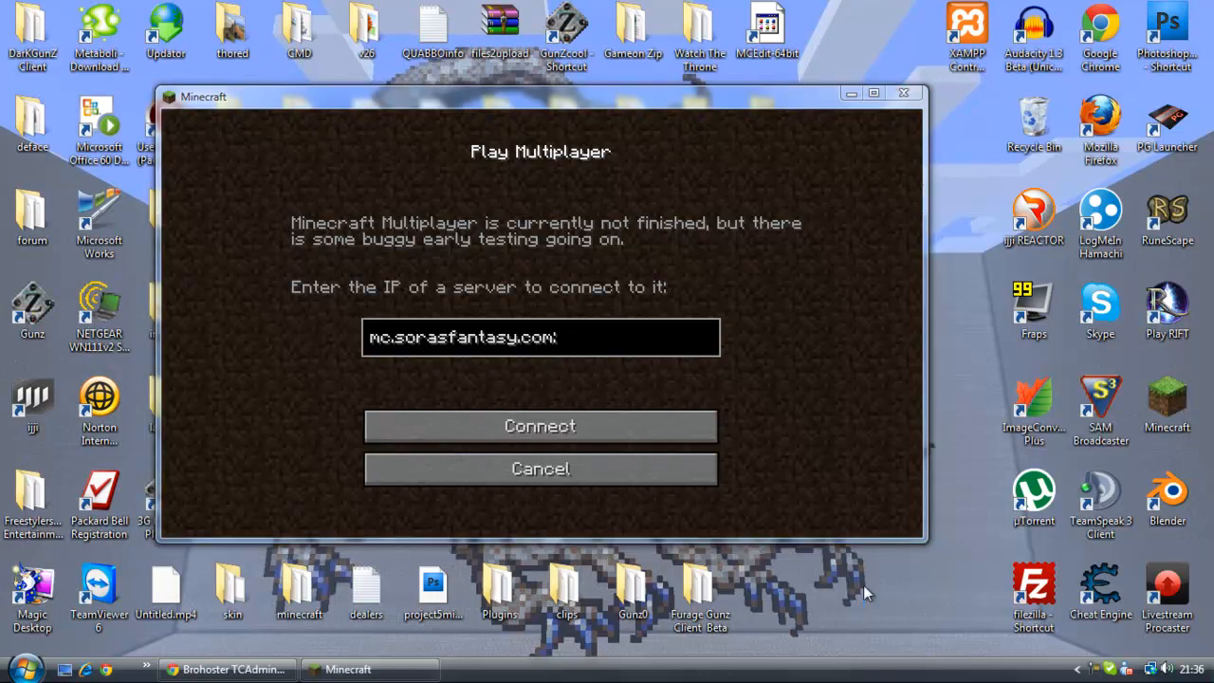
Step: Select the port 25624 in the BroHoster Tutorial server's Connection Info
left_click(227, 670)
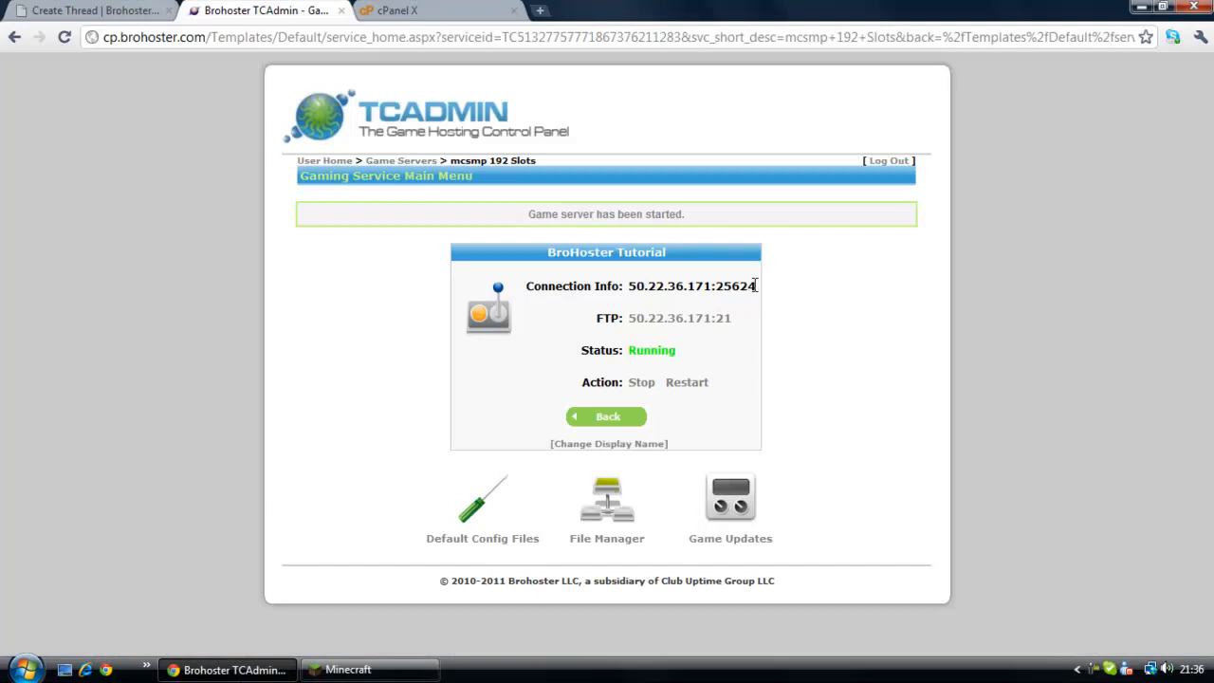
double_click(737, 285)
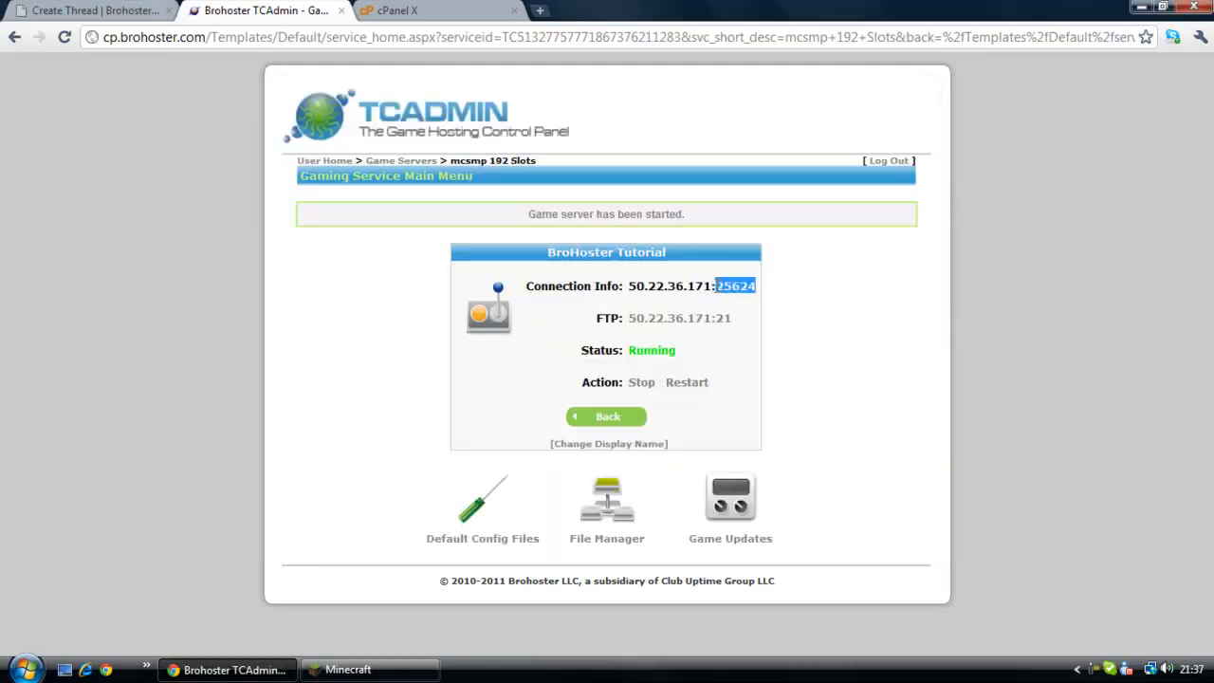
Step: Connect Minecraft to mc.sorasfantasy.com:25624
left_click(345, 669)
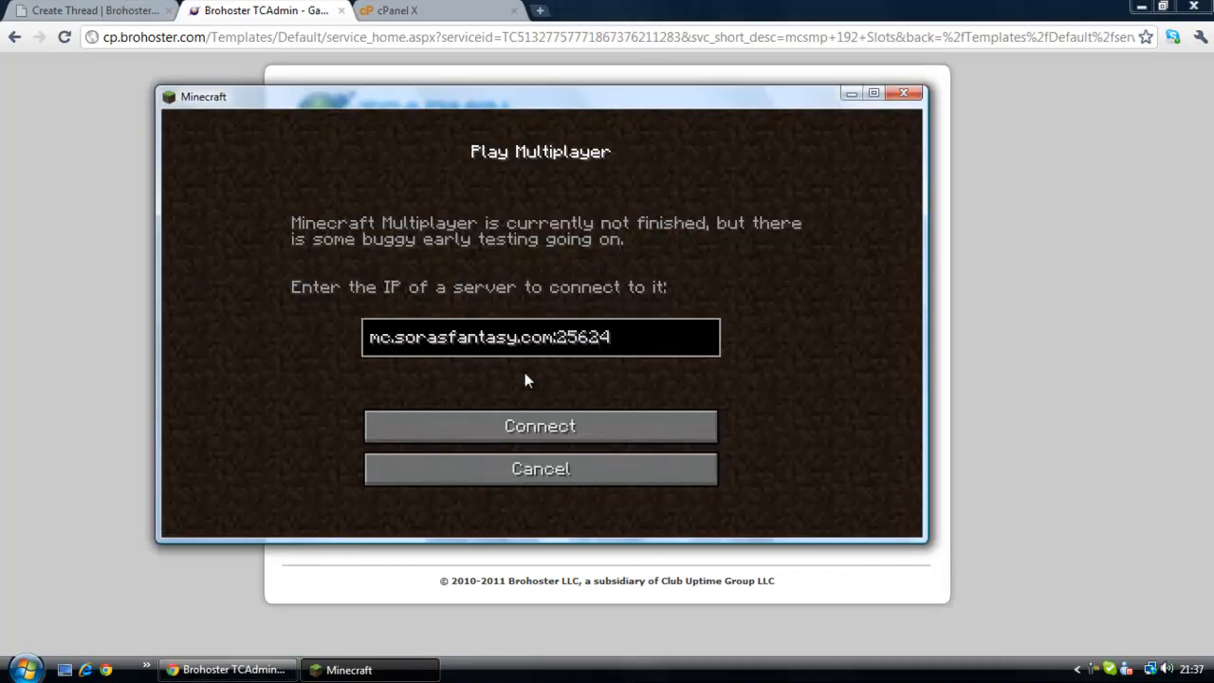
left_click(541, 426)
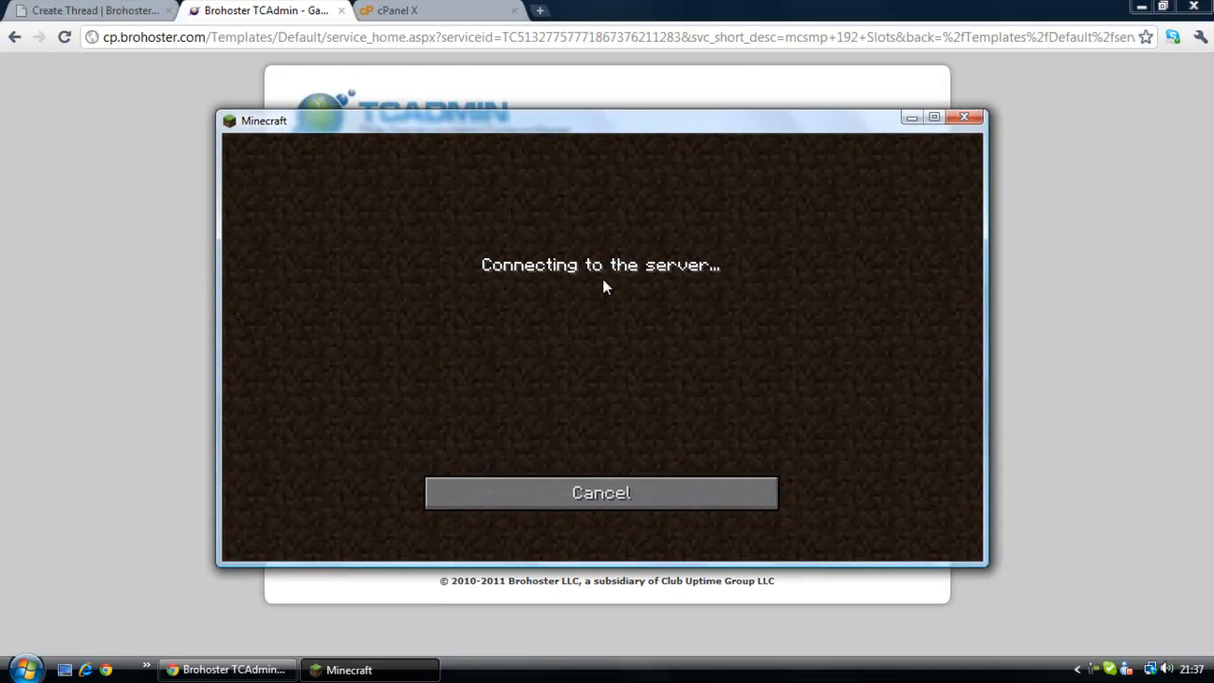
left_click(405, 10)
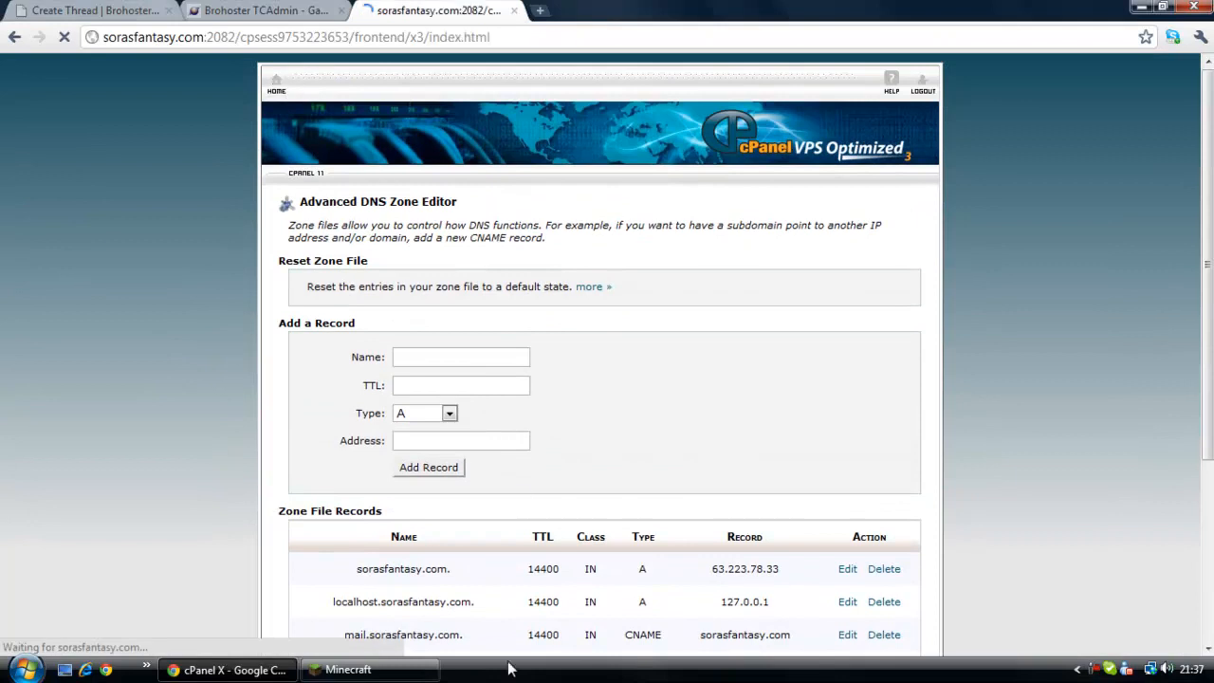
Step: From cPanel home, open the Advanced DNS Zone Editor to view mc.sorasfantasy.com → 50.22.36.171
left_click(344, 669)
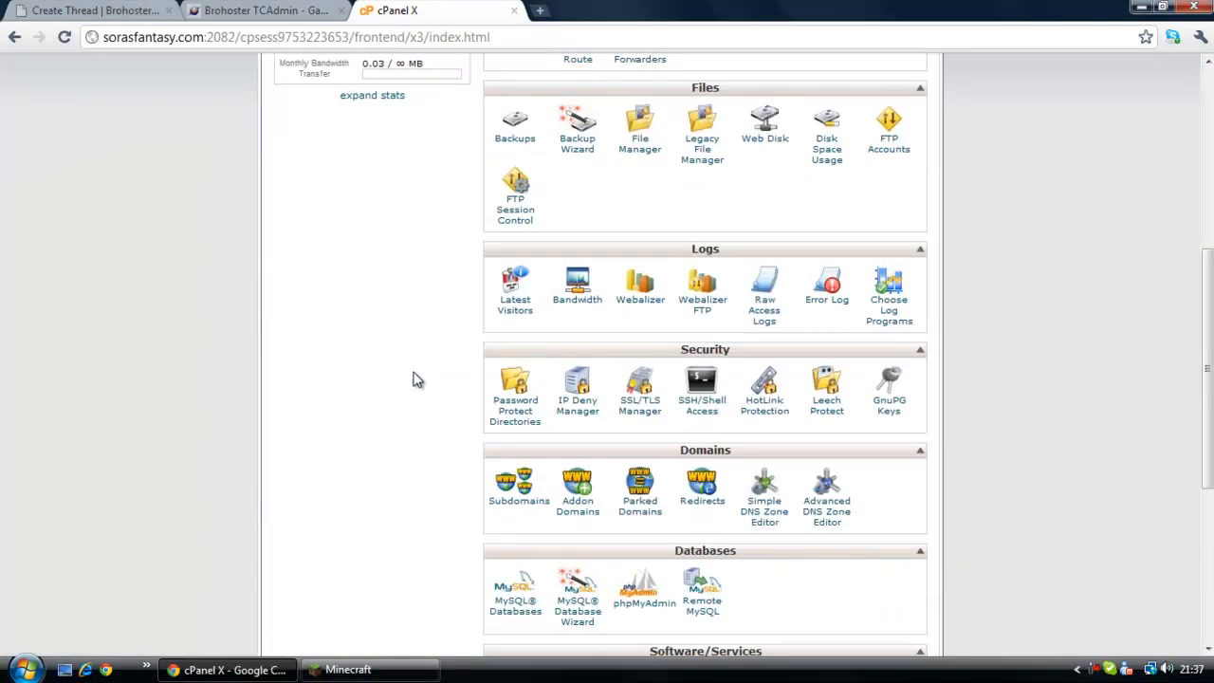
left_click(826, 489)
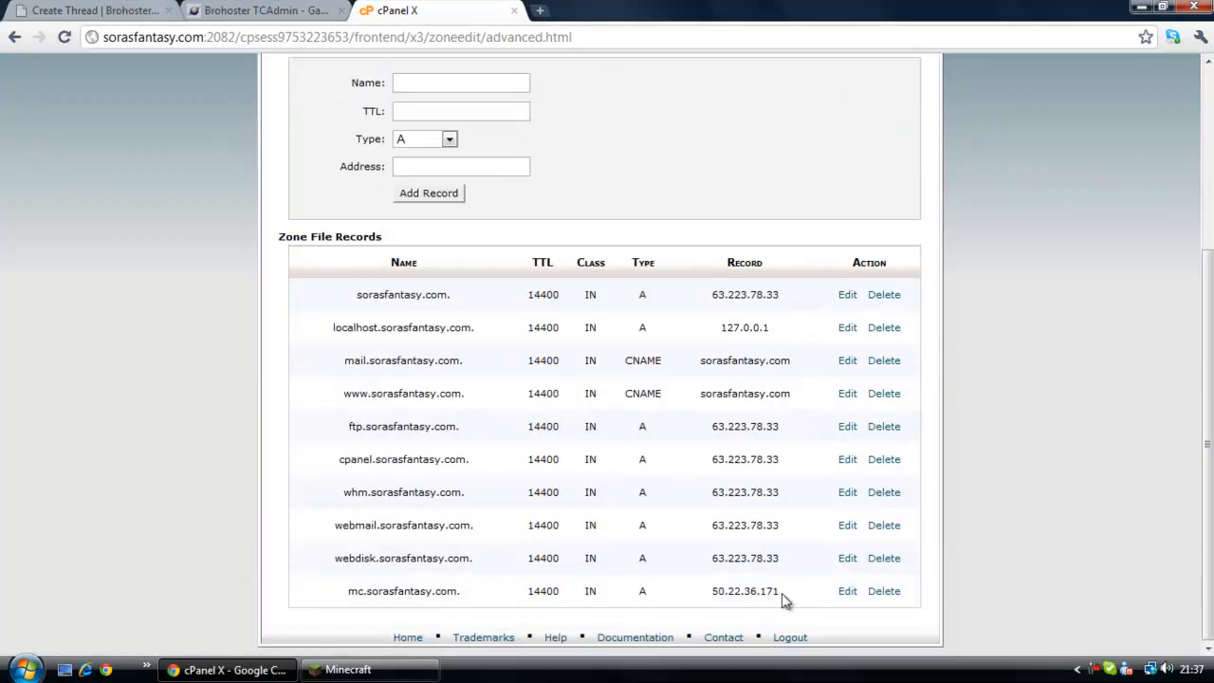
left_click(266, 11)
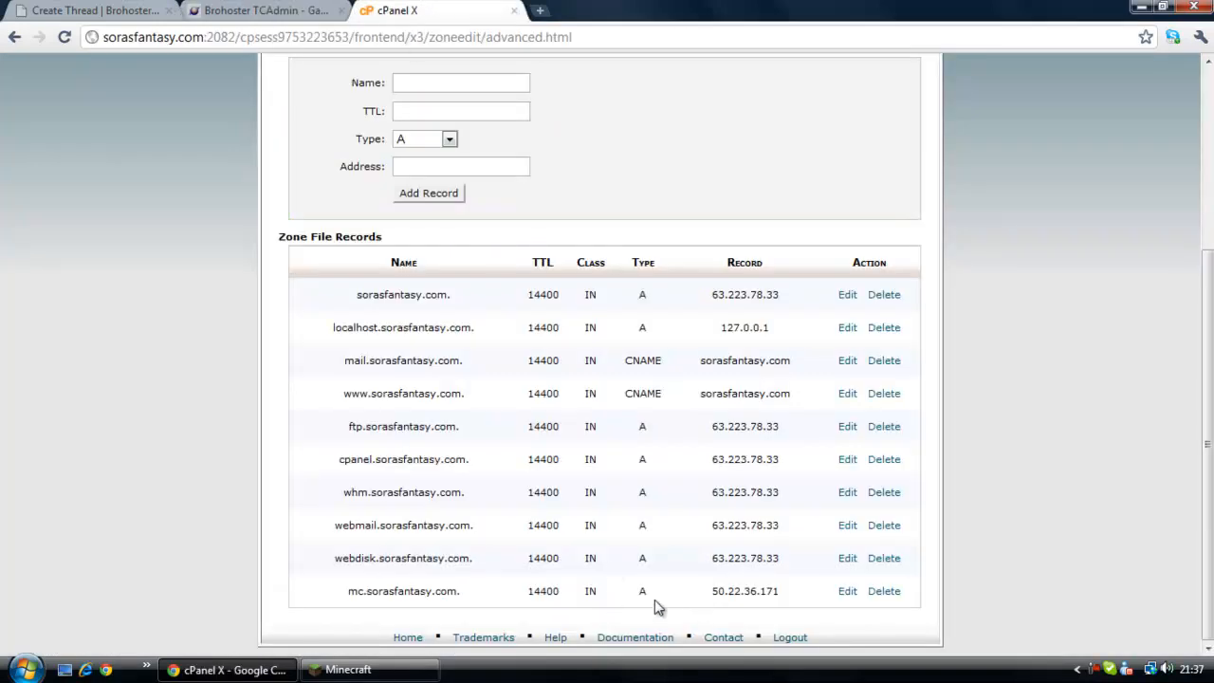
Step: Open the mc.sorasfantasy.com A record for editing and retry the Minecraft server connection
left_click(847, 591)
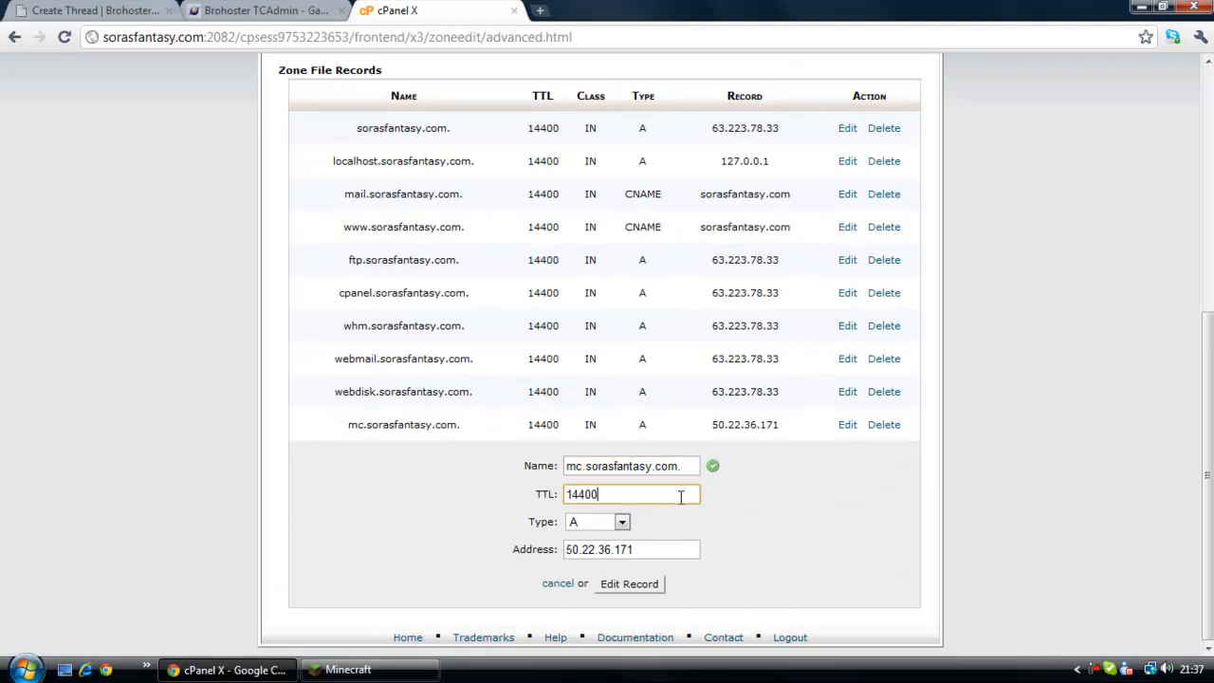
left_click(346, 670)
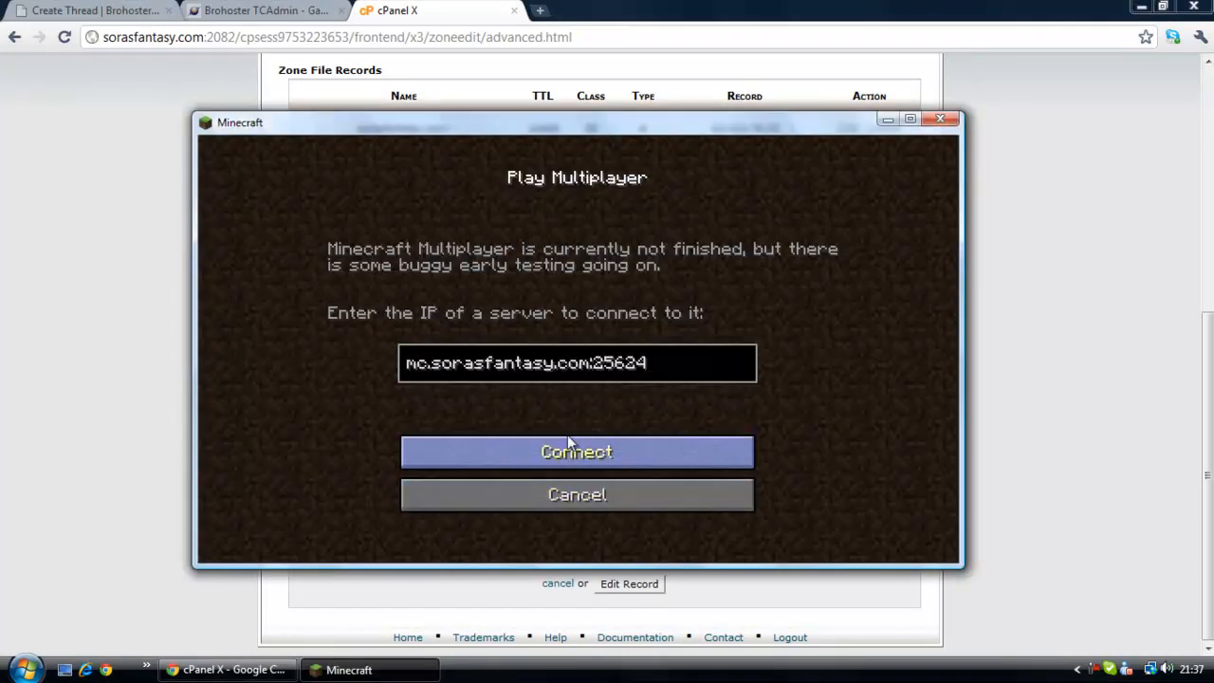
left_click(577, 494)
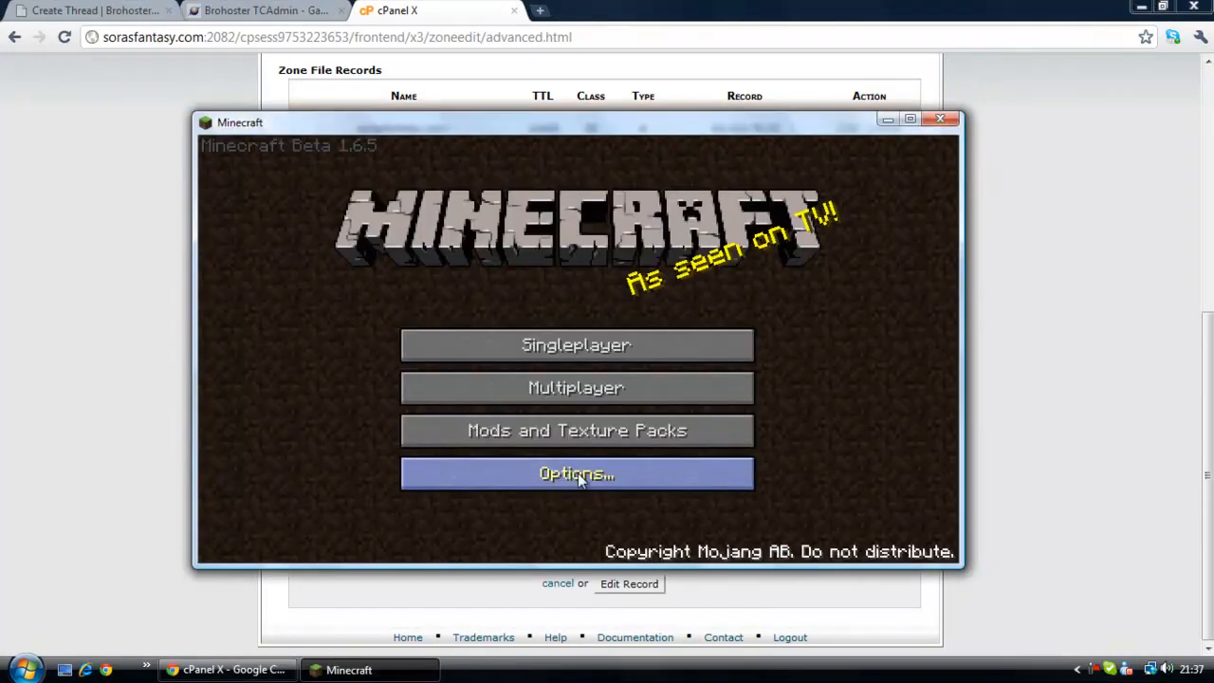
left_click(256, 10)
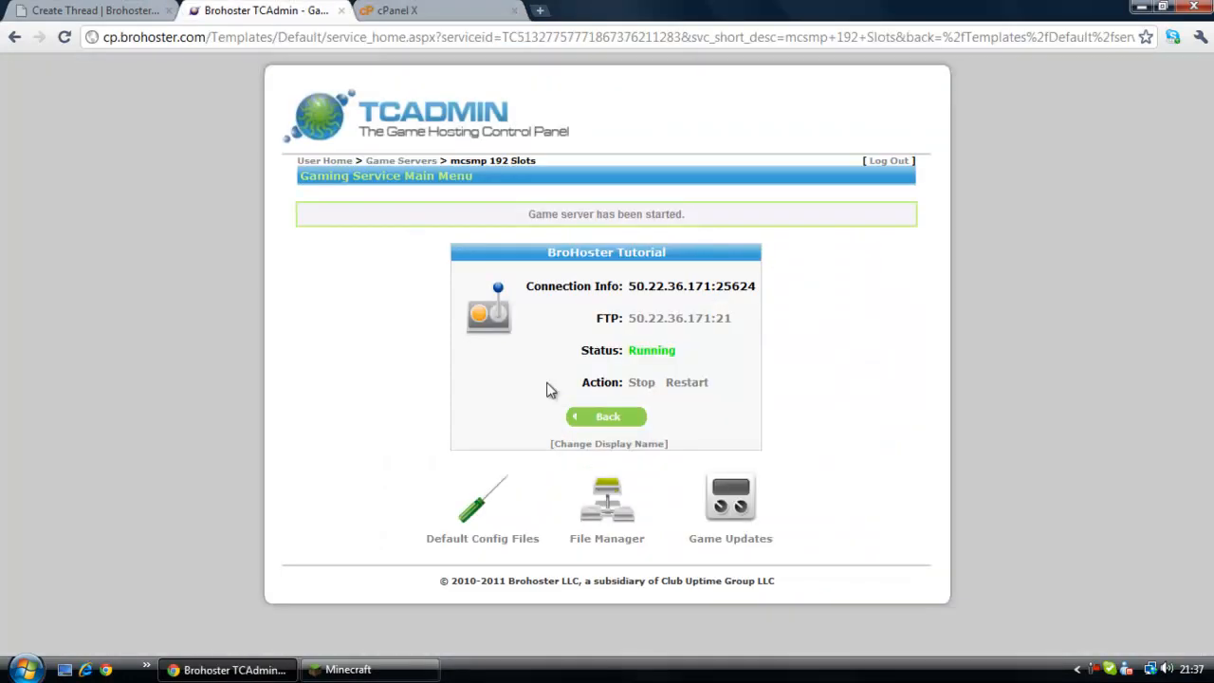
Step: Stop the running game server in TCAdmin
left_click(641, 382)
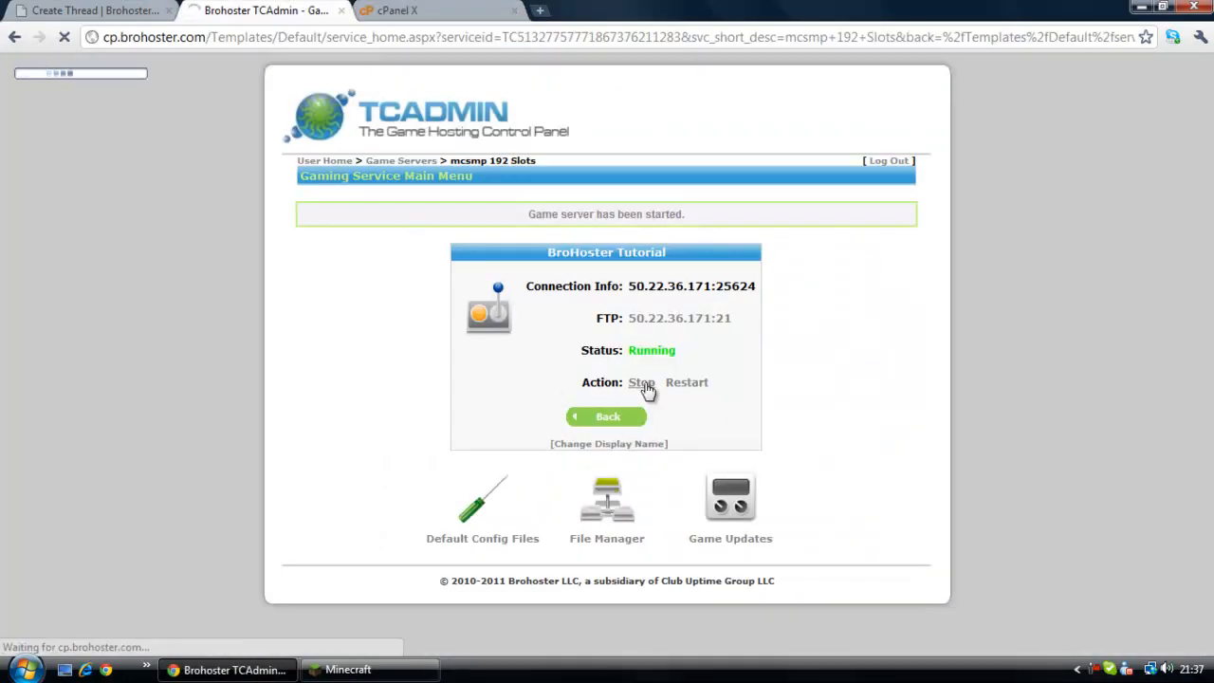
left_click(641, 382)
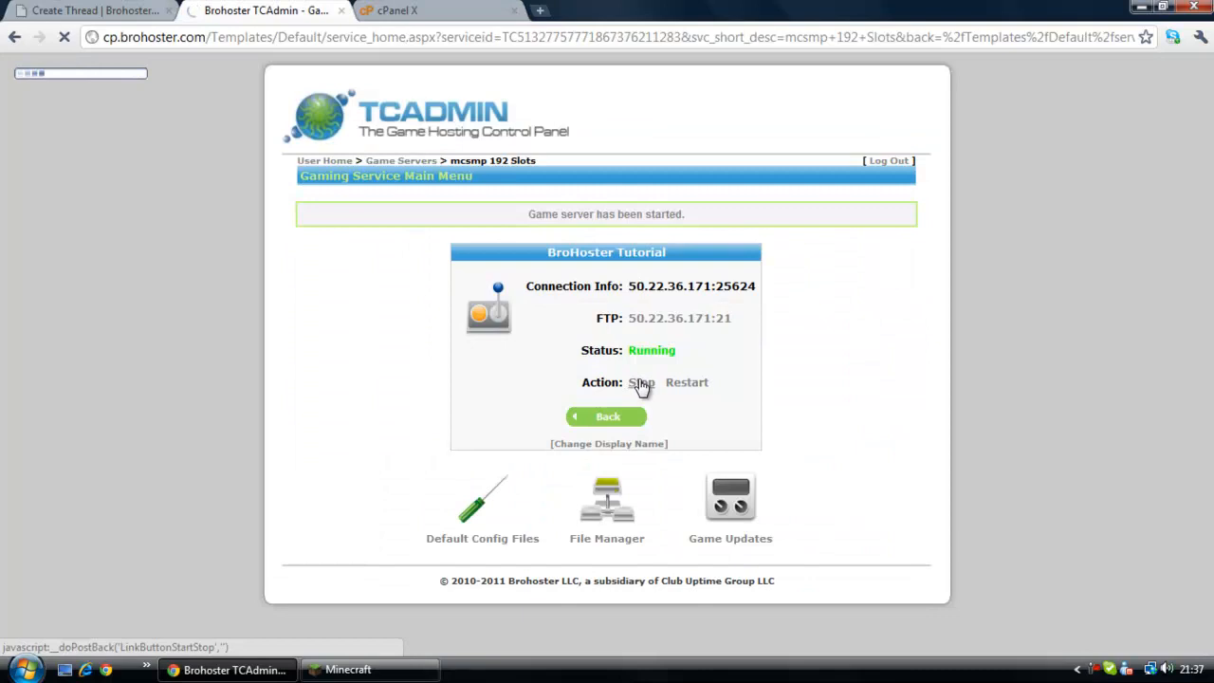
left_click(641, 382)
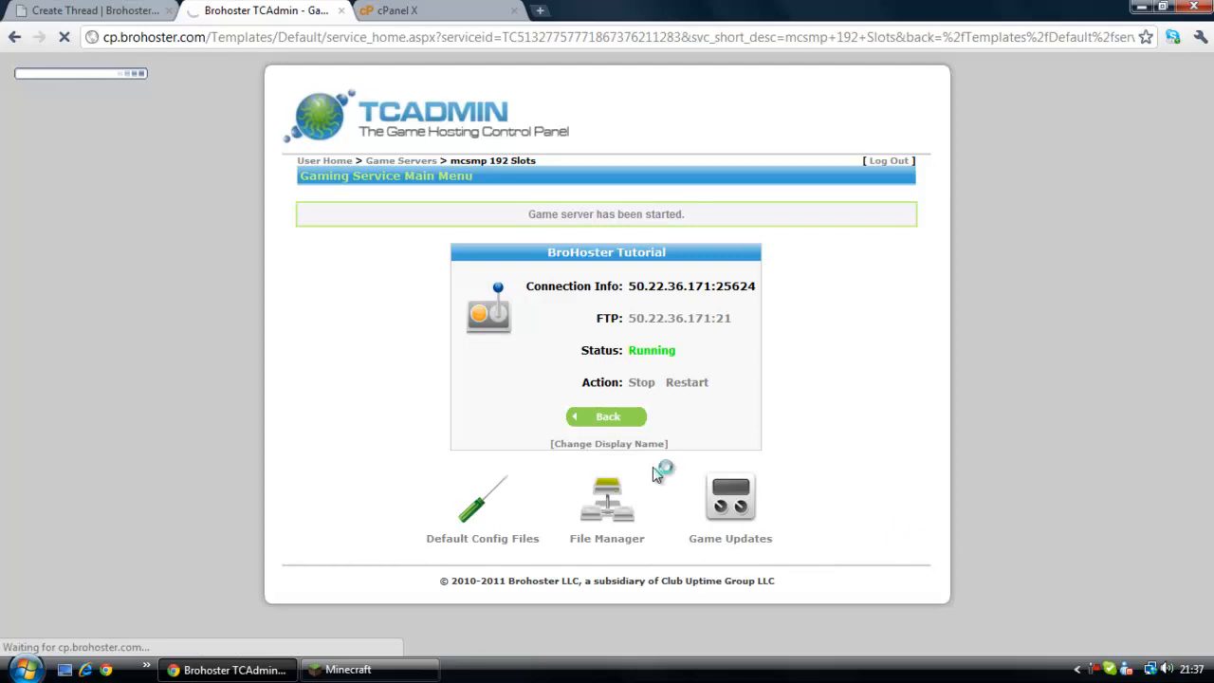
left_click(641, 382)
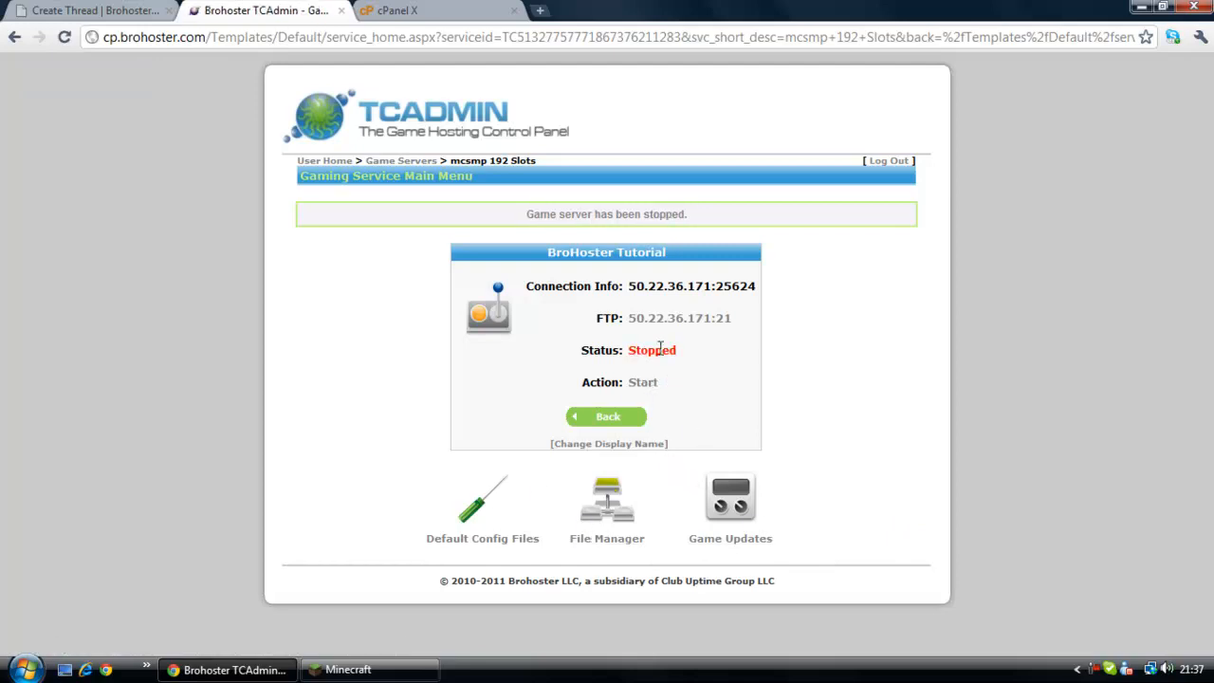
Step: Blank the server-ip value in server.properties and save the file
left_click(482, 498)
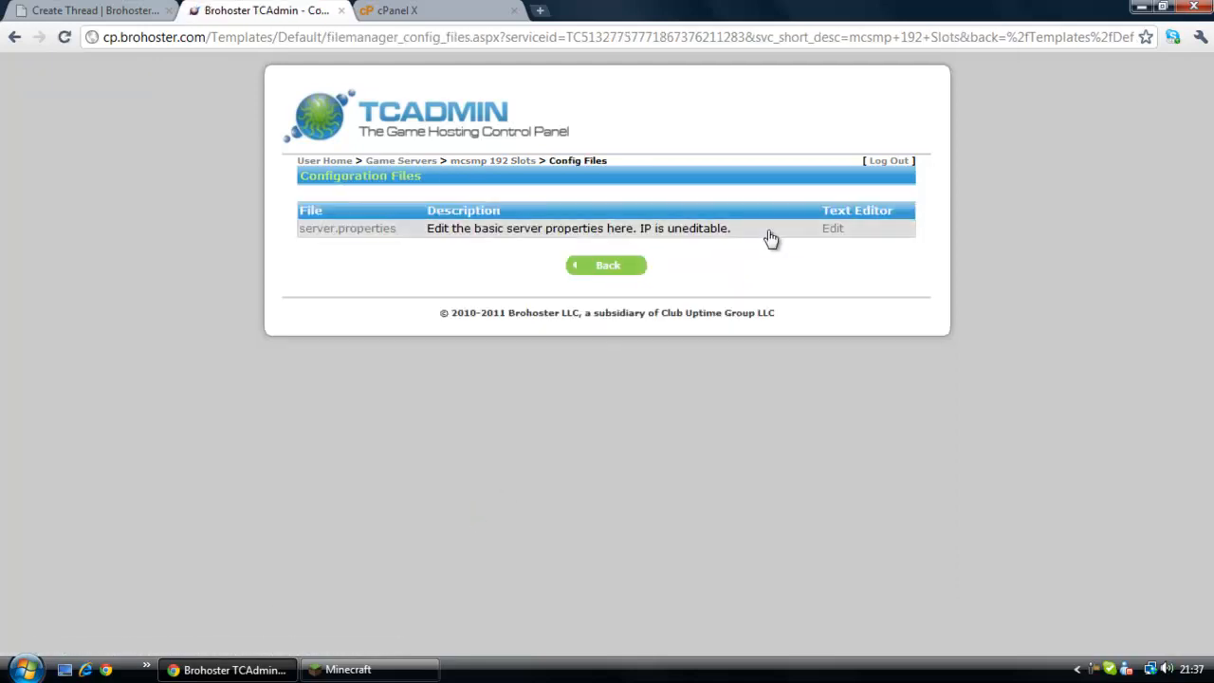
left_click(832, 227)
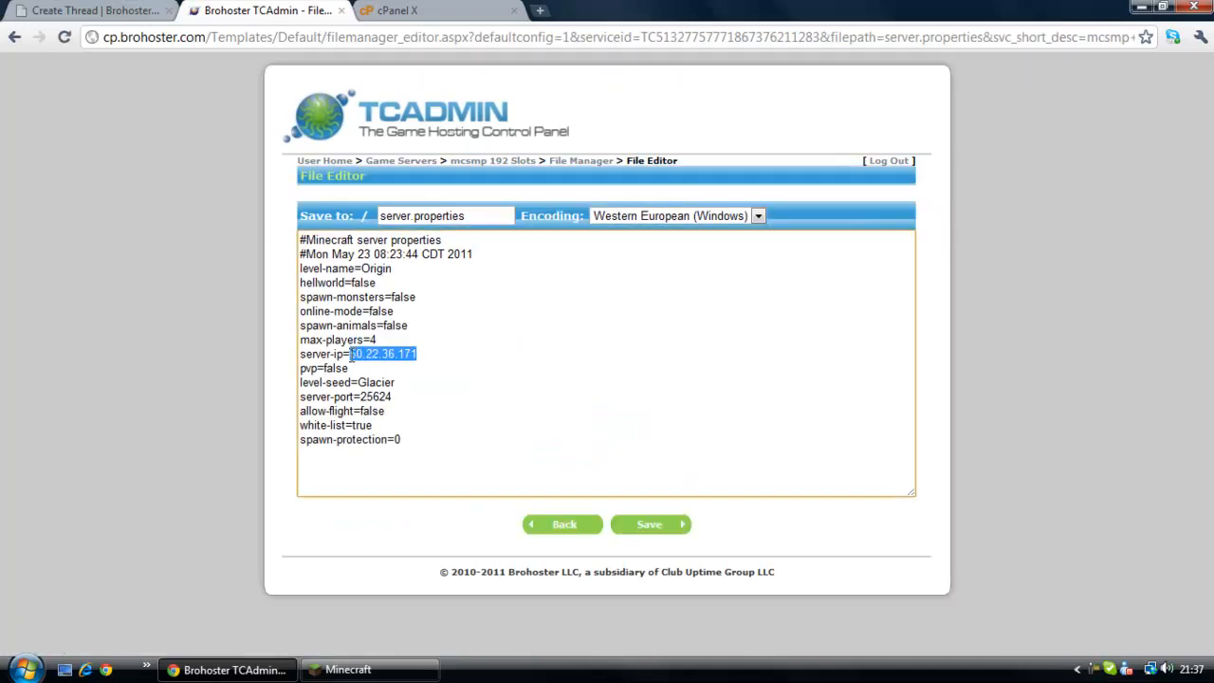
left_click(650, 524)
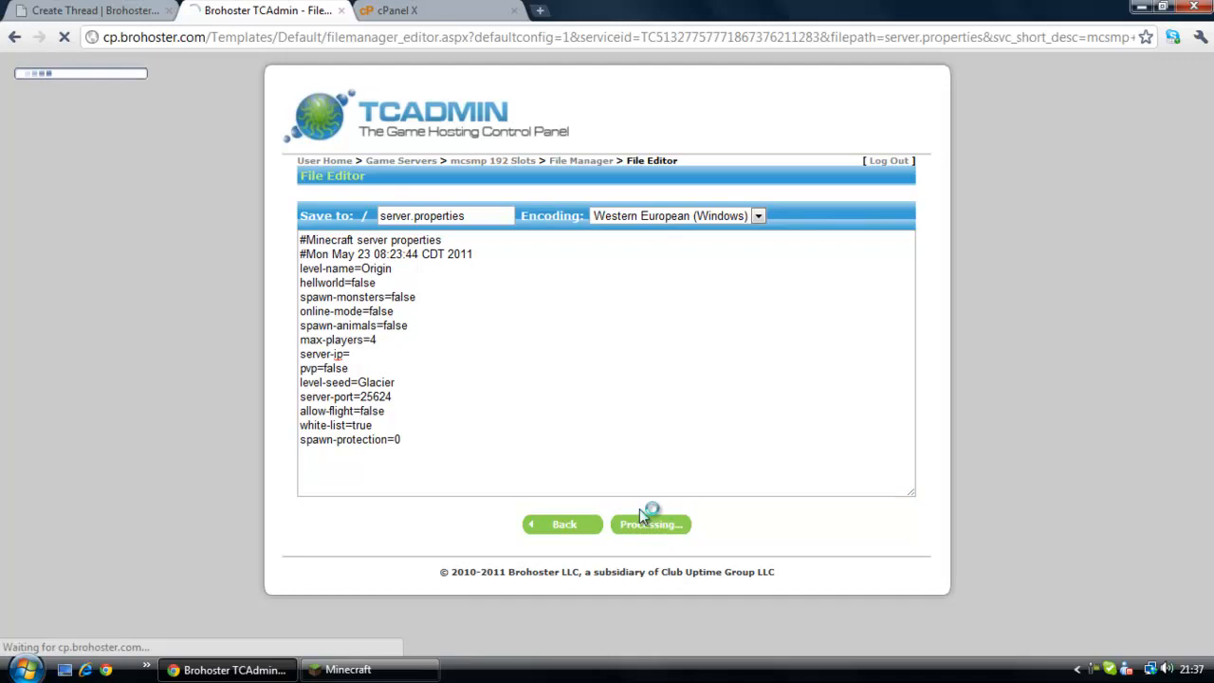
left_click(650, 525)
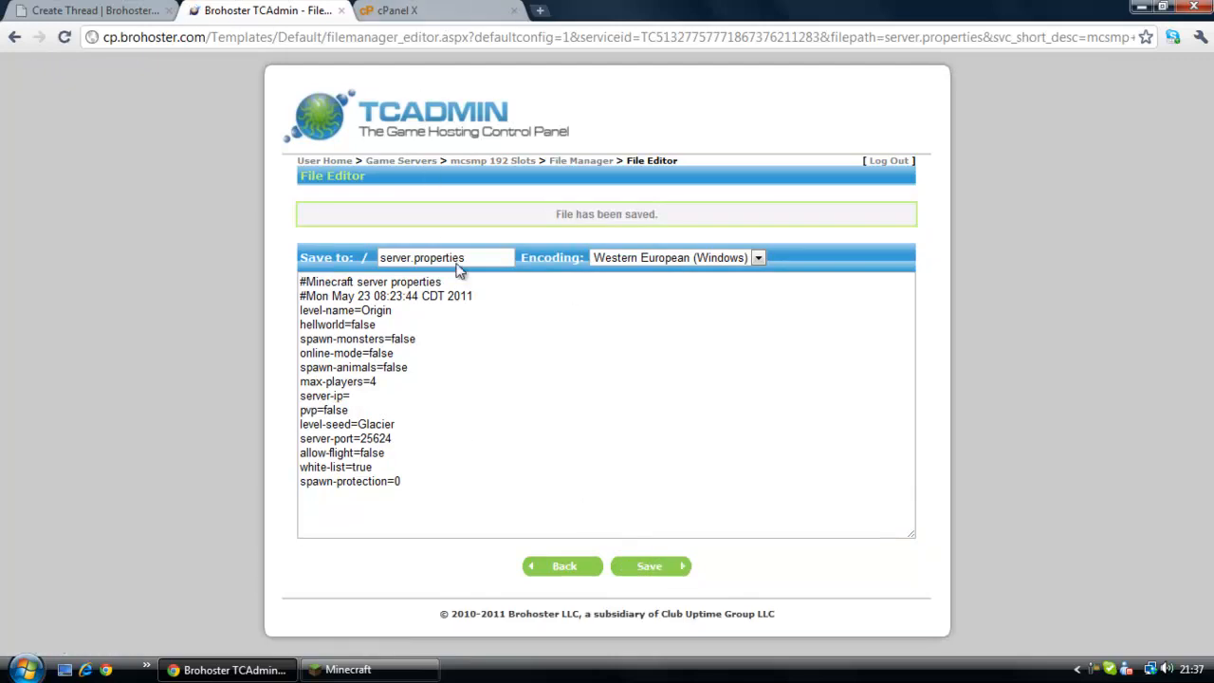
left_click(562, 566)
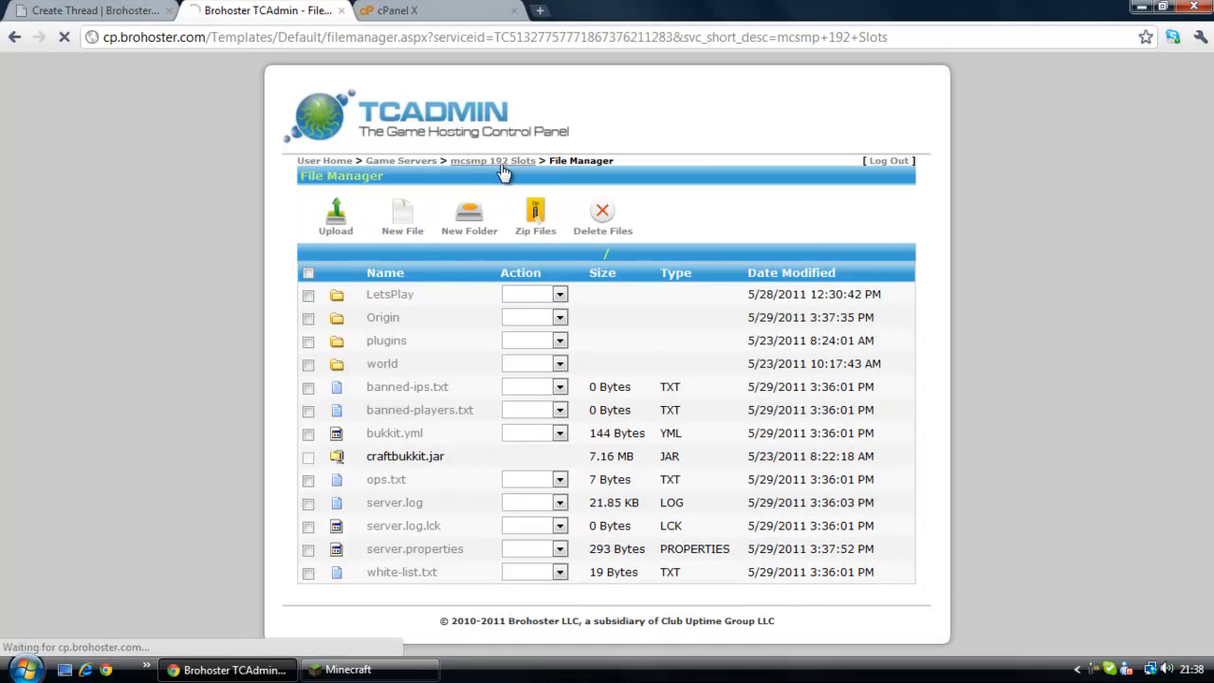
Step: Start the mcsmp 192 Slots server, then cancel Minecraft's pending connection attempt
left_click(493, 160)
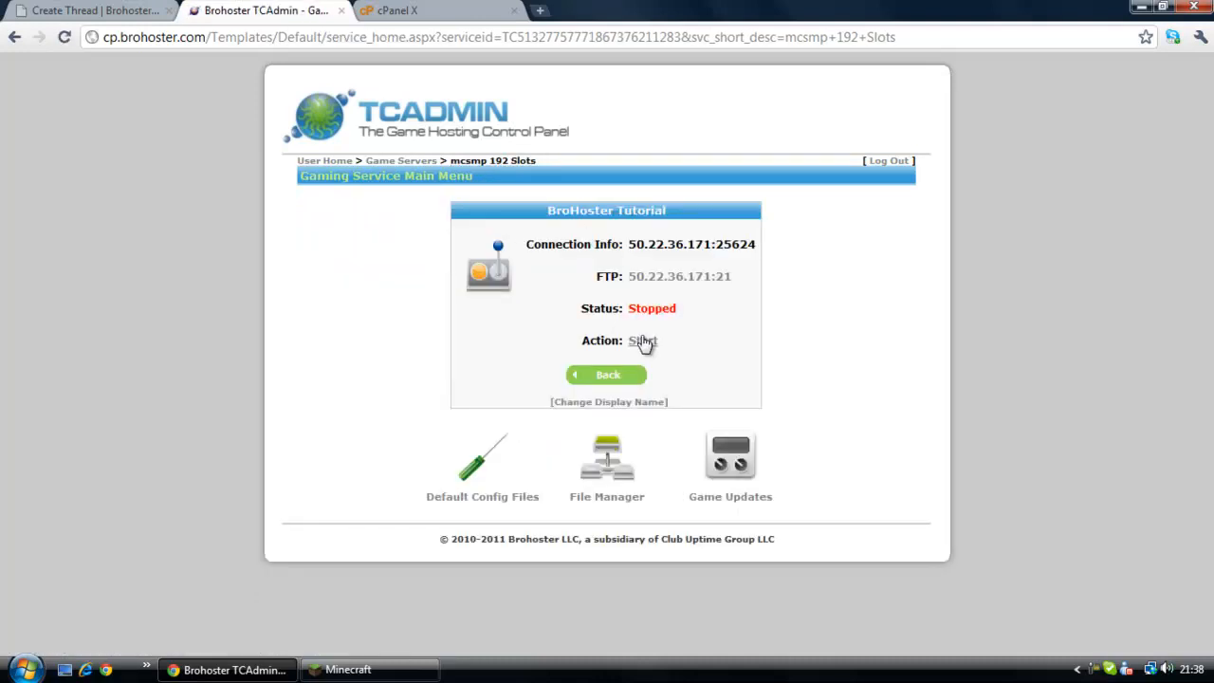
mouse_move(661, 354)
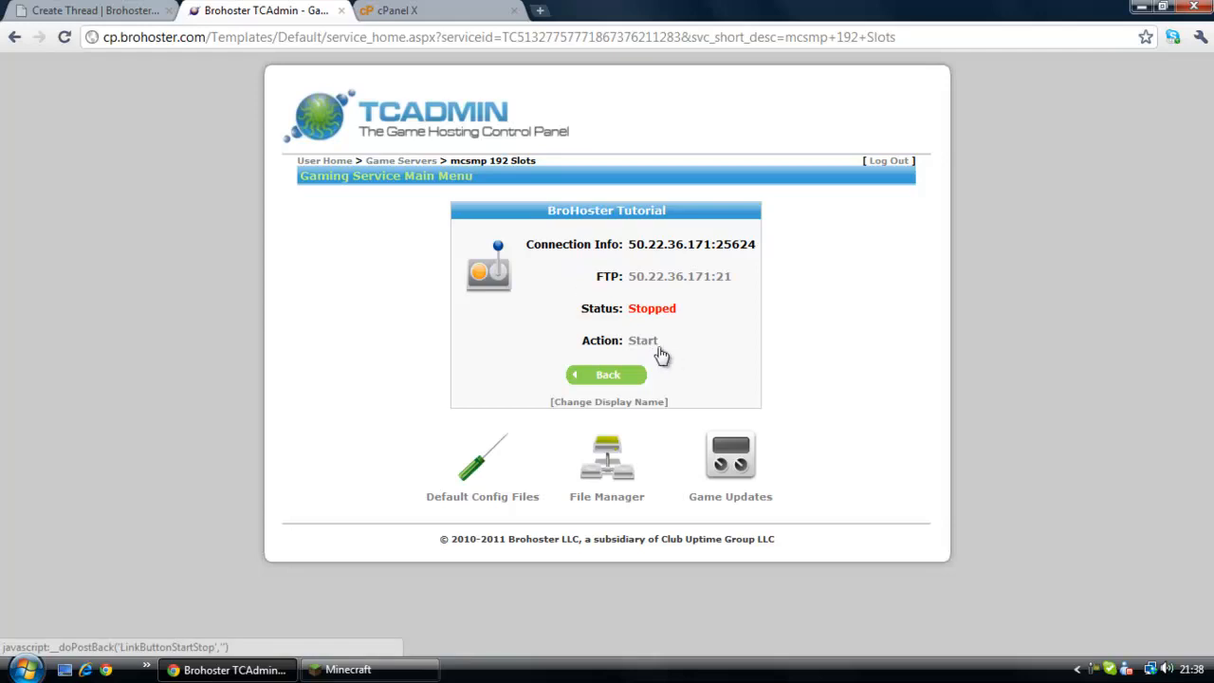
left_click(642, 339)
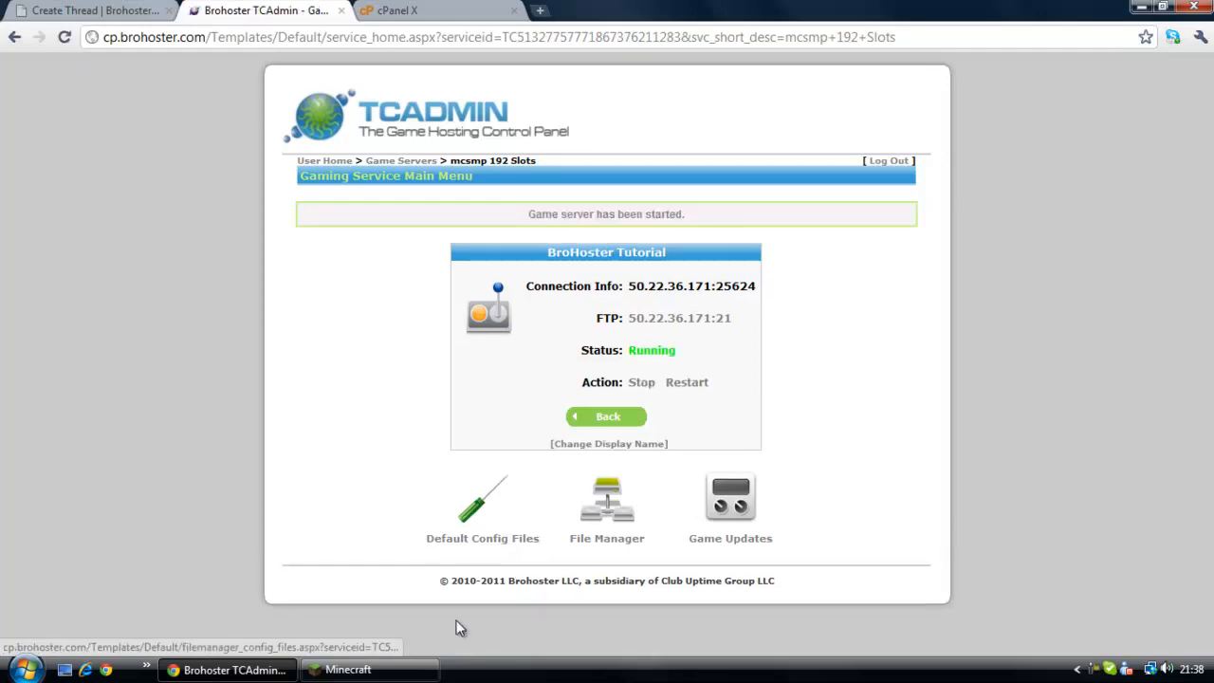
left_click(346, 670)
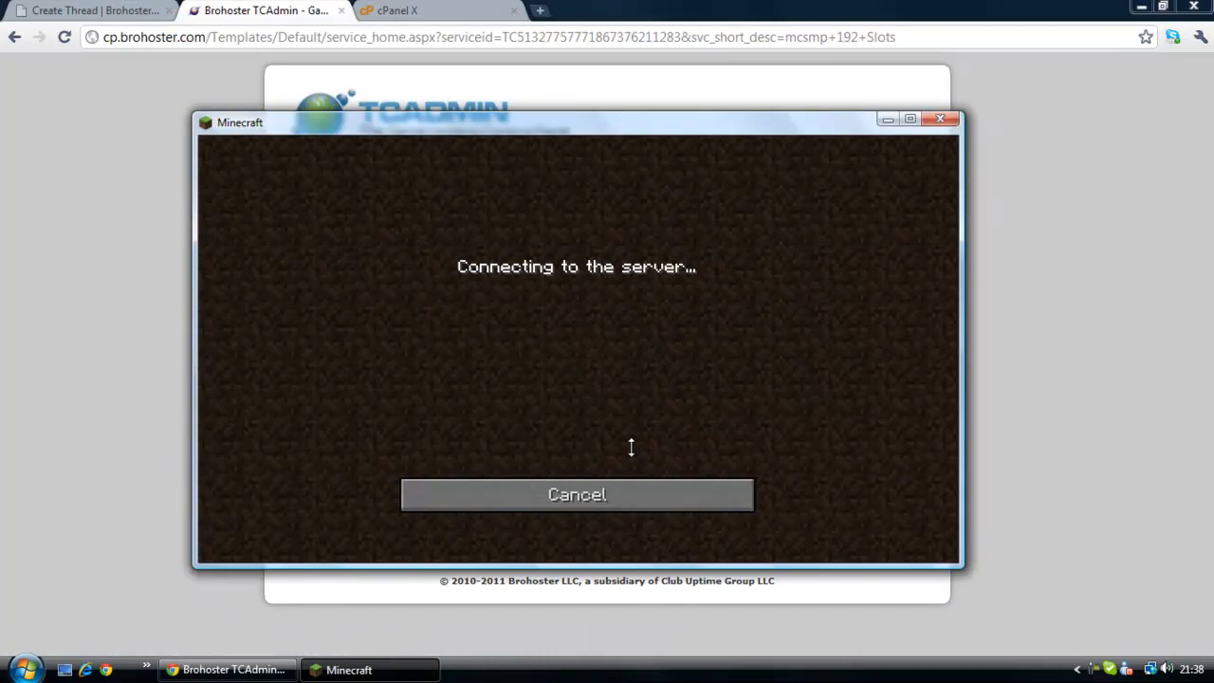
left_click_drag(240, 121, 585, 127)
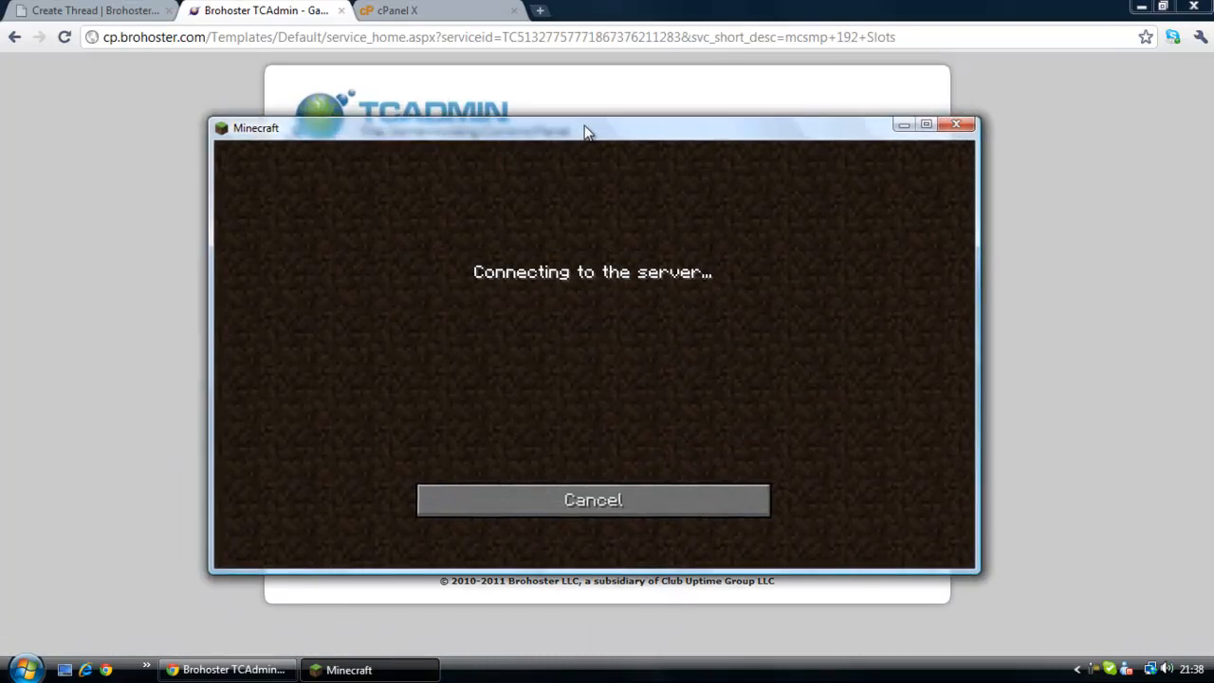
mouse_move(626, 507)
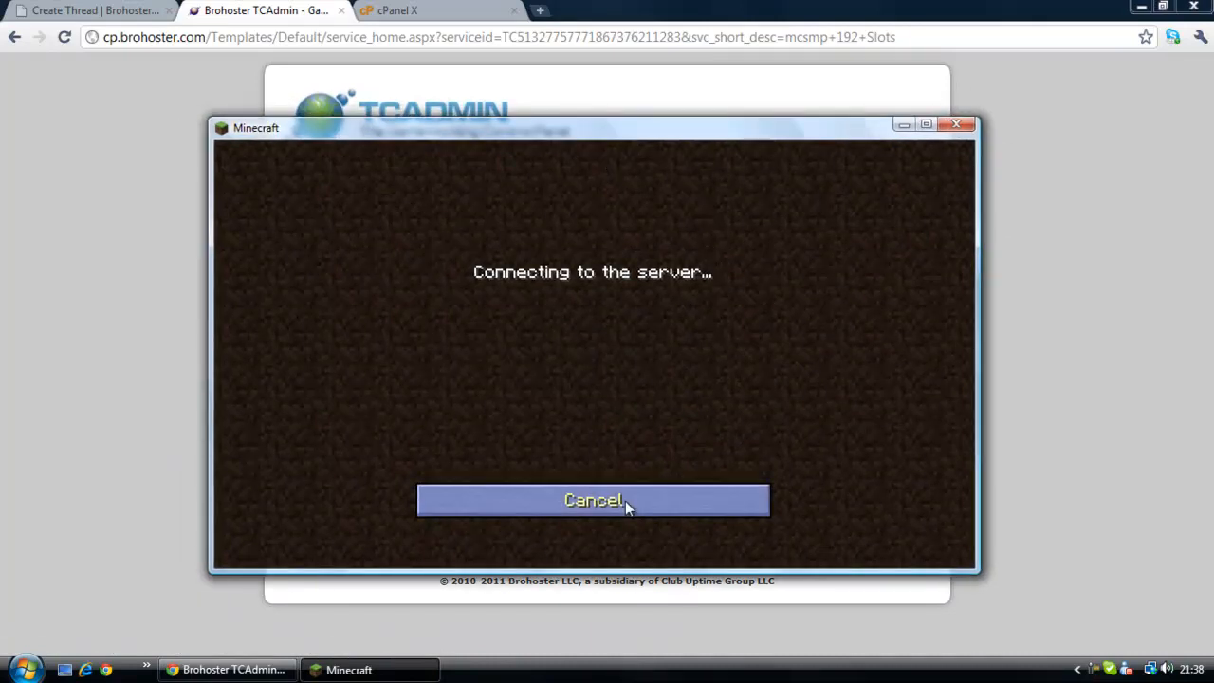
left_click(592, 500)
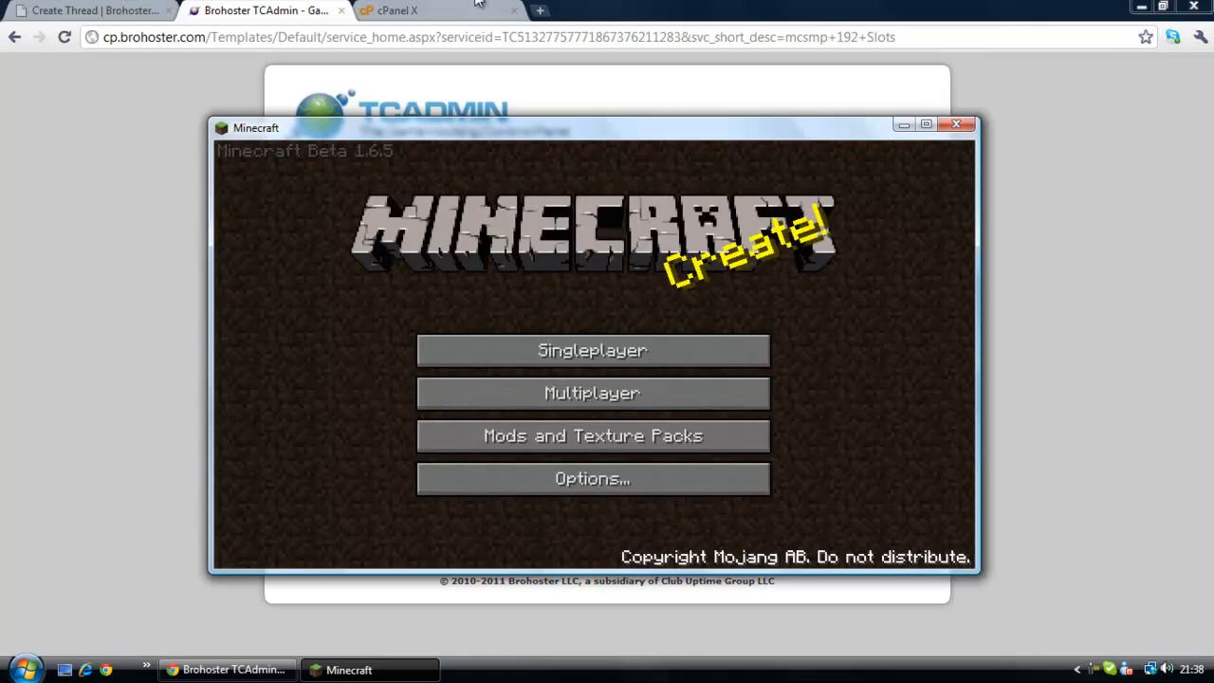
left_click(411, 12)
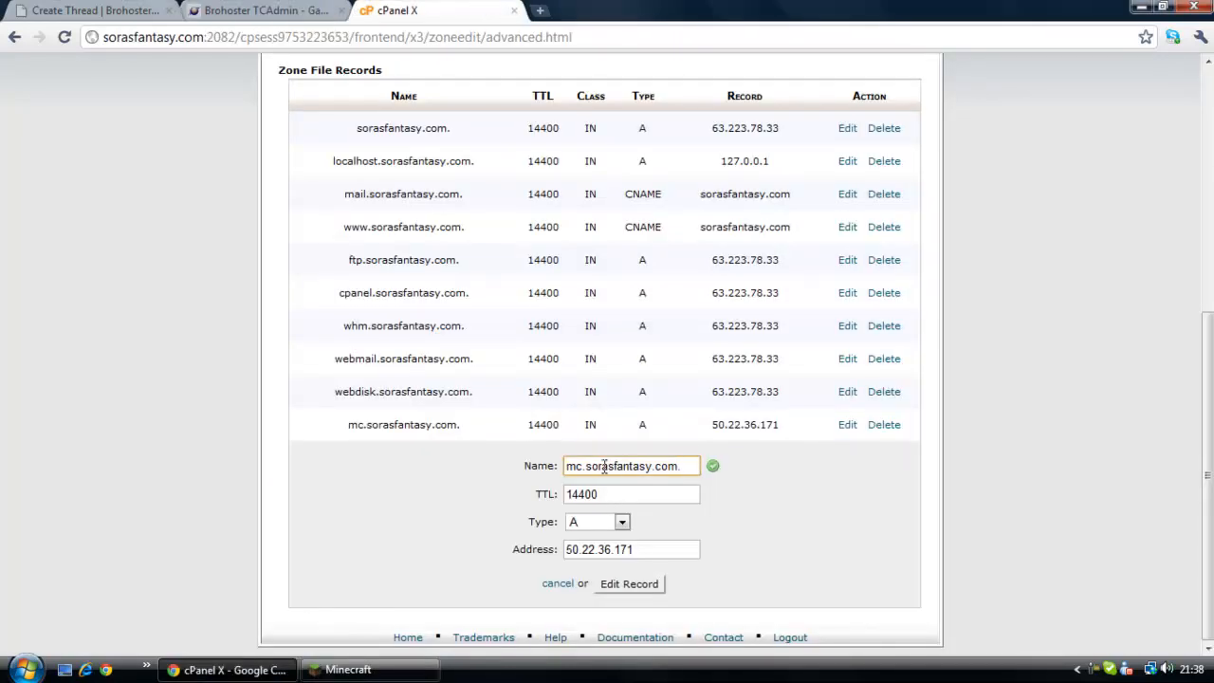
Step: Change the record name from mc to minecraft.sorasfantasy.com and save the edit
left_click(650, 550)
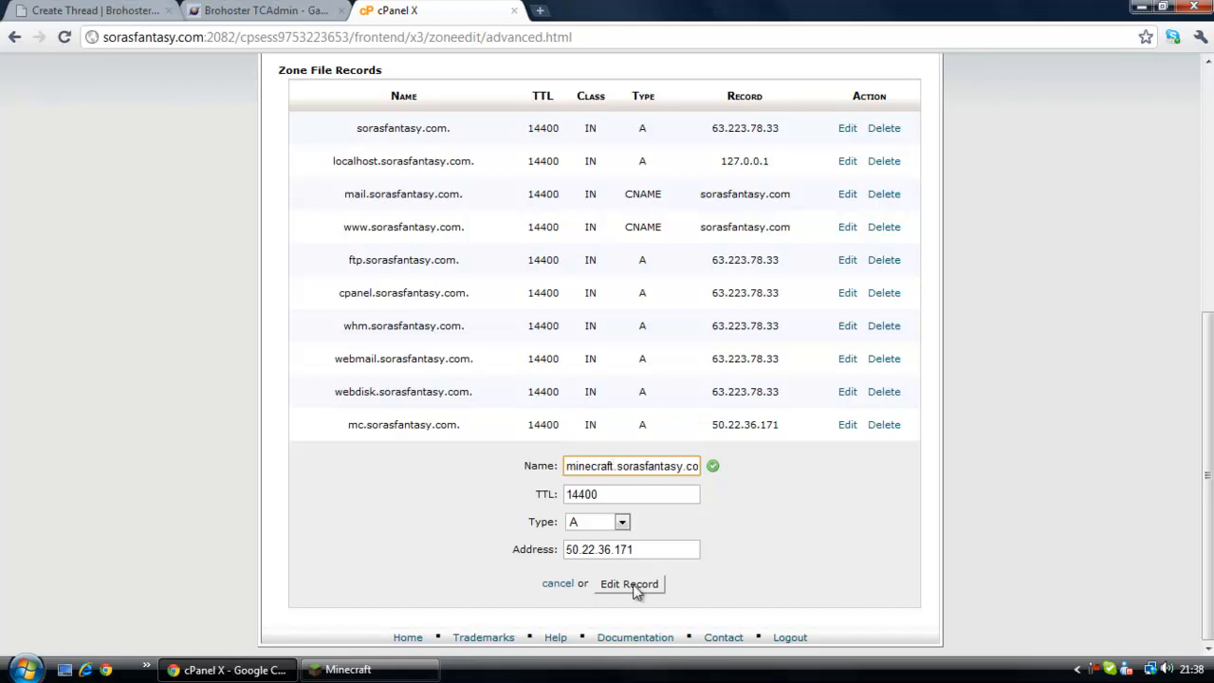
left_click(628, 583)
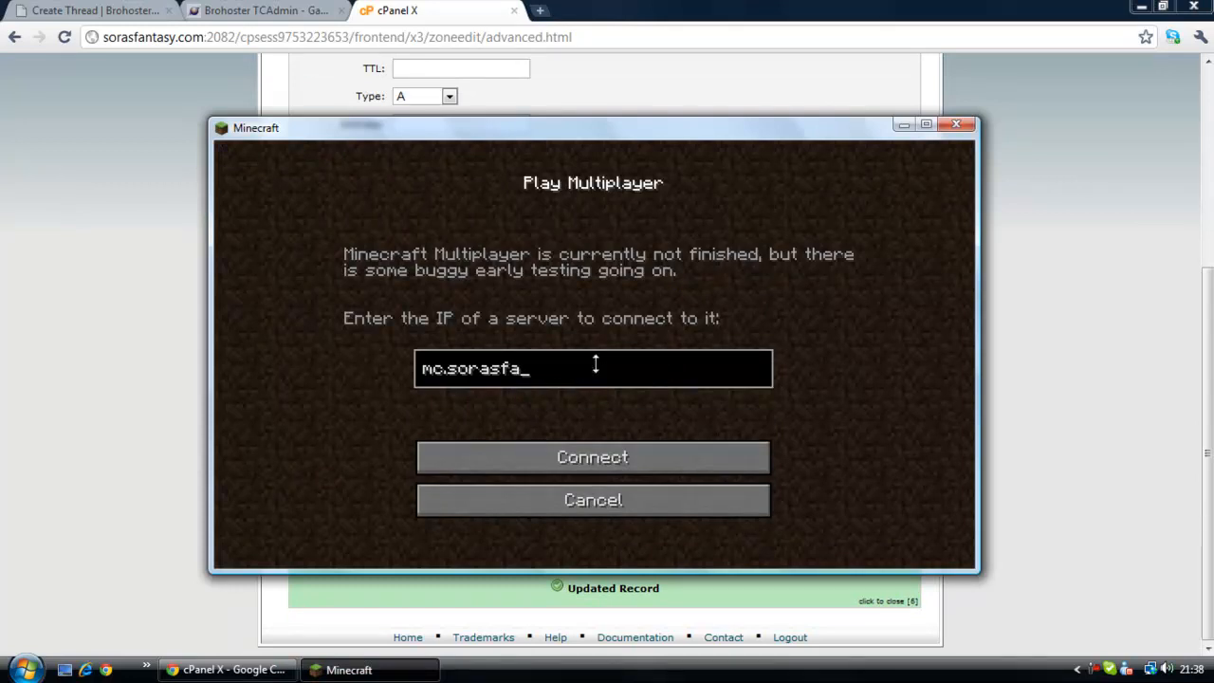
Step: Connect to minecraft.sorasfantasy.com, get the Outdated server message, and return to title
type("minecra")
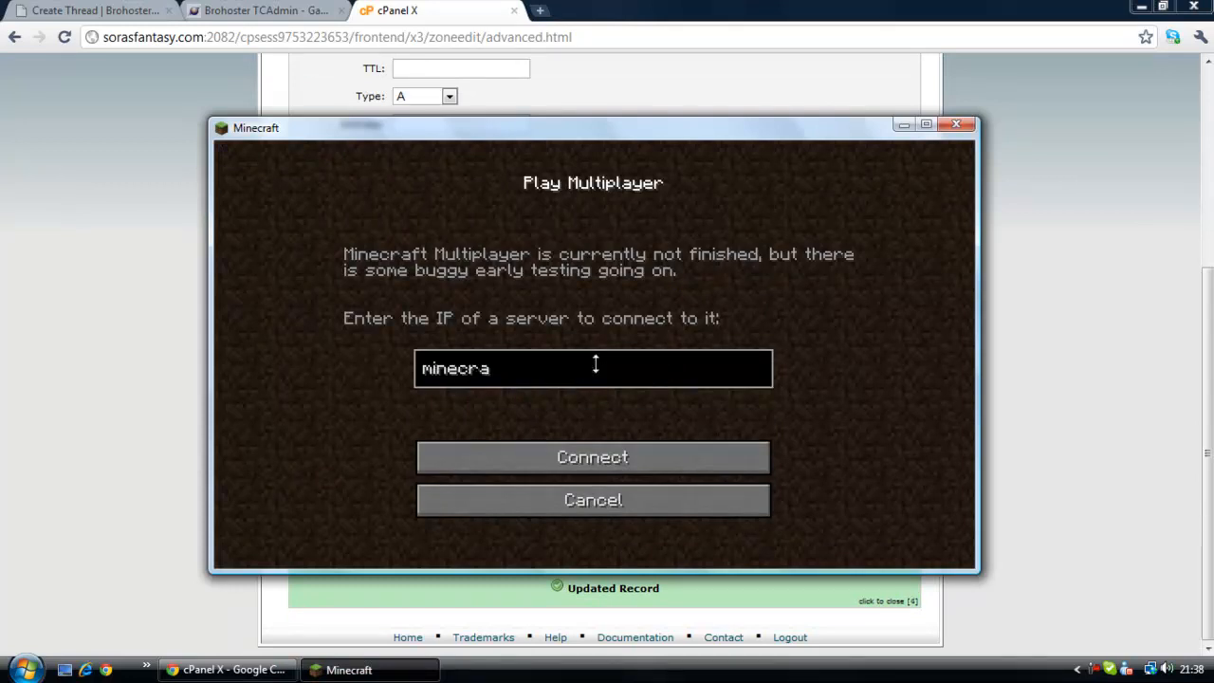
type("ft.sorasfanta")
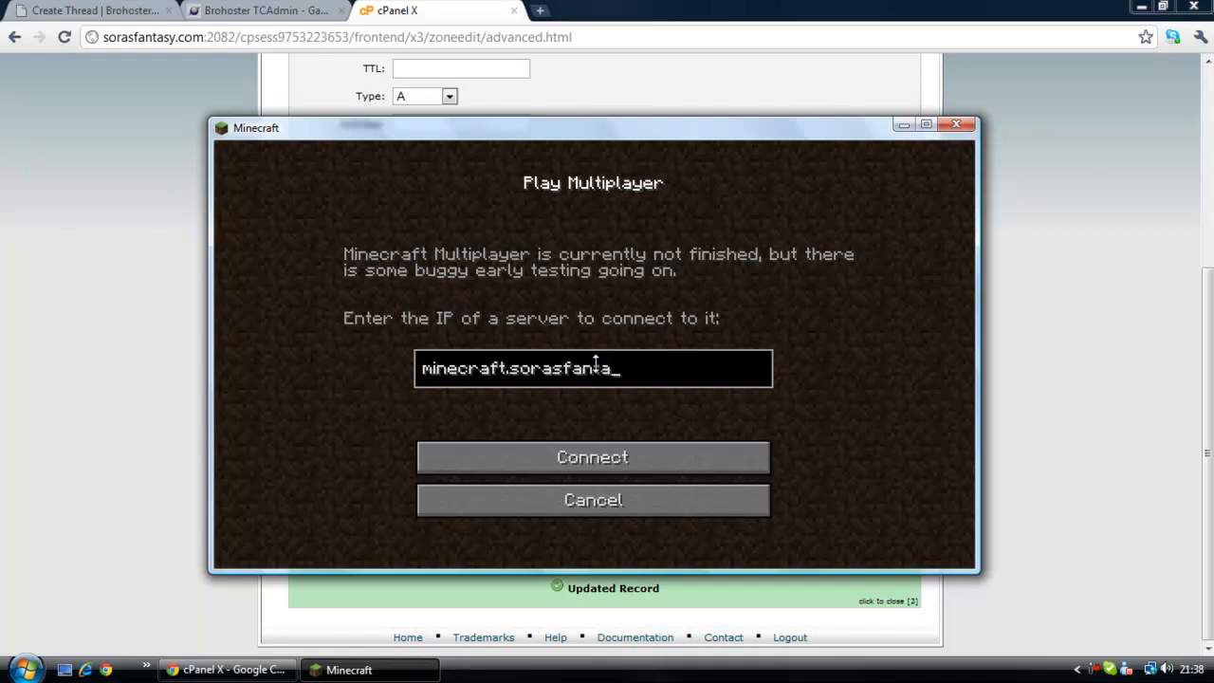
type("sy.com:")
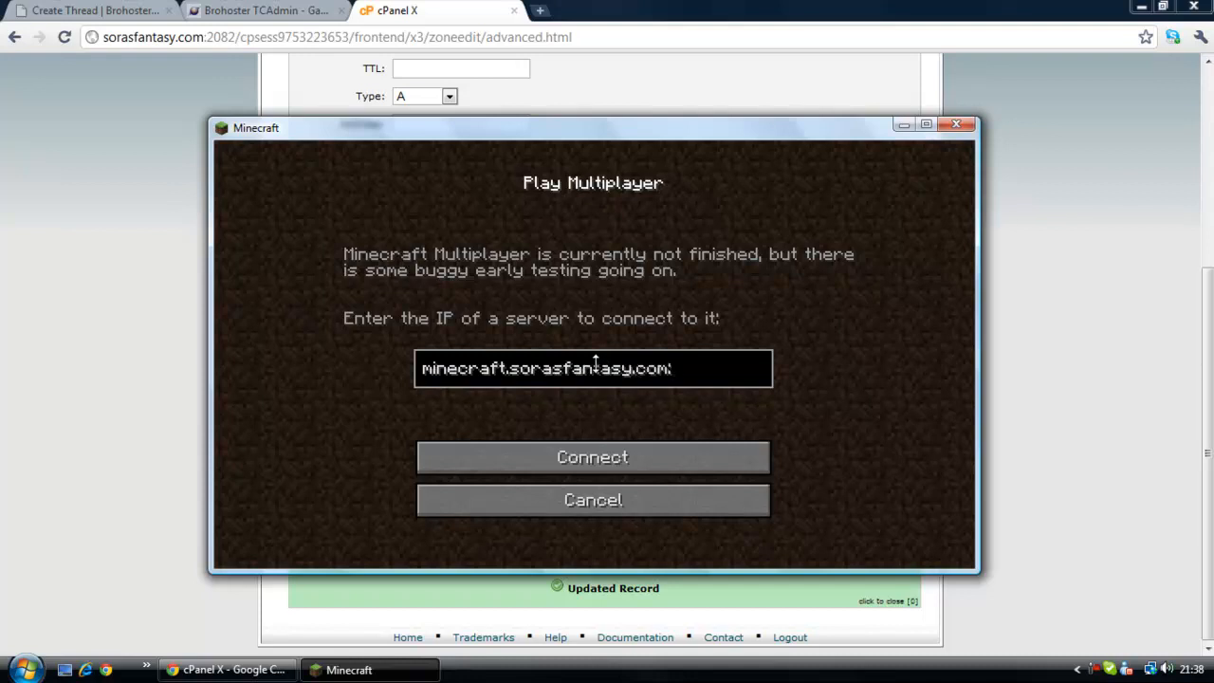
left_click(593, 457)
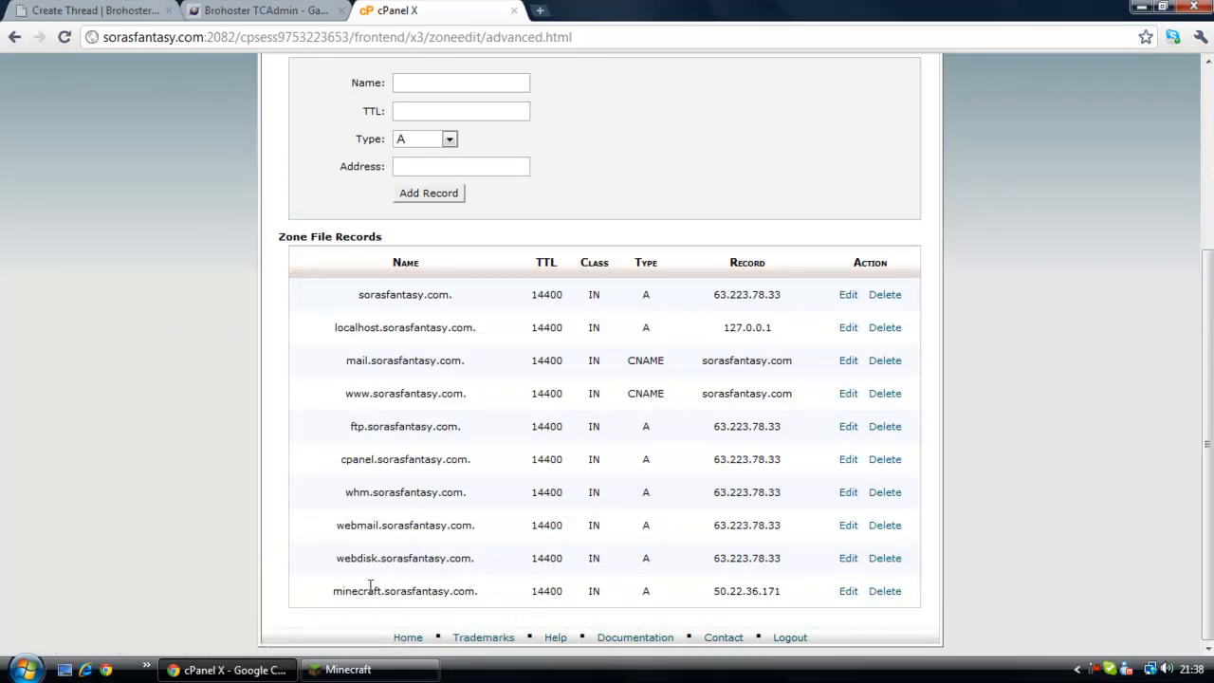
left_click(345, 669)
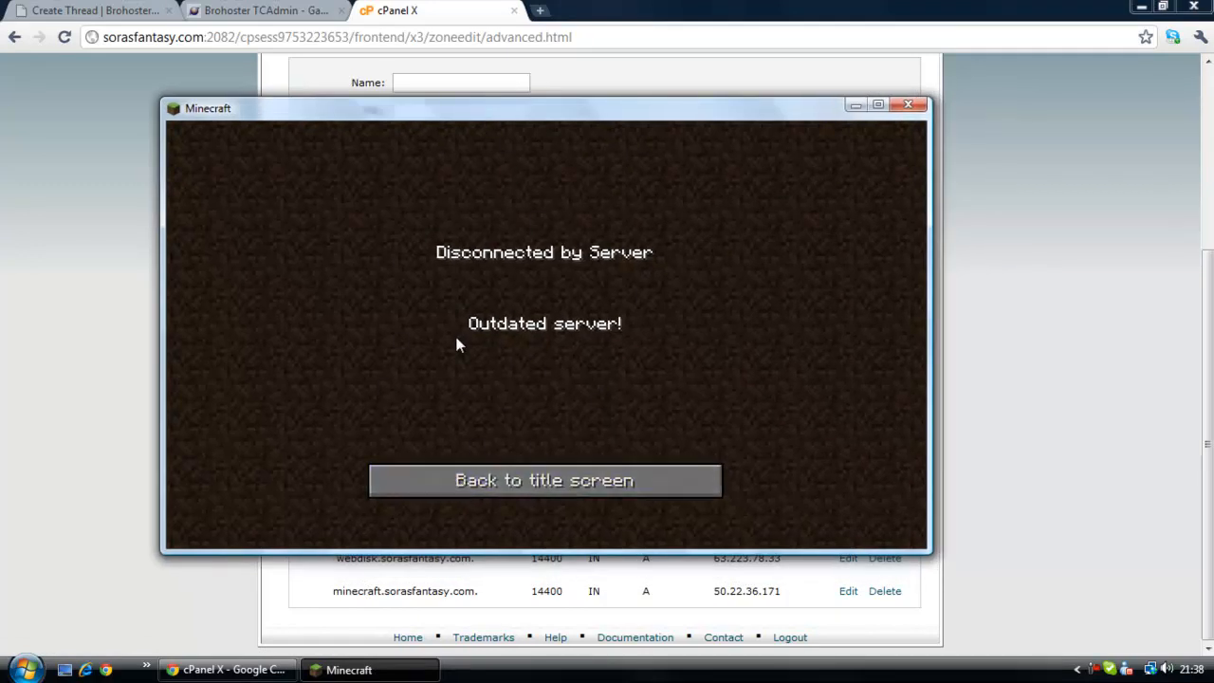
left_click(908, 106)
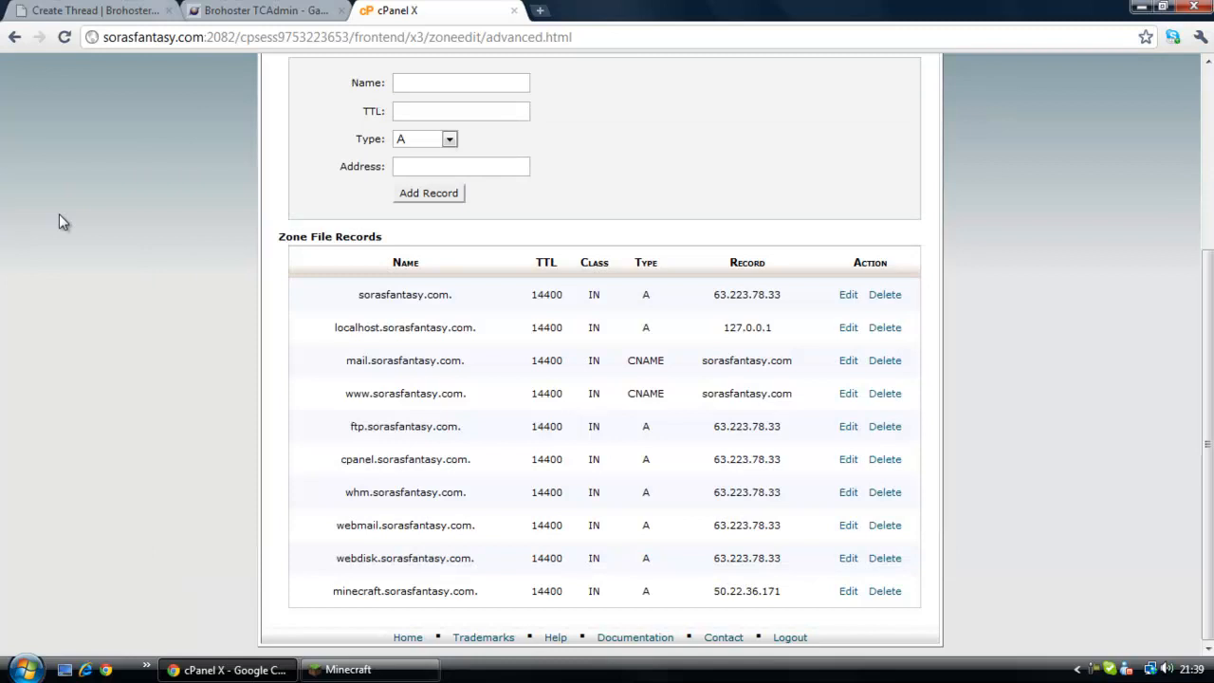
Step: Check the BroHoster Tutorial server is Running in TCAdmin, then restore Minecraft's title screen
left_click(266, 10)
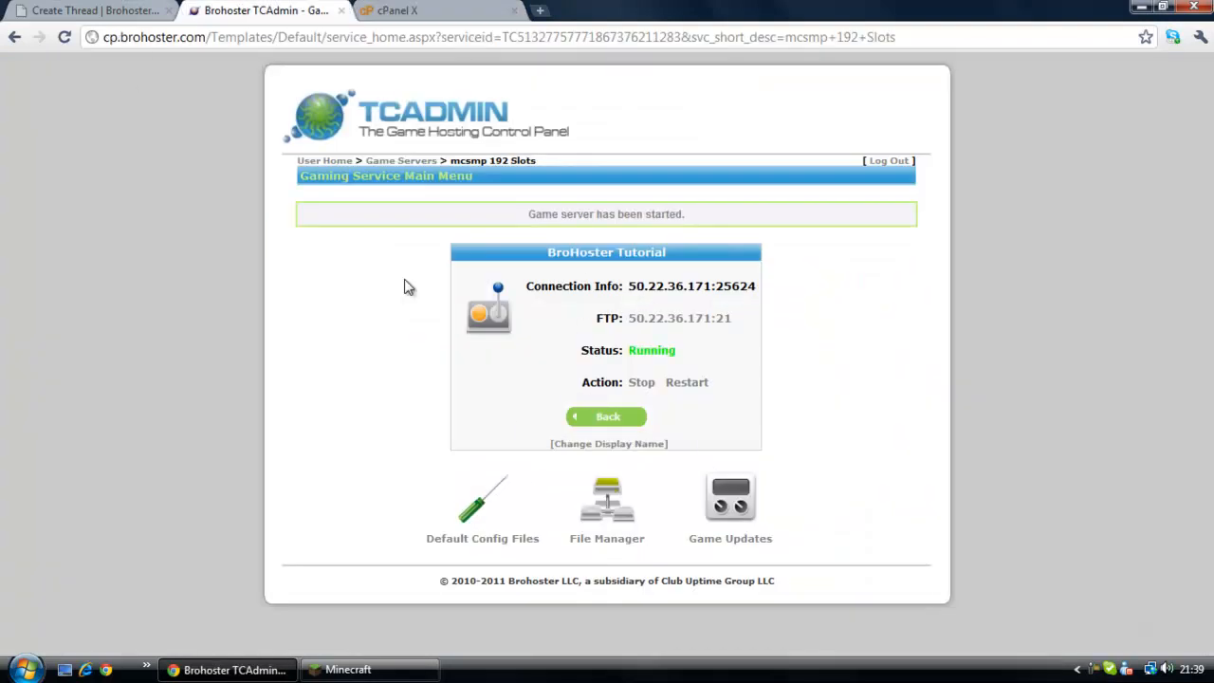
mouse_move(529, 306)
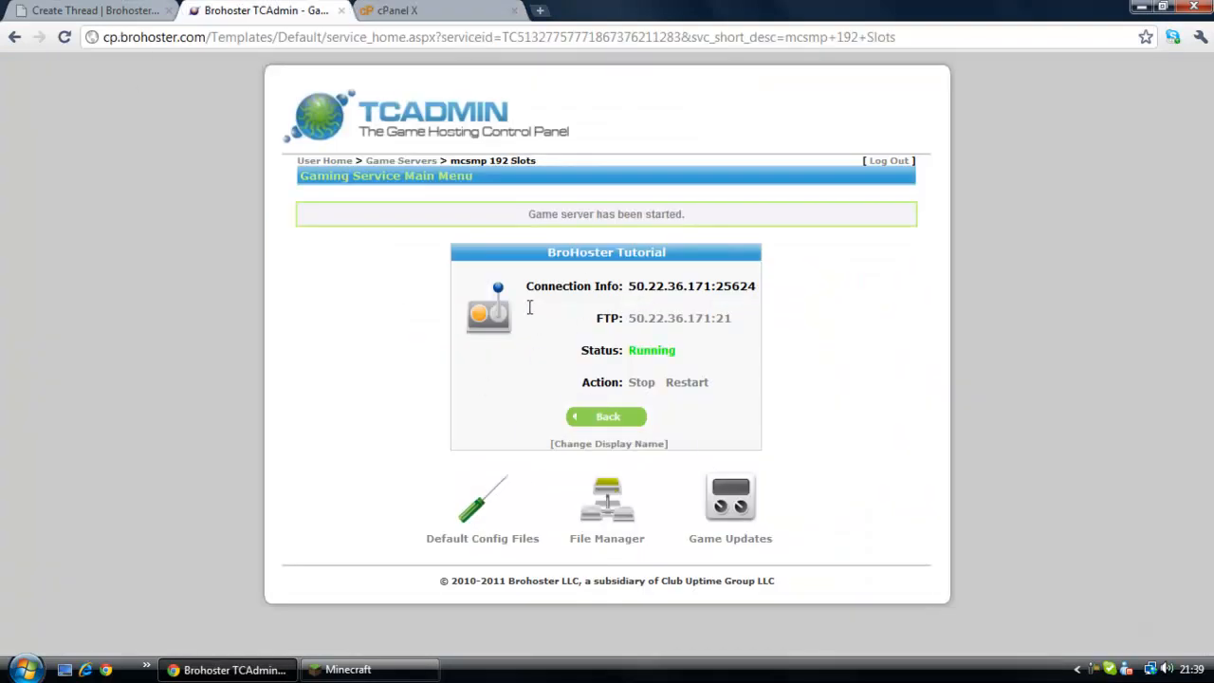
mouse_move(525, 321)
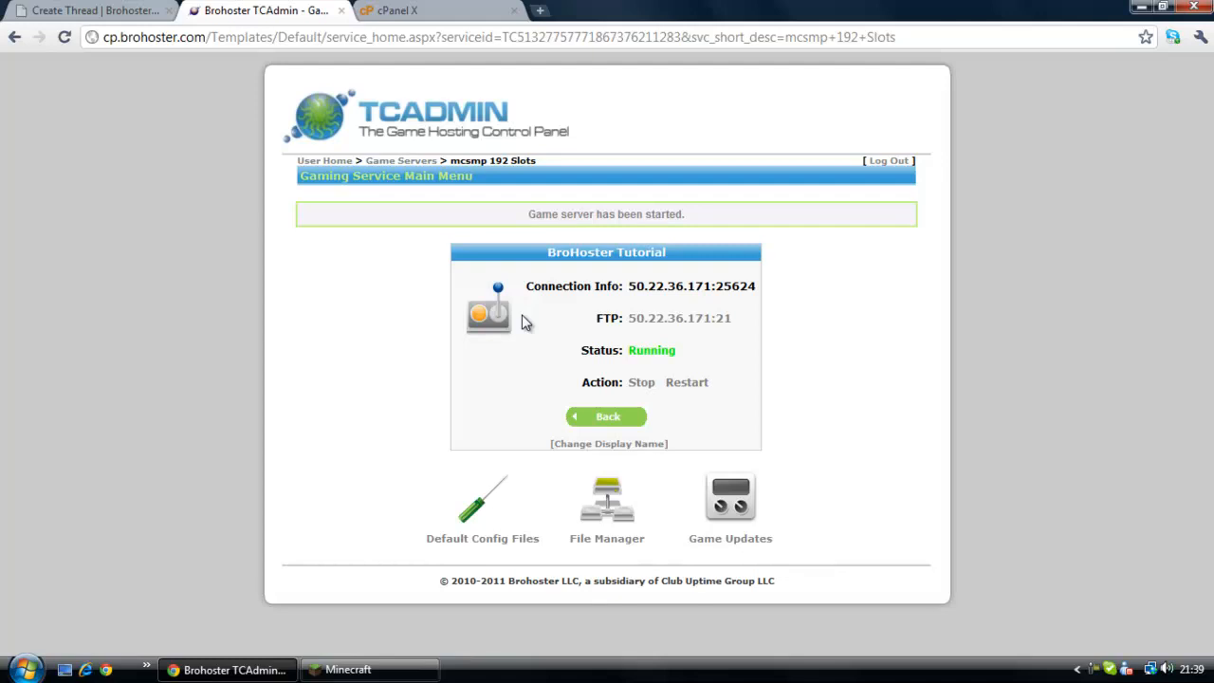
left_click(345, 669)
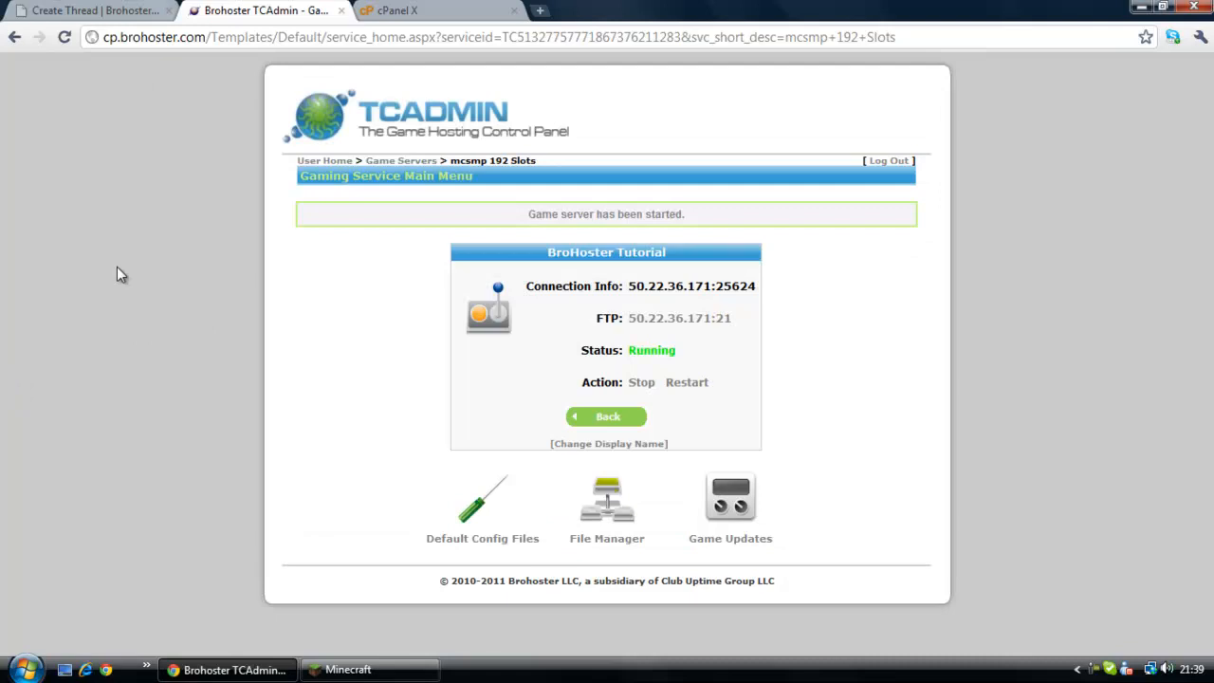
mouse_move(346, 669)
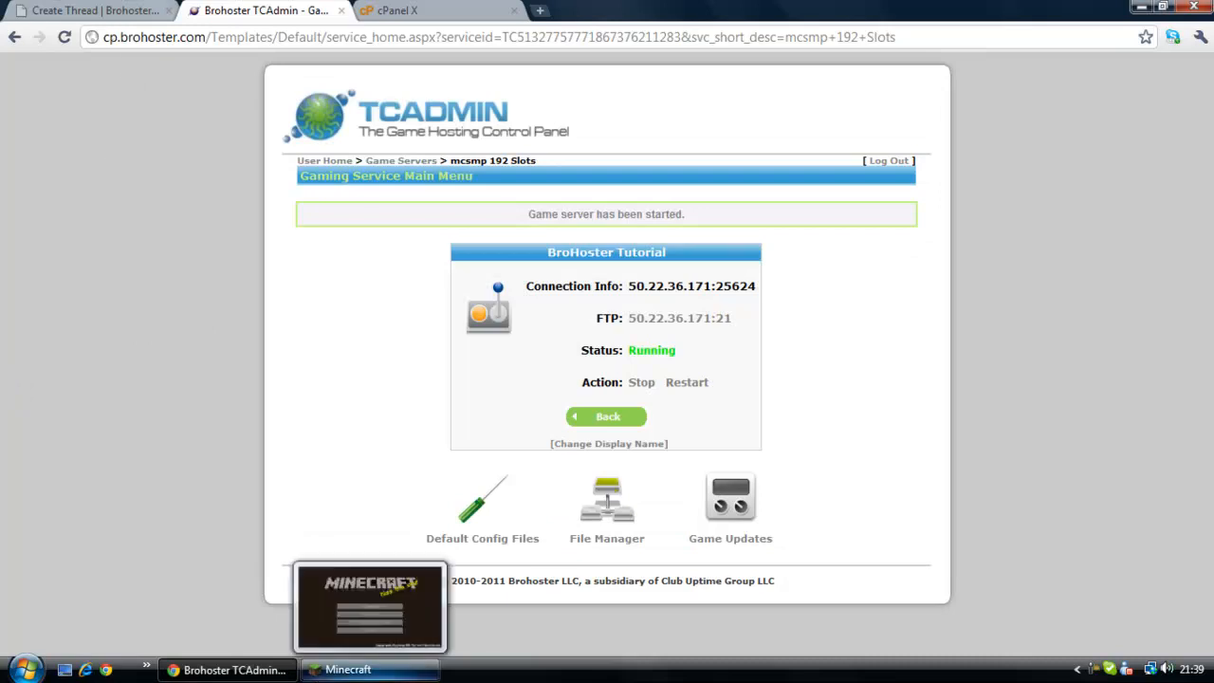
left_click(370, 607)
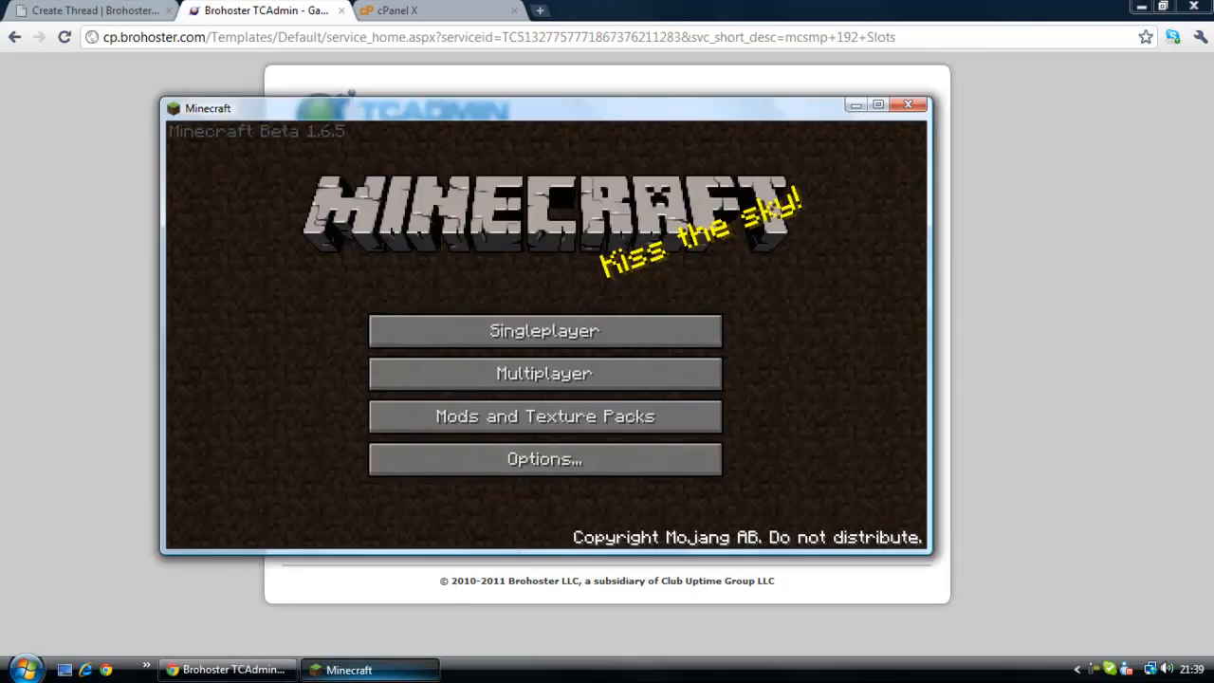